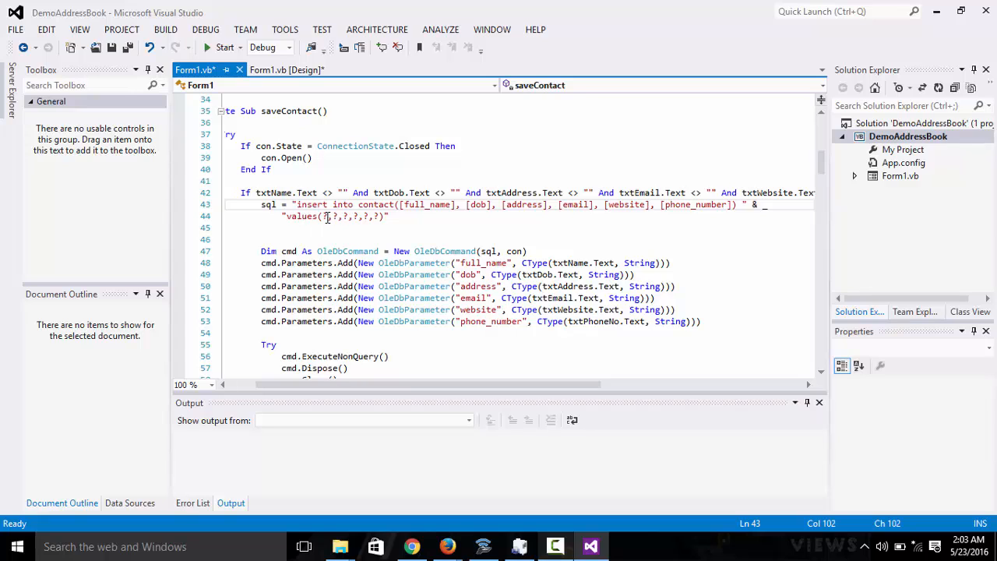
pyautogui.moveTo(355, 147)
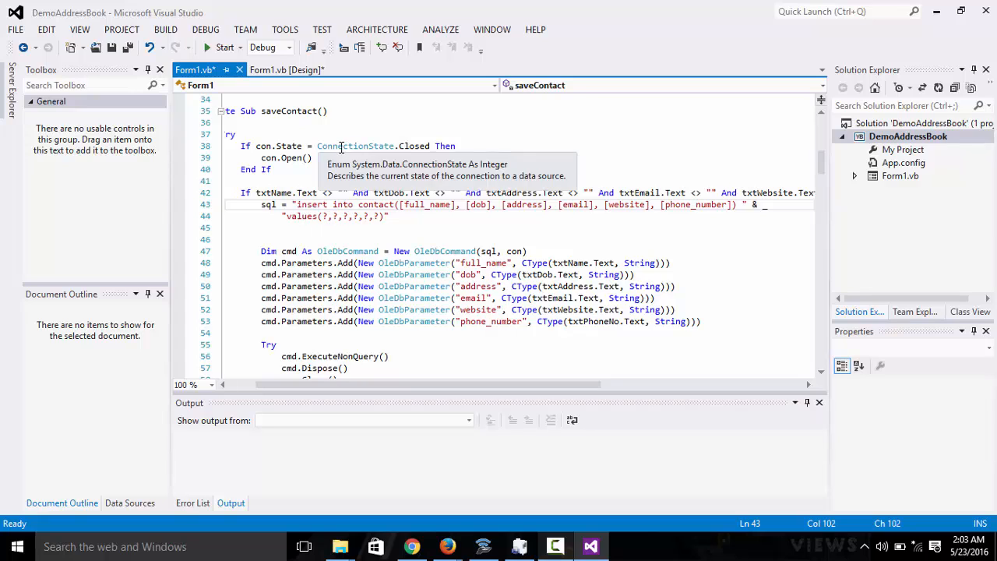
pyautogui.moveTo(271, 246)
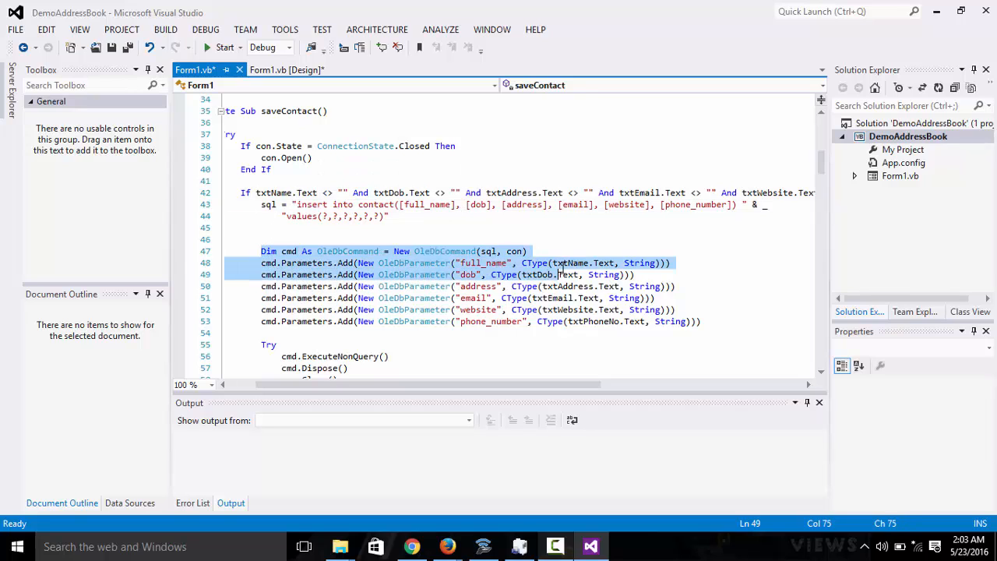
# Review the address parameter conversion and close the cmd.ExecuteNonQuery call with ')'.
pyautogui.click(398, 250)
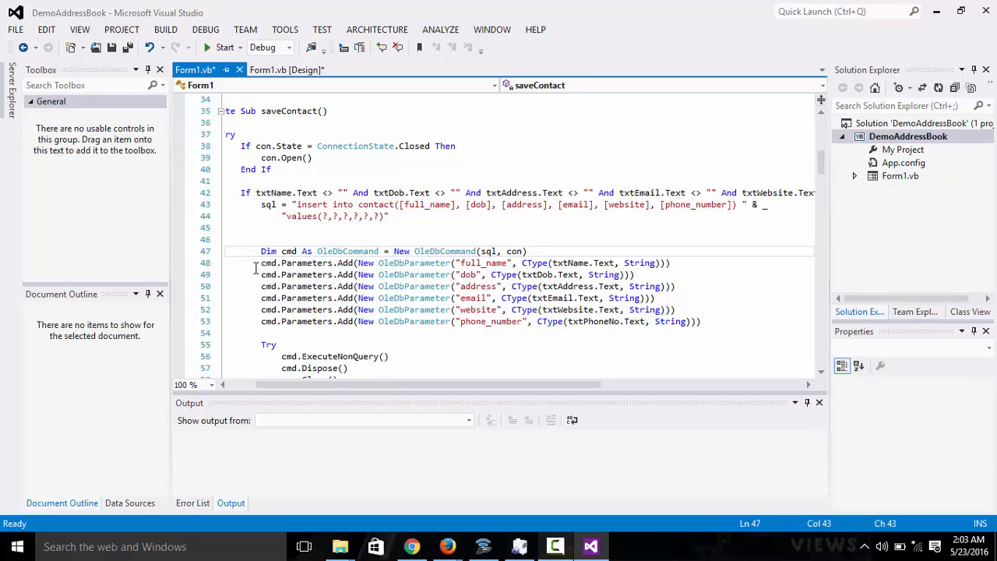
pyautogui.moveTo(262, 262); pyautogui.dragTo(374, 262)
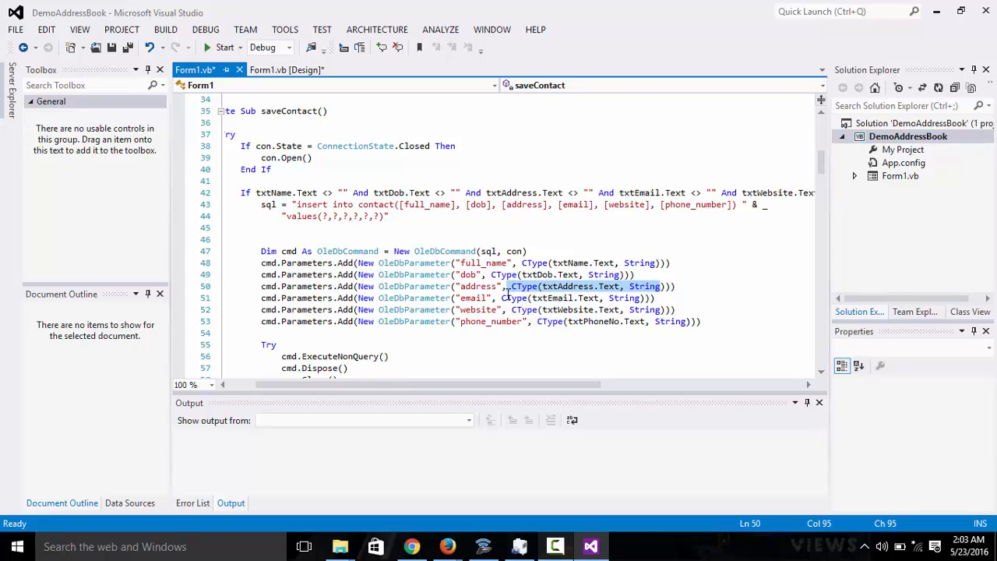
pyautogui.scroll(-3)
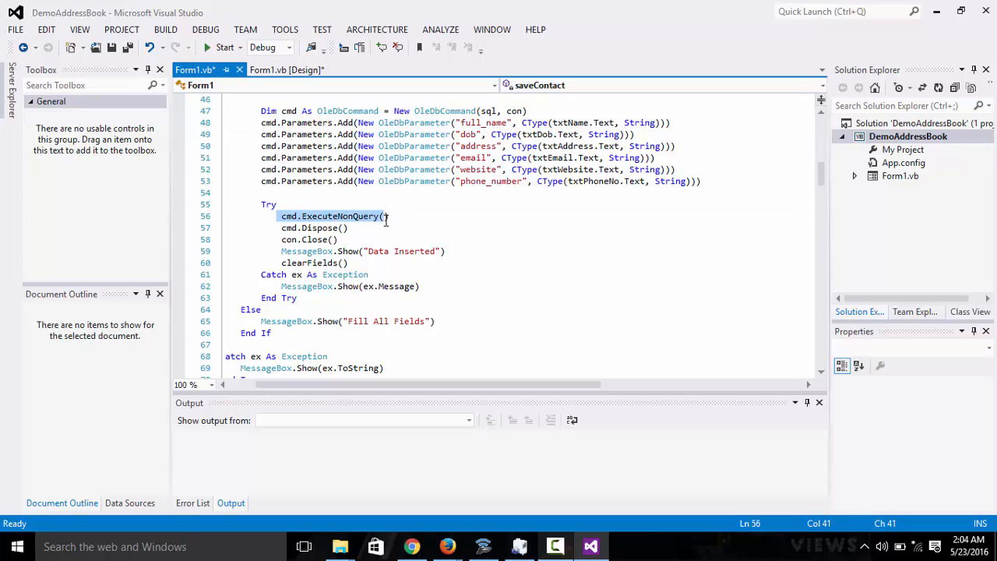
pyautogui.write(')')
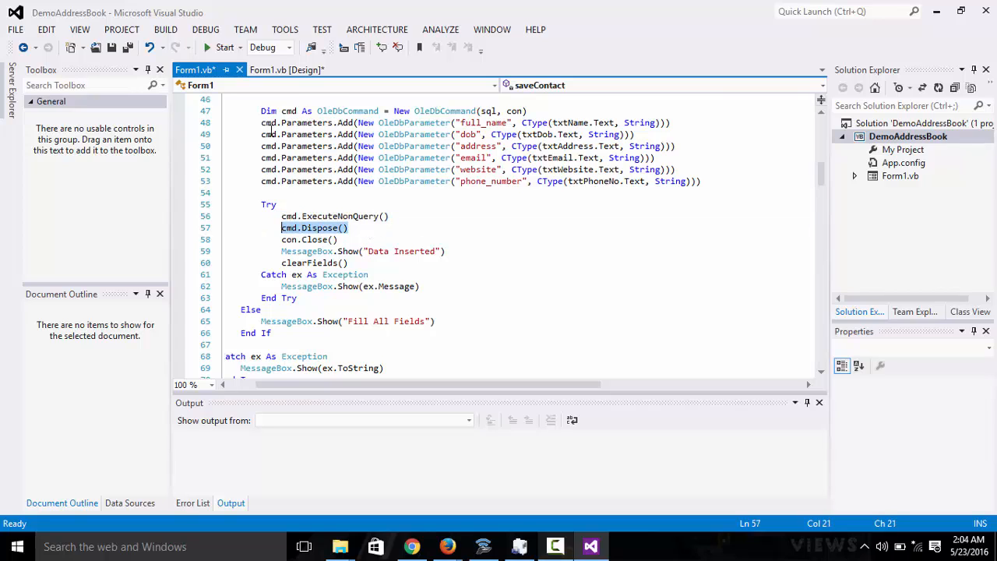
pyautogui.moveTo(281, 240)
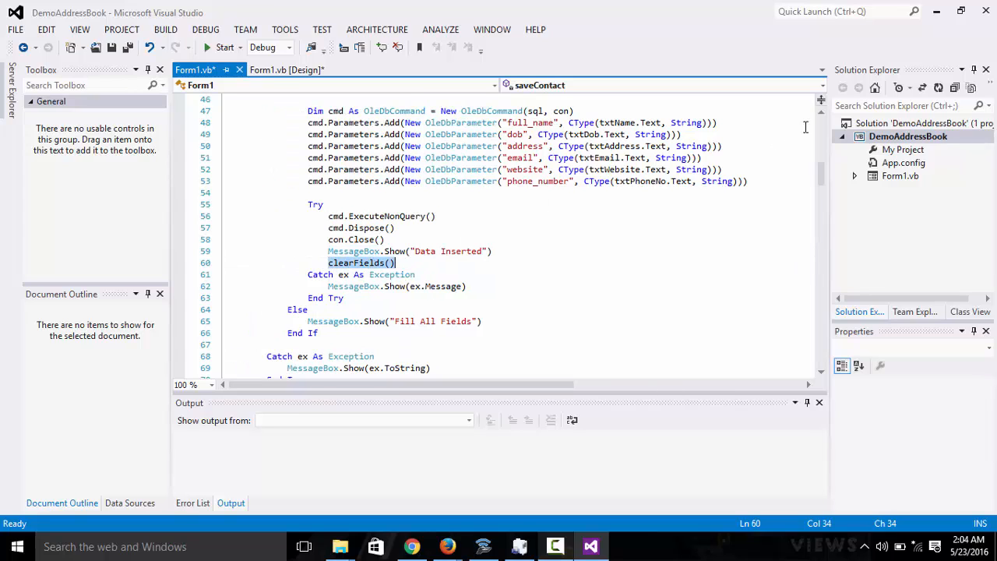
# Highlight the clearFields routine that blanks all seven text fields, then scroll back to saveContact.
pyautogui.scroll(-3)
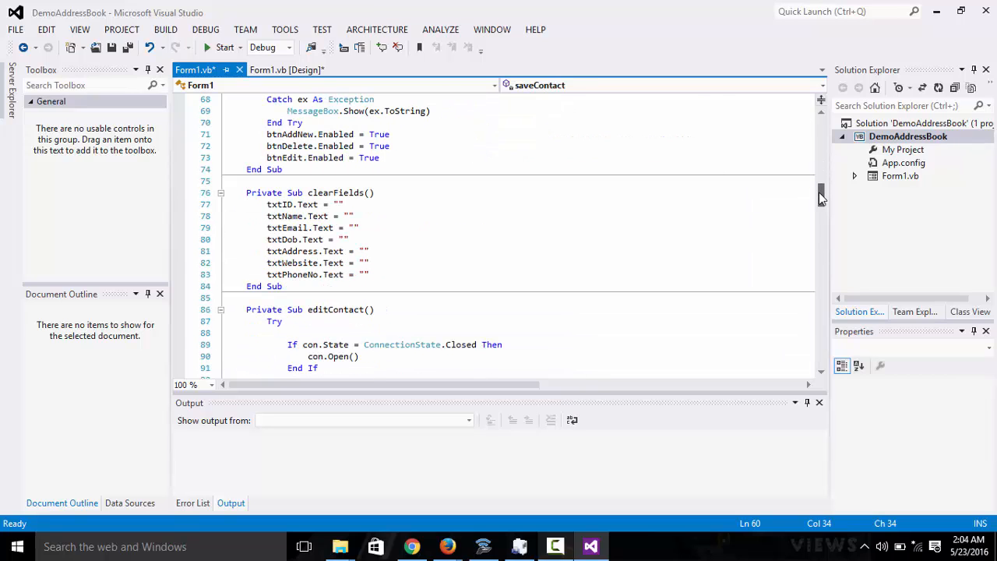
pyautogui.moveTo(246, 194); pyautogui.dragTo(315, 240)
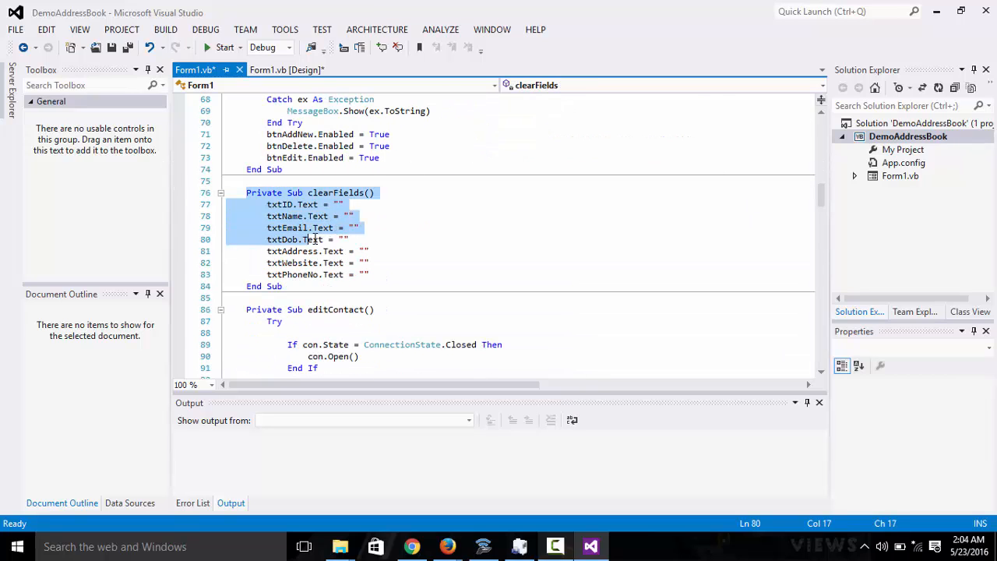
pyautogui.click(283, 286)
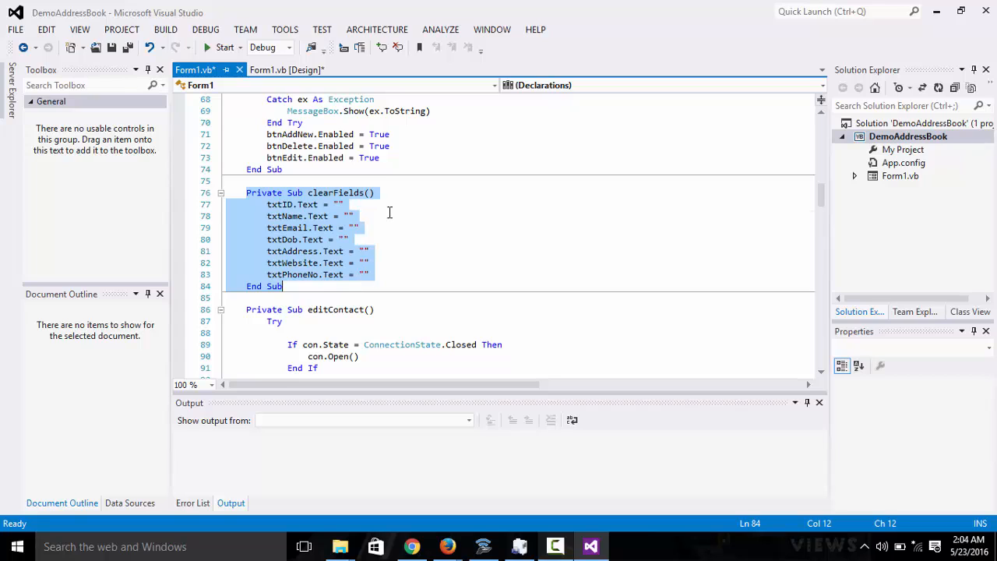
pyautogui.click(355, 215)
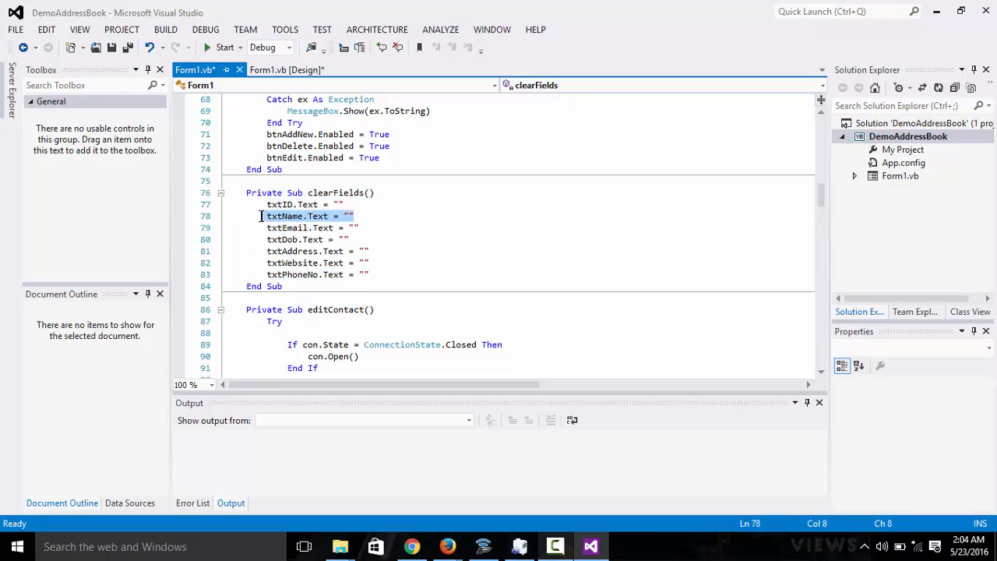
pyautogui.click(310, 228)
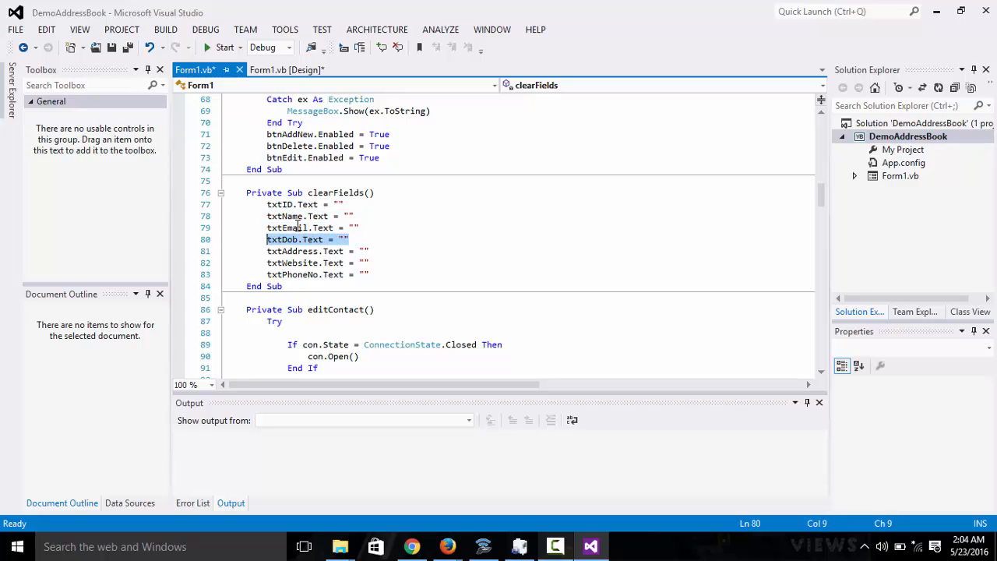
pyautogui.moveTo(293, 215)
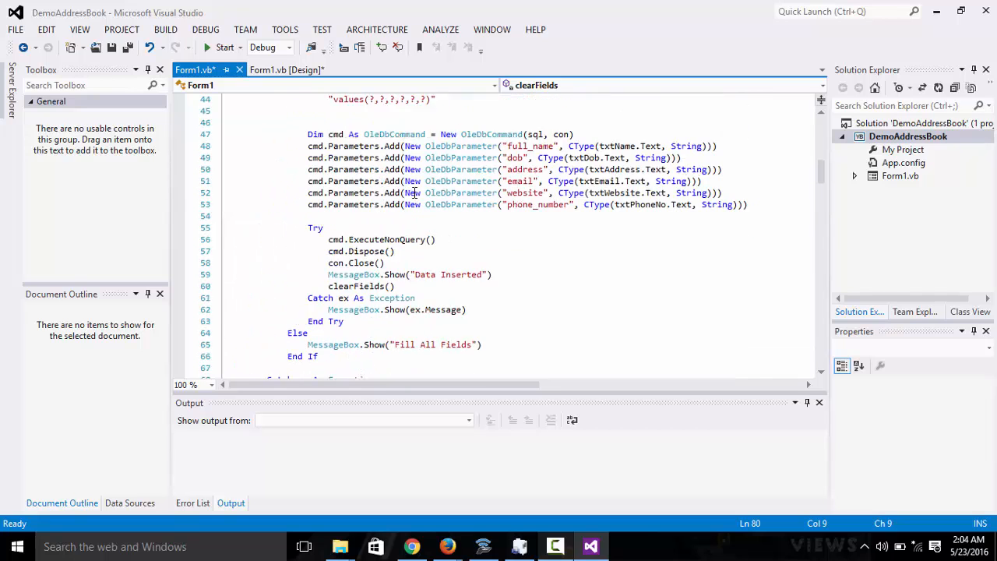
pyautogui.scroll(3)
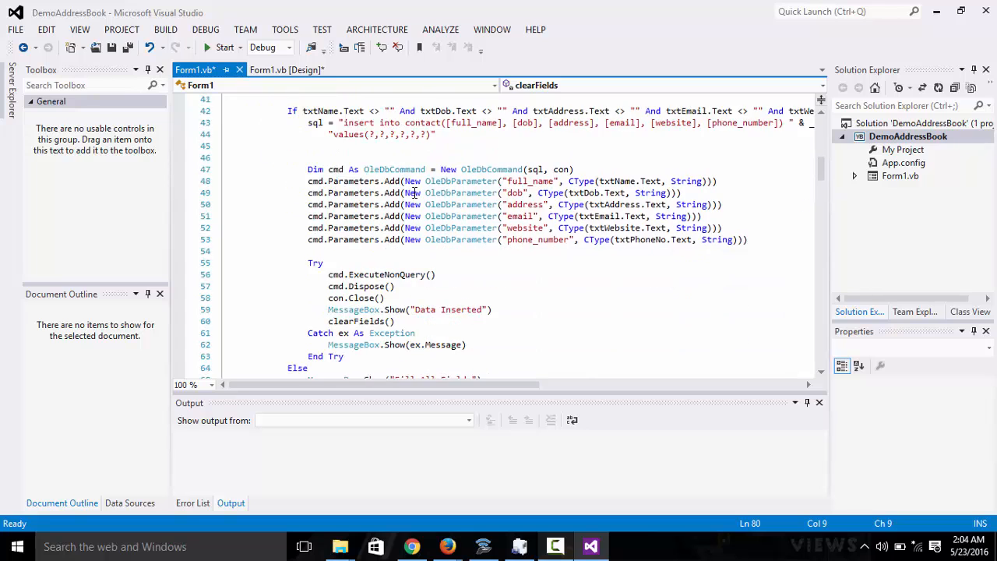
pyautogui.scroll(-3)
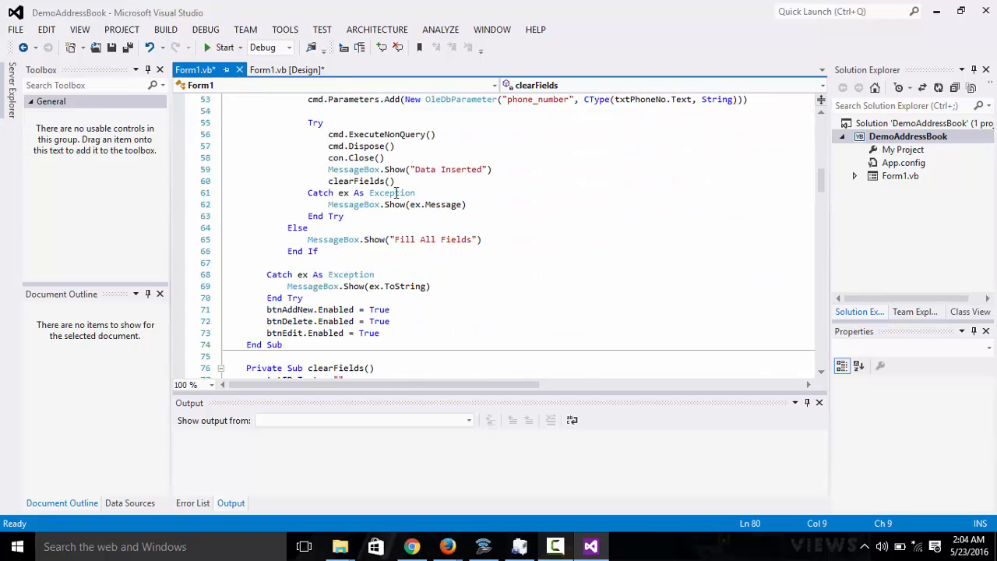
pyautogui.moveTo(321, 193)
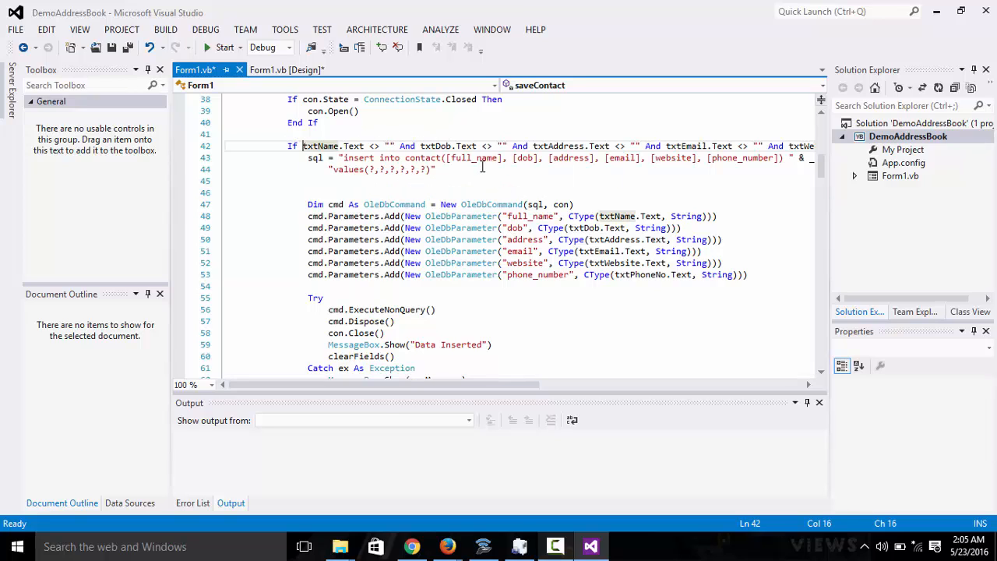
pyautogui.scroll(-3)
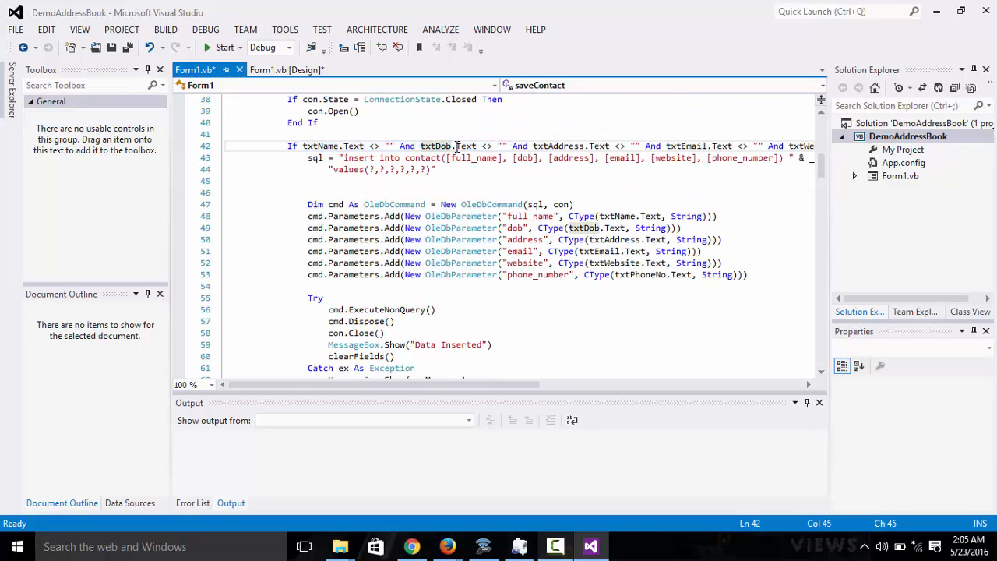
pyautogui.moveTo(472, 146)
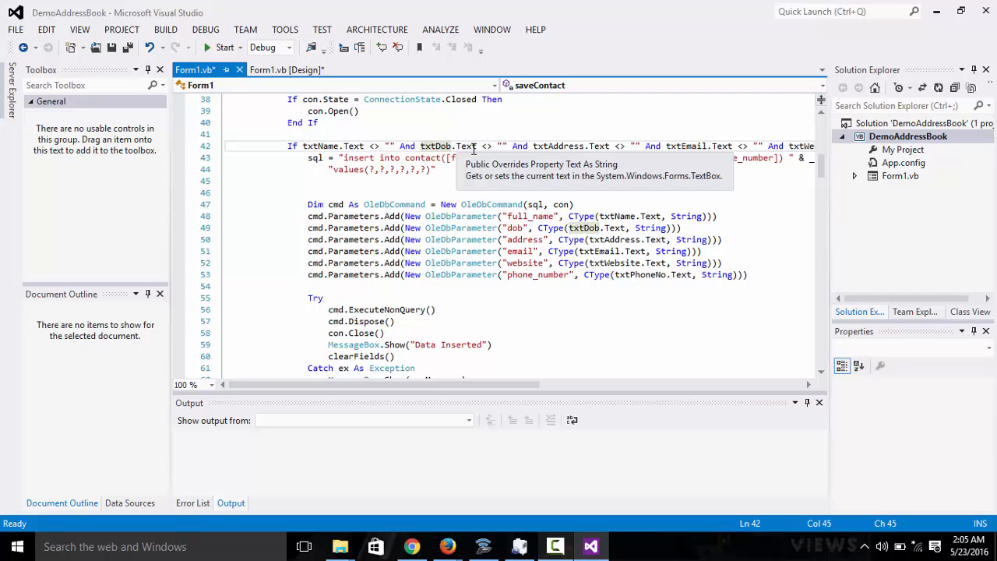
pyautogui.scroll(-3)
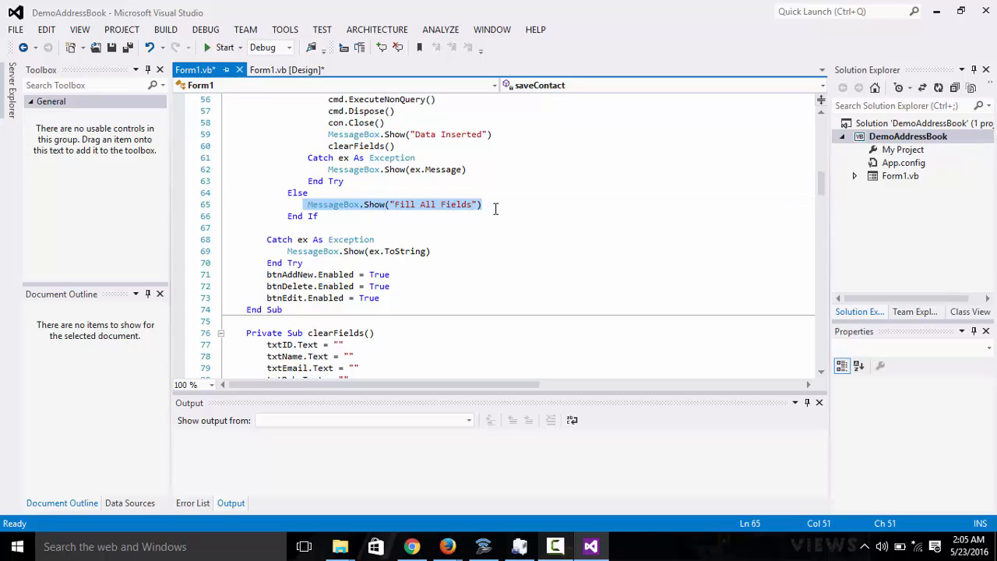
pyautogui.moveTo(396, 200)
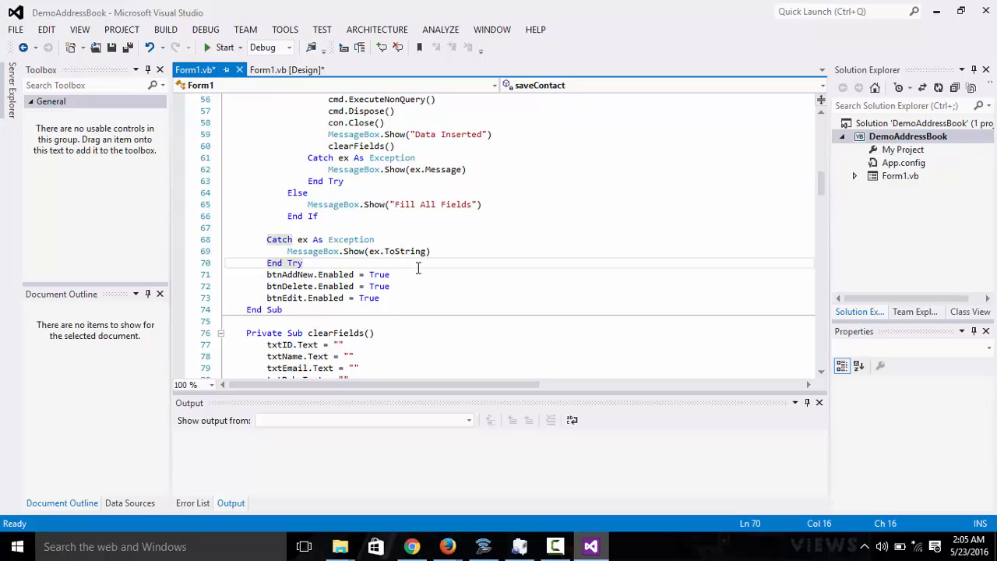
pyautogui.moveTo(279, 240)
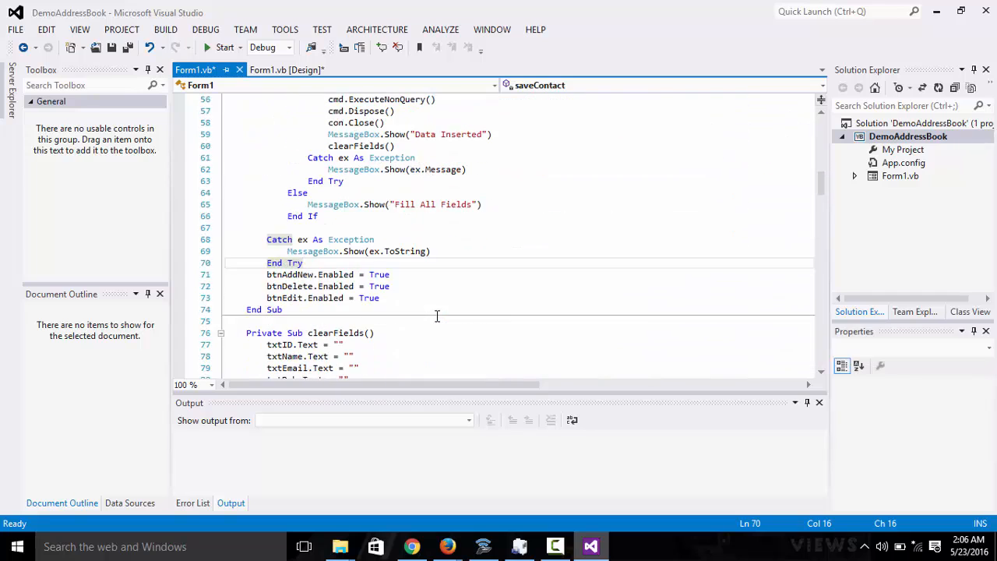
pyautogui.moveTo(437, 315)
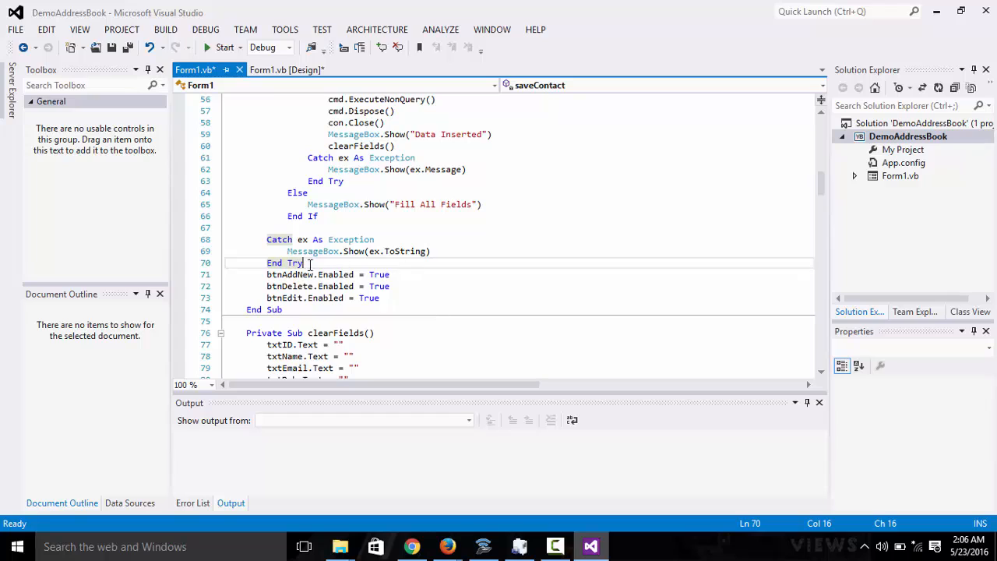
pyautogui.moveTo(293, 274)
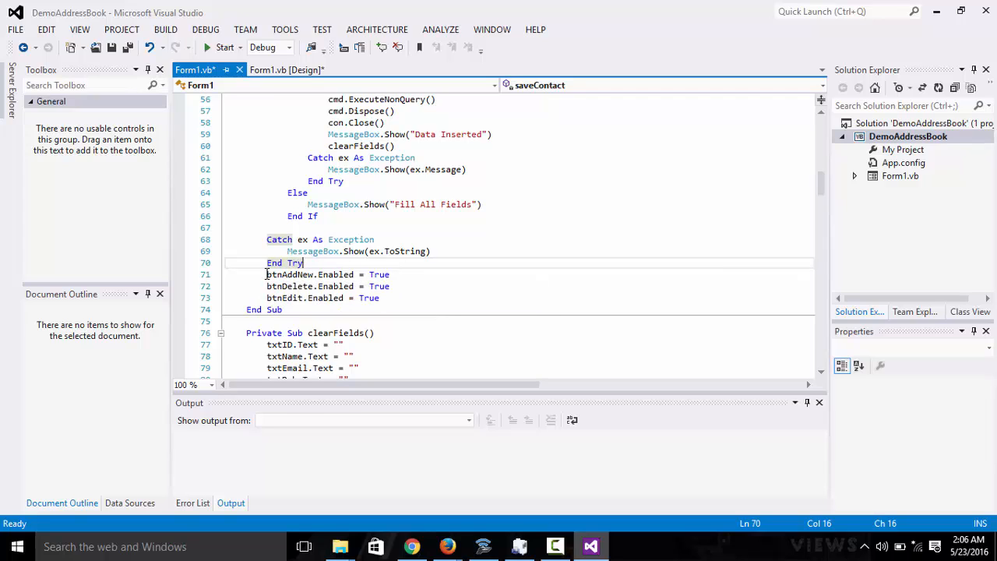
pyautogui.moveTo(266, 275); pyautogui.dragTo(380, 297)
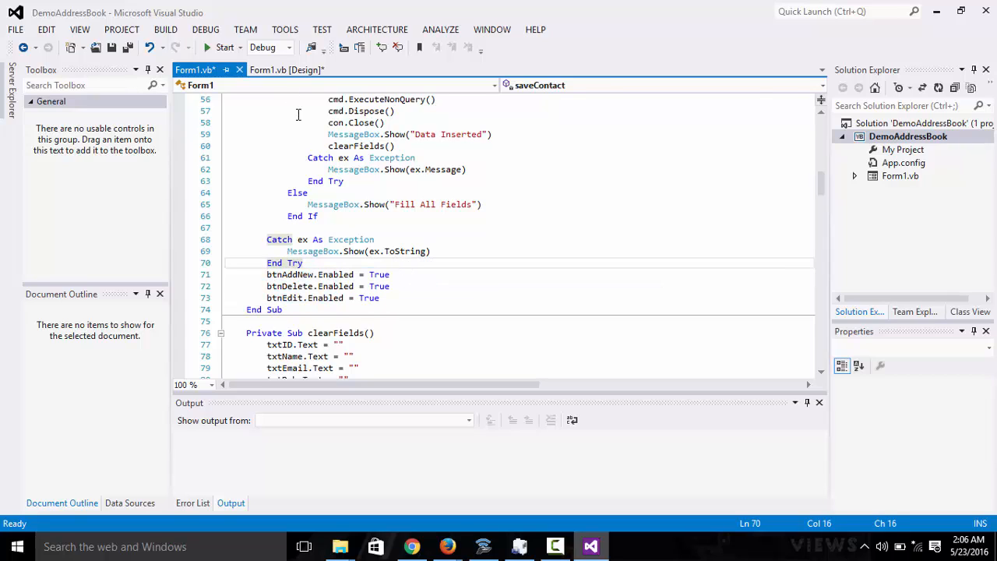
pyautogui.moveTo(825, 209)
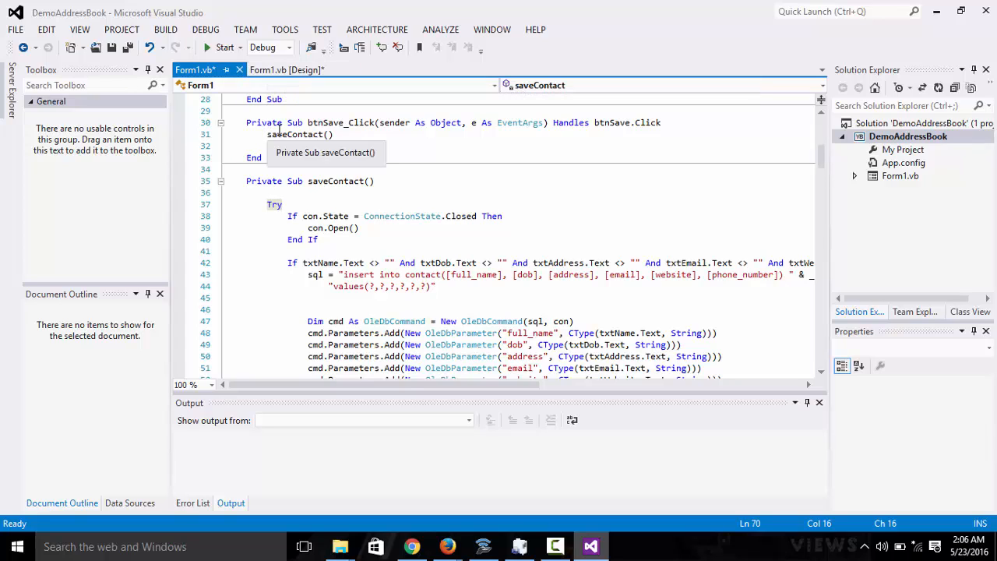
# Add a loadGridView() call after saveContact in the save handler and scroll through to the grid-loading code.
pyautogui.write('loadGridView()')
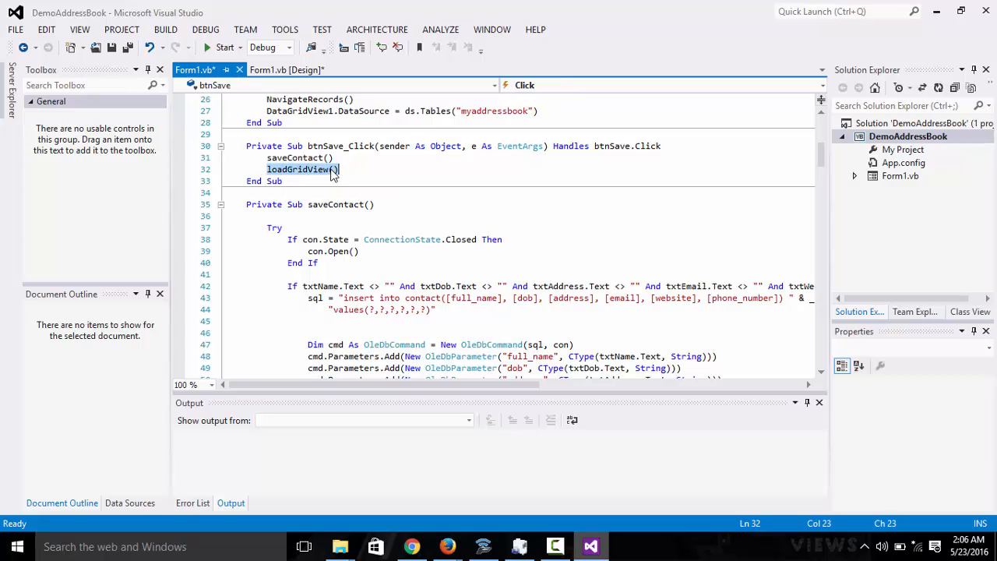
pyautogui.scroll(-3)
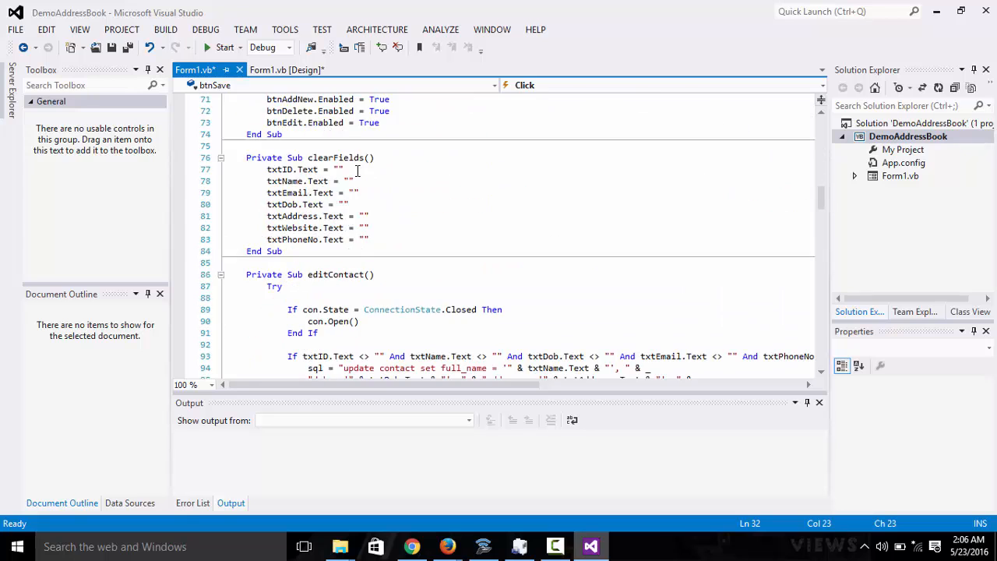
pyautogui.scroll(-3)
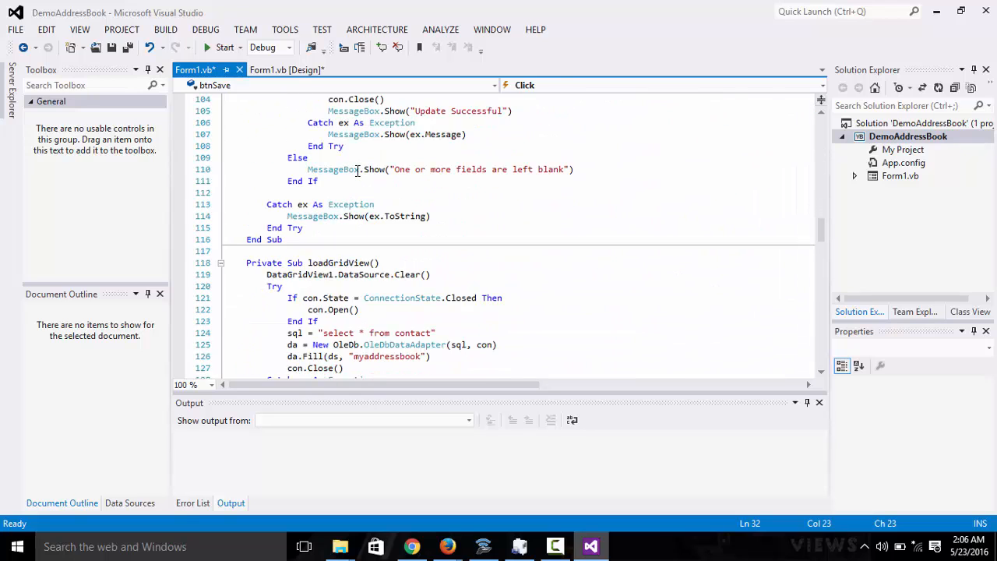
pyautogui.scroll(-3)
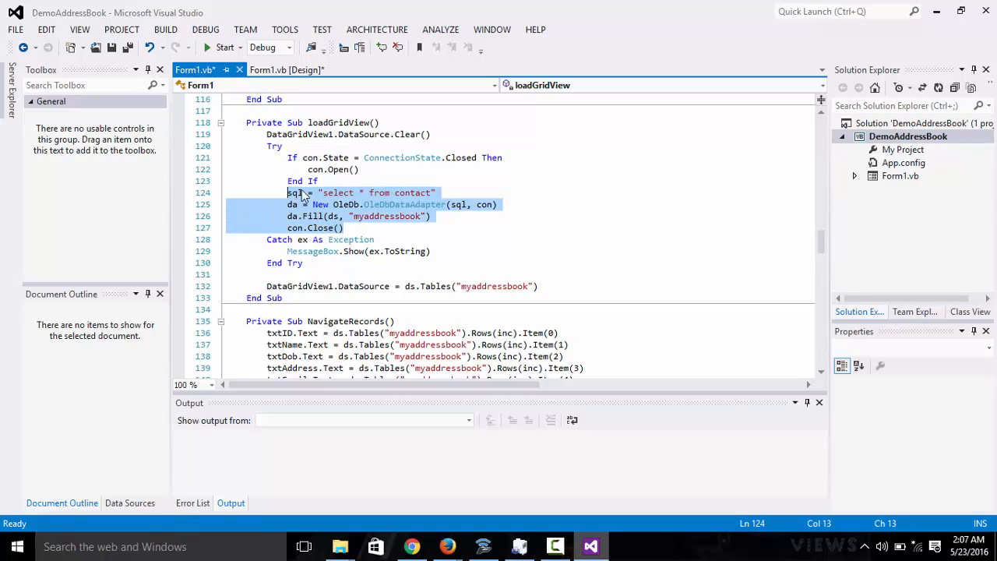
pyautogui.moveTo(402, 221)
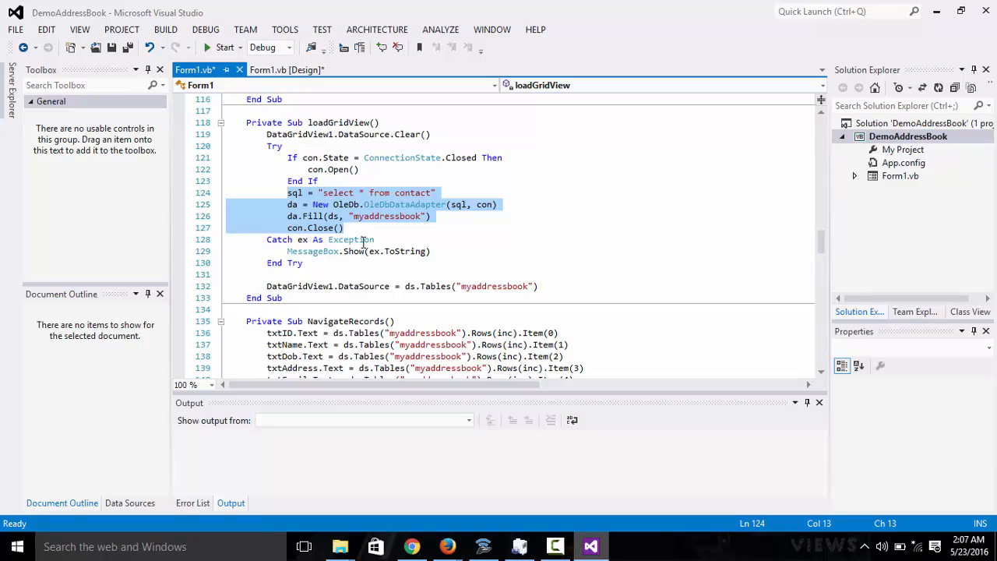
pyautogui.moveTo(304, 230)
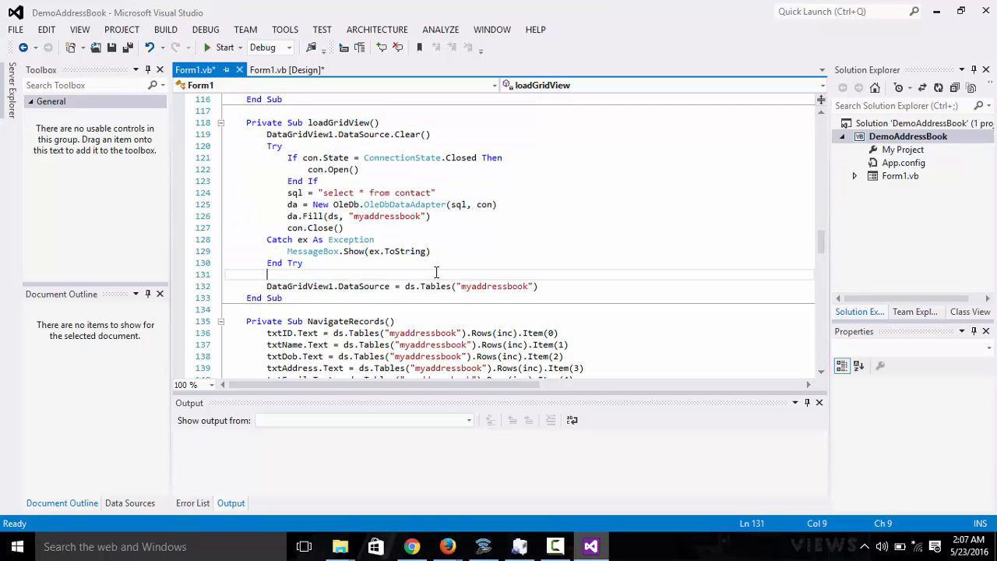
pyautogui.click(287, 68)
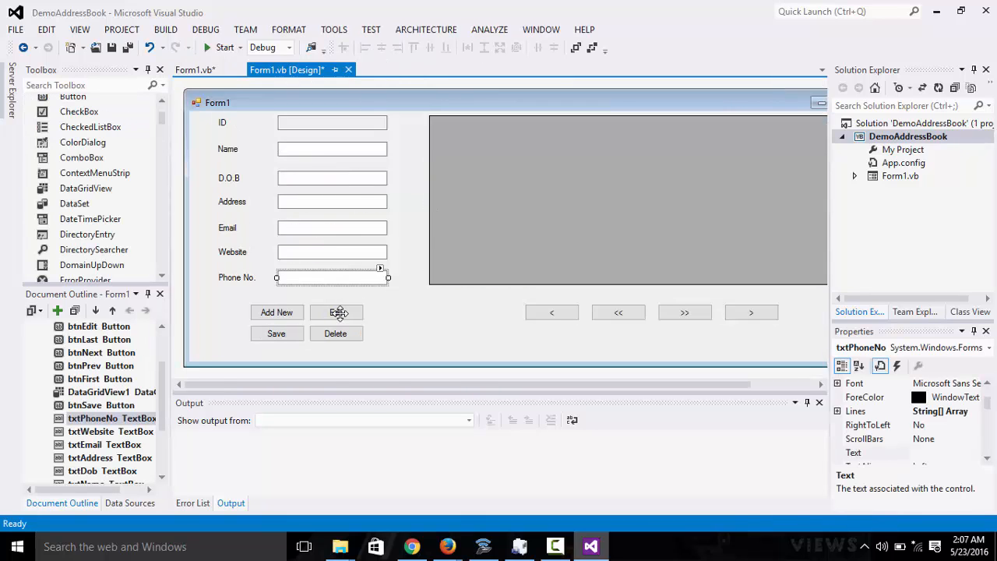
# Have btnEdit_Click call editContact() and loadGridView(), save with Ctrl+S, and inspect editContact's update query.
pyautogui.doubleClick(337, 312)
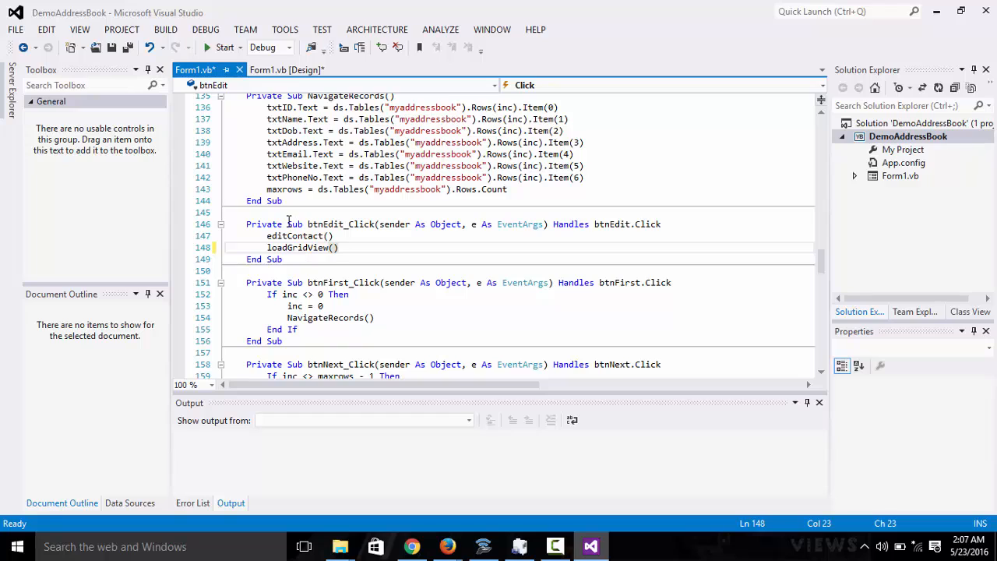
pyautogui.press('ctrl+s')
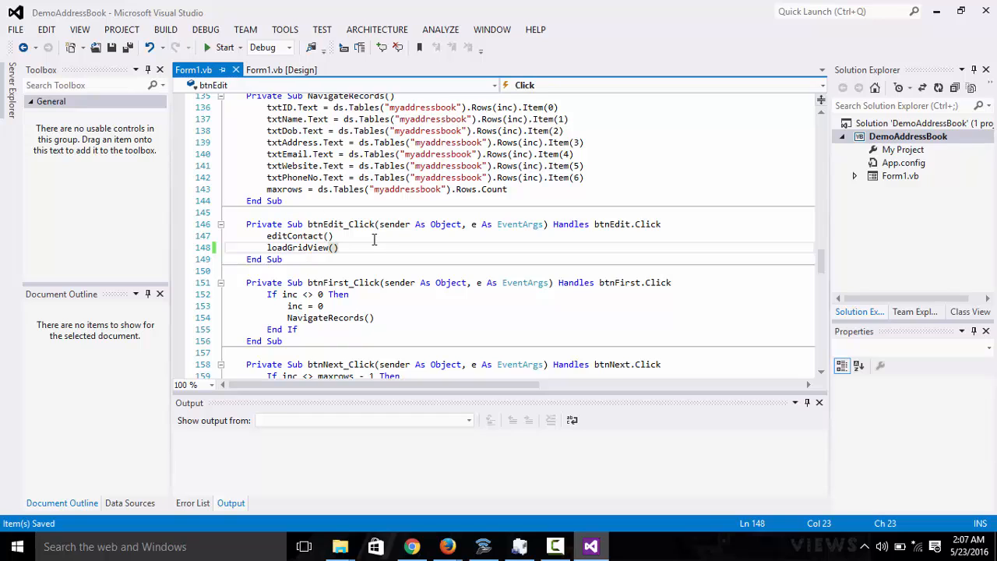
pyautogui.moveTo(362, 224)
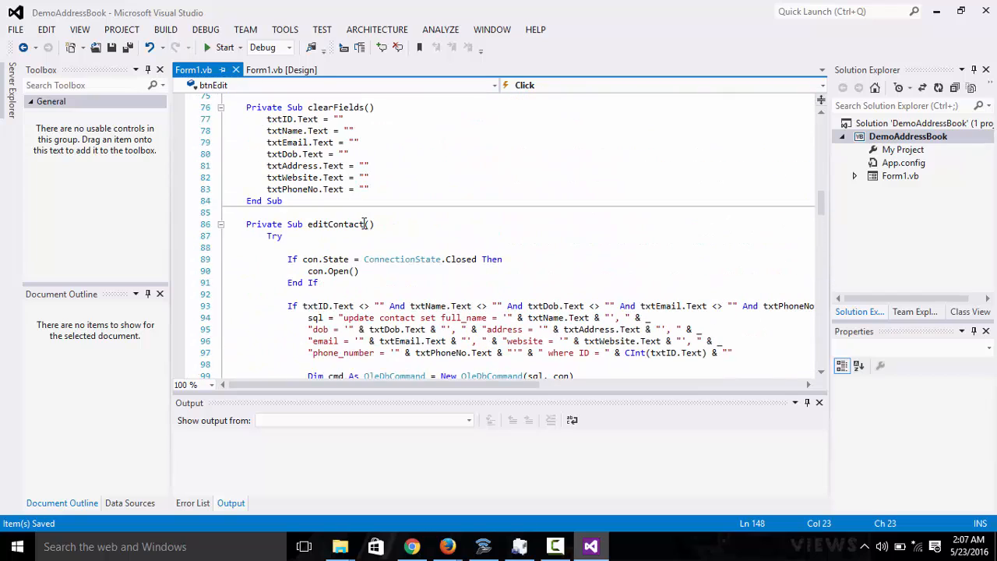
pyautogui.scroll(-3)
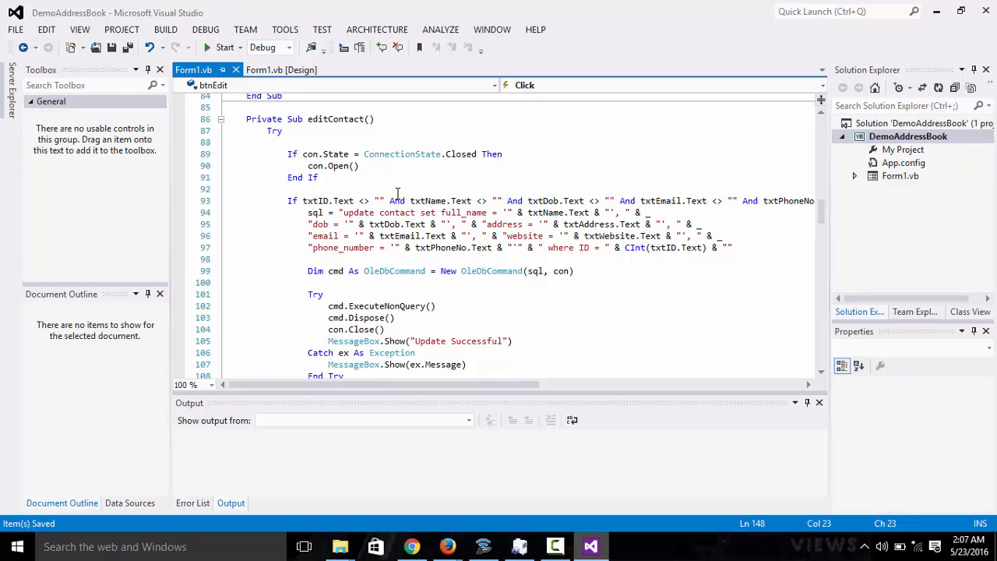
pyautogui.click(290, 199)
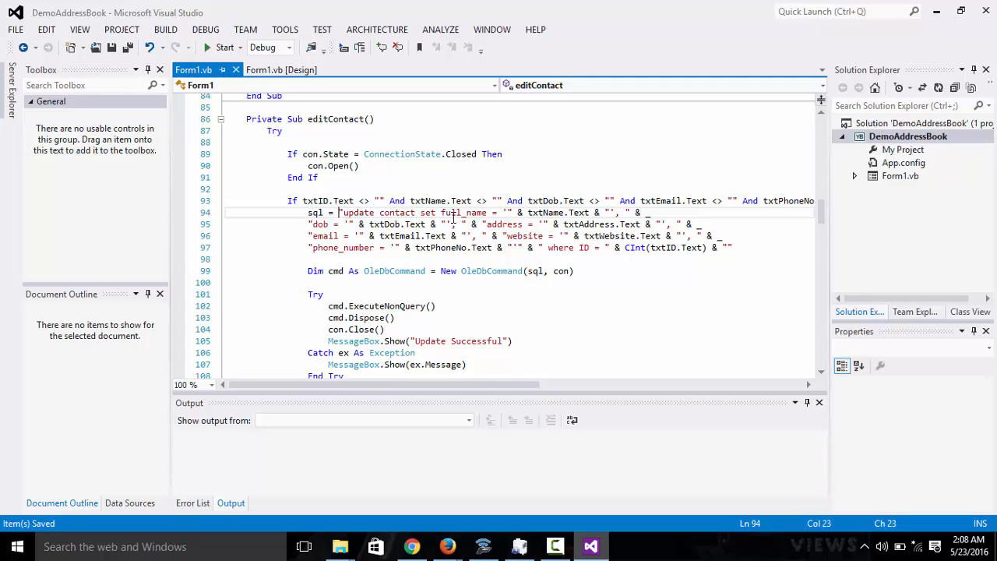
pyautogui.moveTo(545, 212)
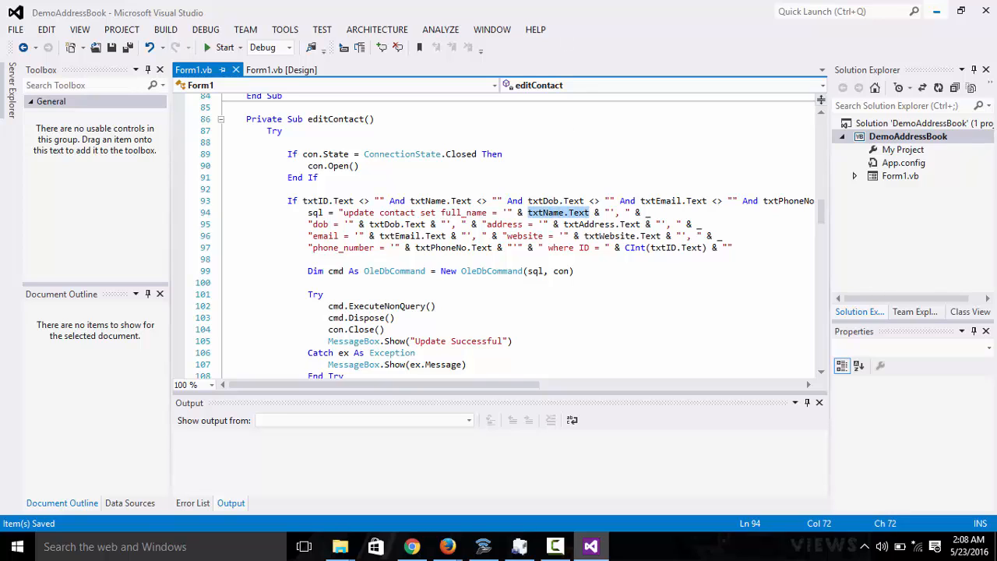
pyautogui.moveTo(992, 187)
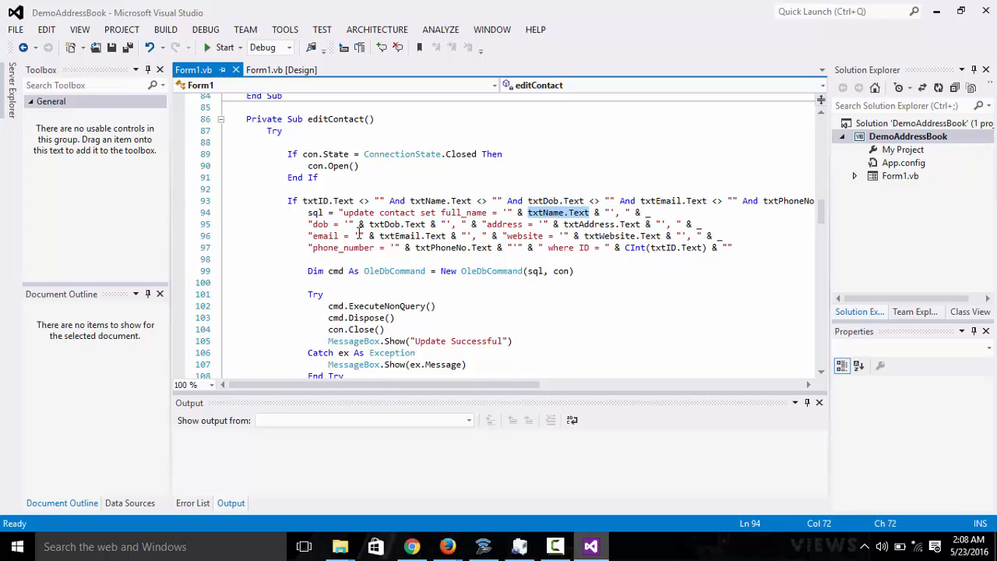
pyautogui.moveTo(549, 246)
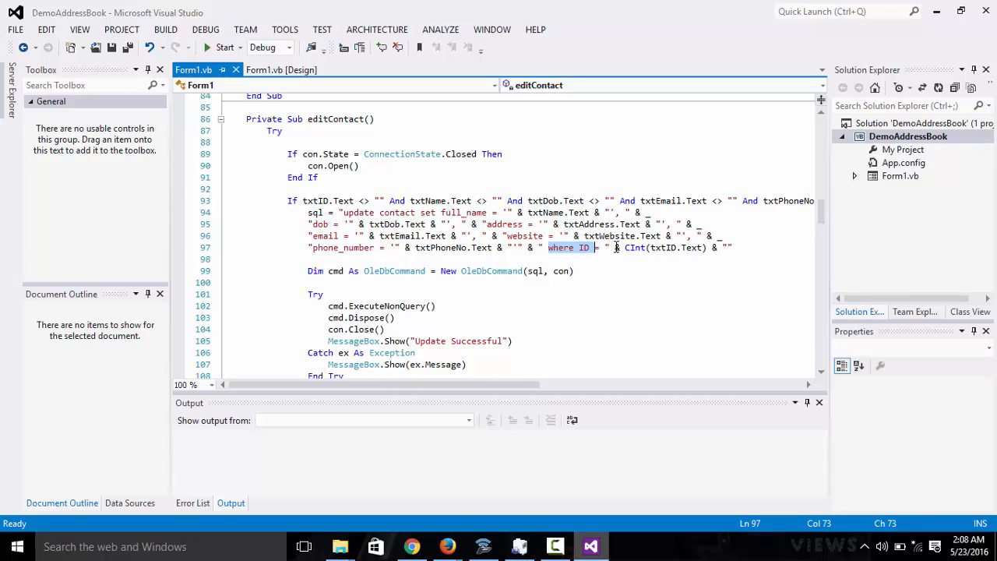
pyautogui.moveTo(617, 246)
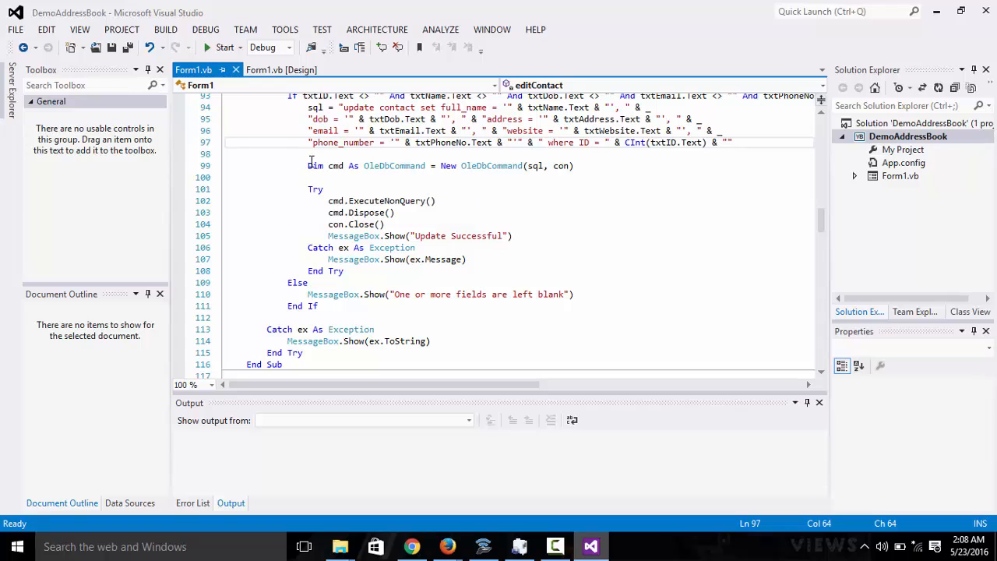
# Review the update command block with its error handling and loadGridView, then return to the form designer.
pyautogui.moveTo(307, 165); pyautogui.dragTo(412, 201)
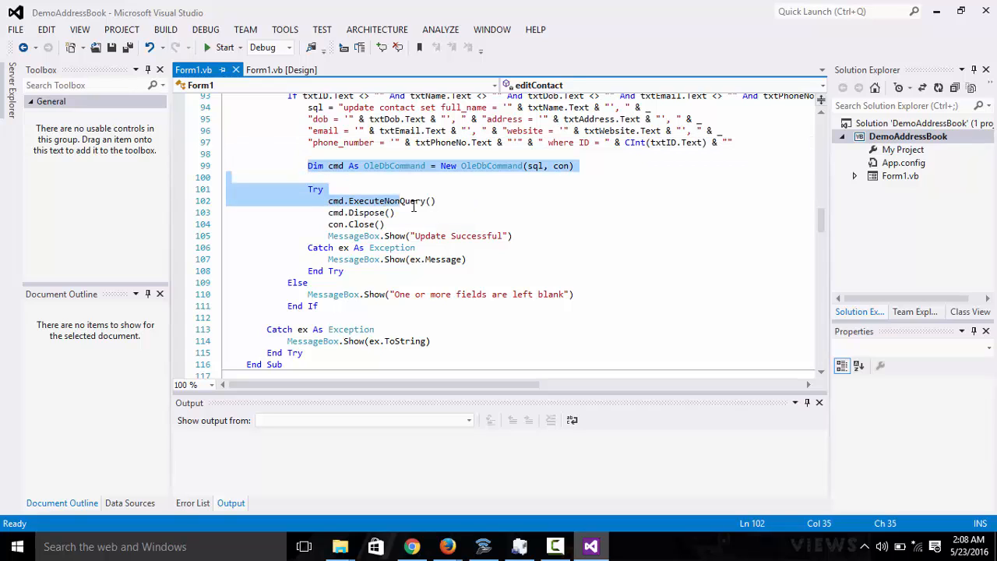
pyautogui.moveTo(405, 199); pyautogui.dragTo(467, 259)
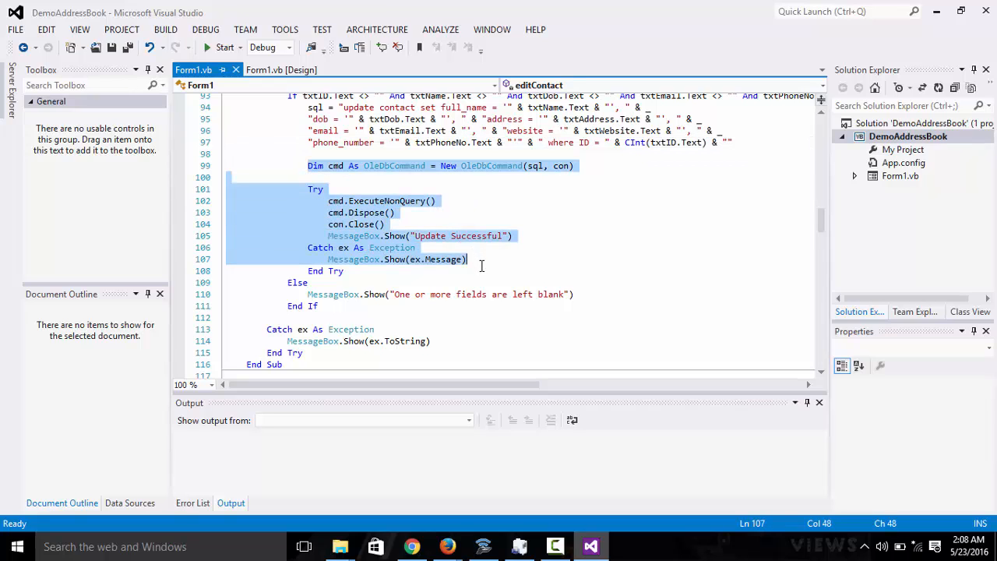
pyautogui.click(575, 293)
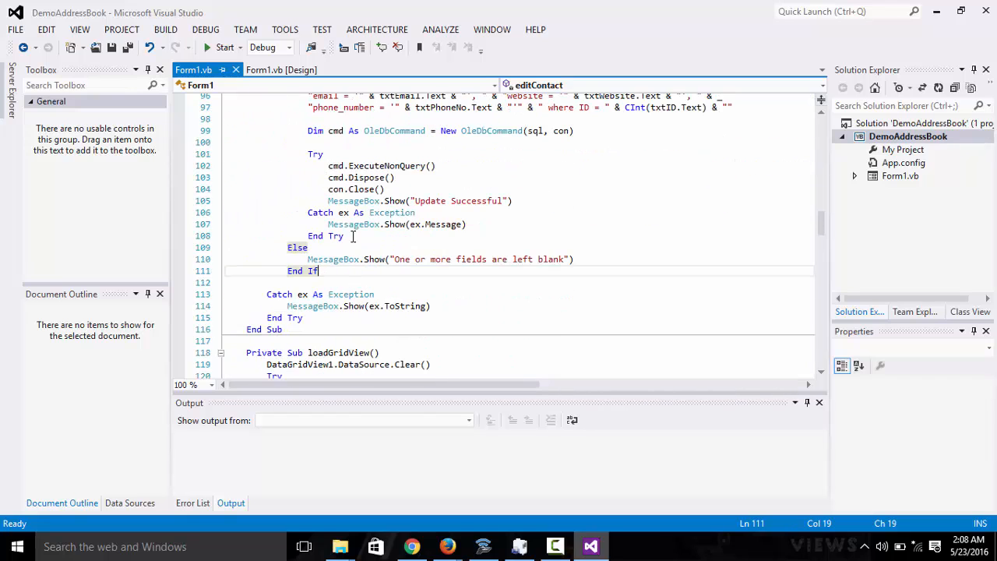
pyautogui.scroll(-3)
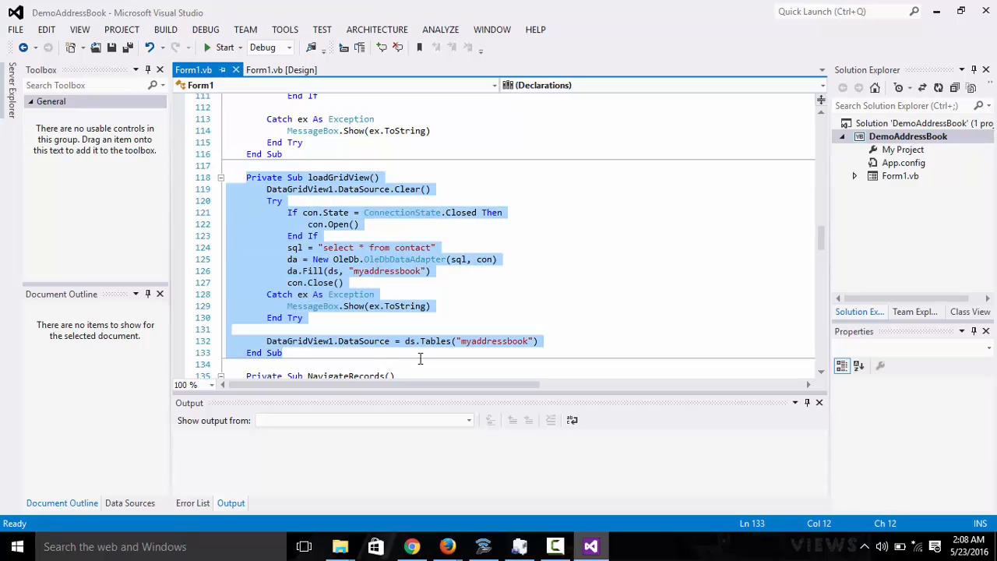
pyautogui.click(280, 69)
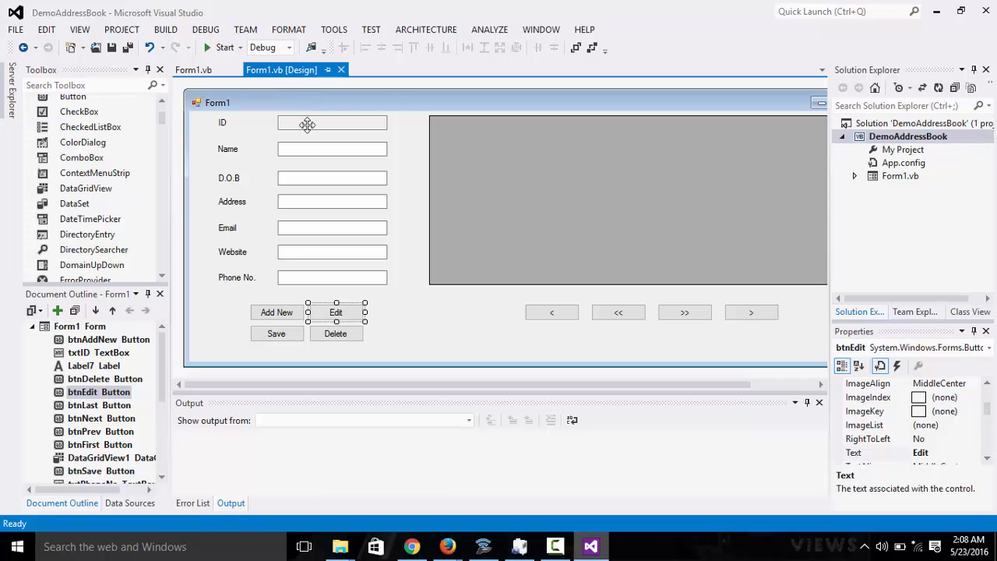
pyautogui.moveTo(349, 333)
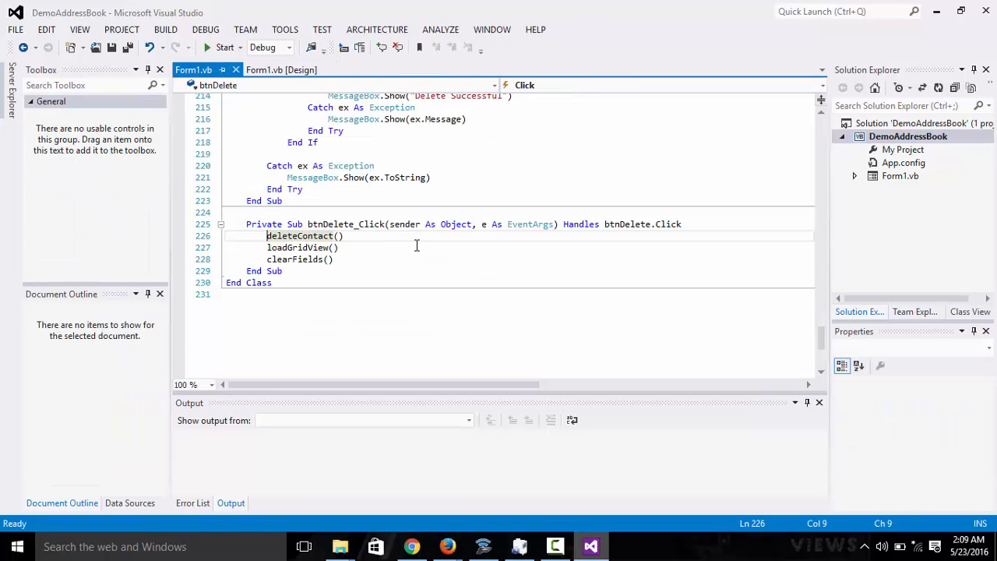
# Have the Delete handler call deleteContact, loadGridView and clearFields, reviewing deleteContact's confirmation prompt and DELETE query.
pyautogui.doubleClick(299, 236)
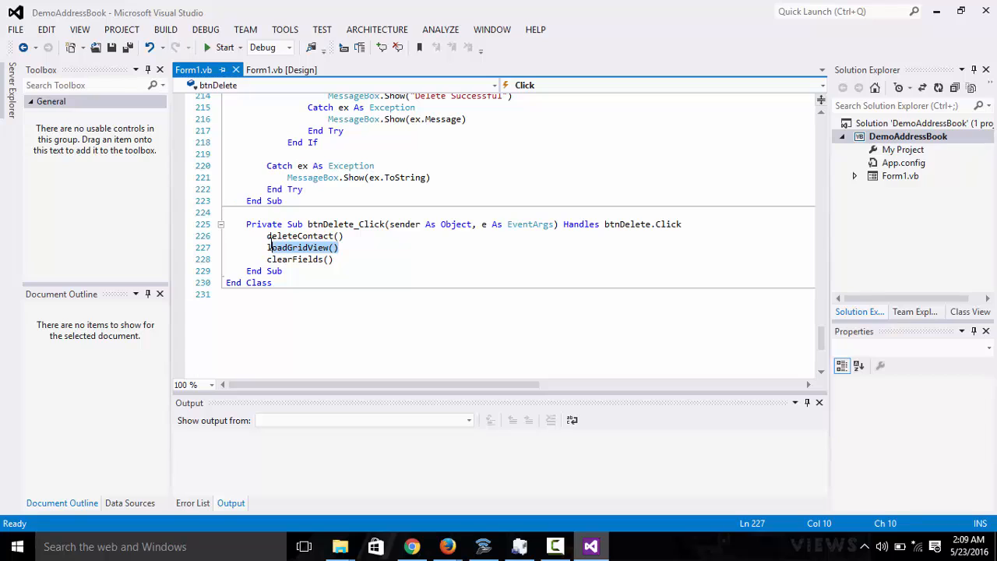
pyautogui.click(280, 258)
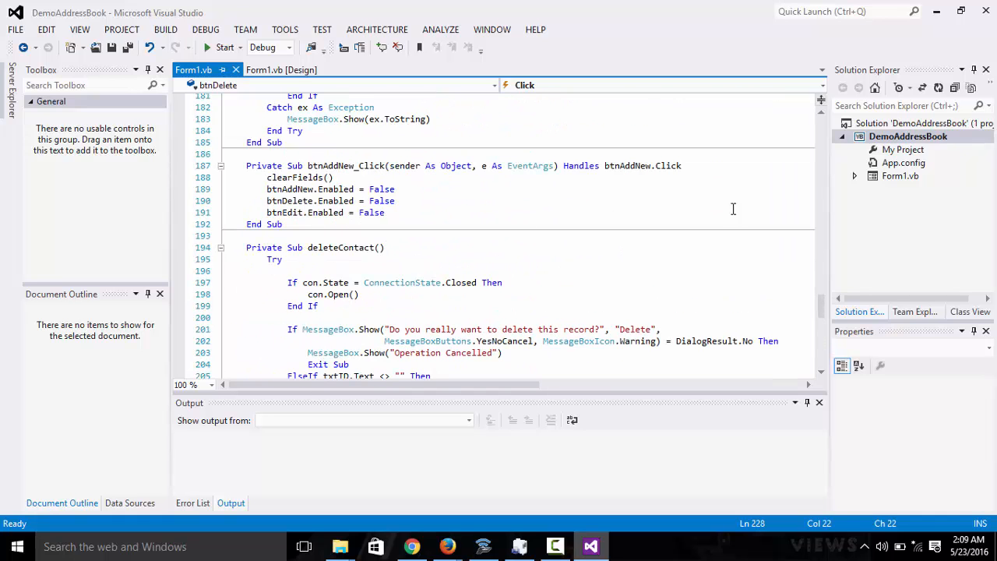
pyautogui.scroll(-3)
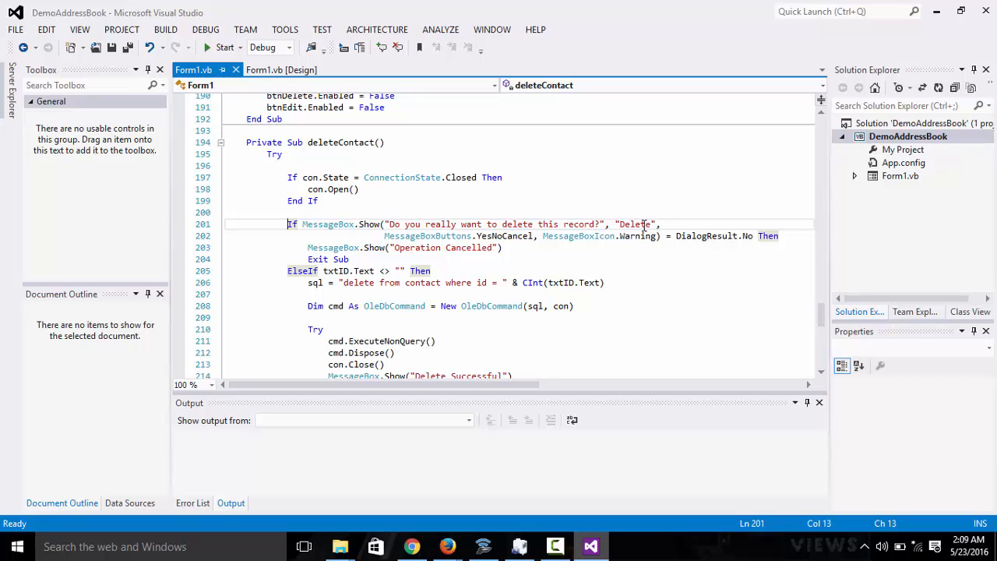
pyautogui.moveTo(327, 224)
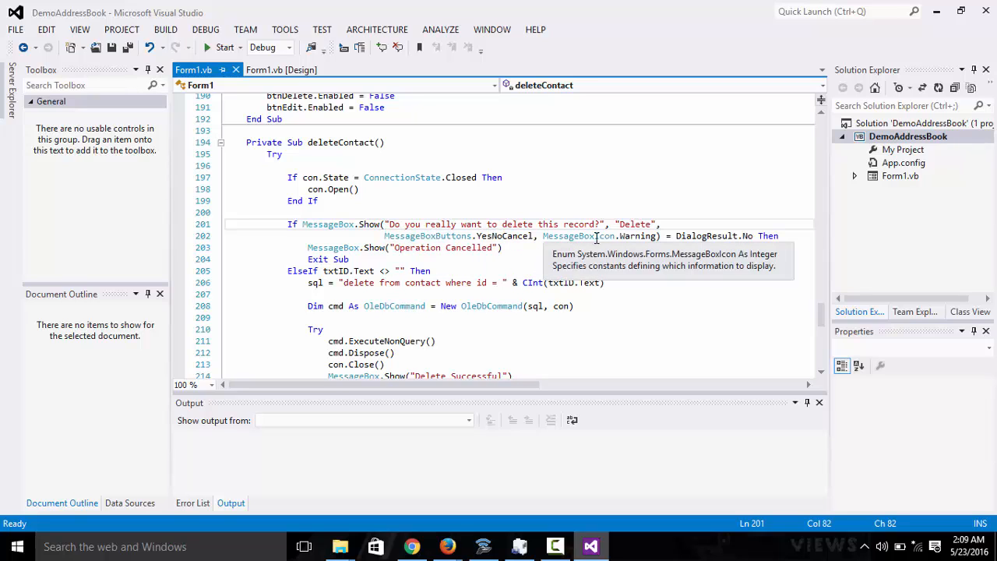
pyautogui.moveTo(539, 177)
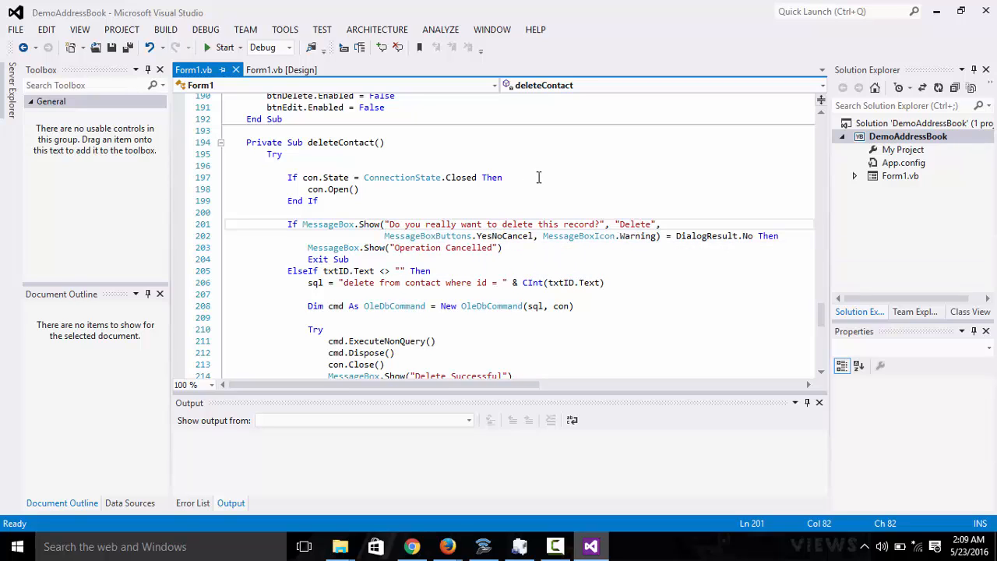
pyautogui.moveTo(745, 236)
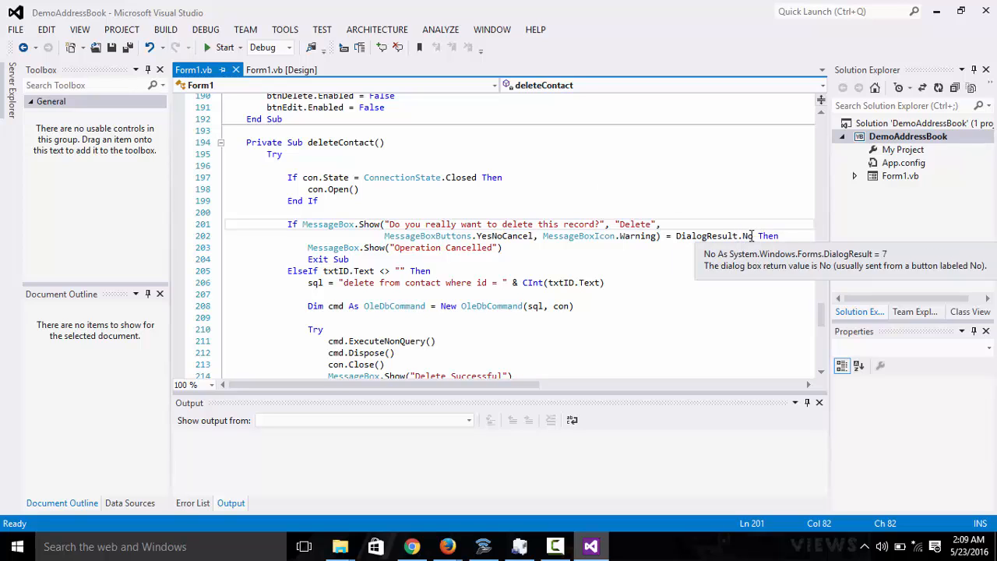
pyautogui.moveTo(308, 243)
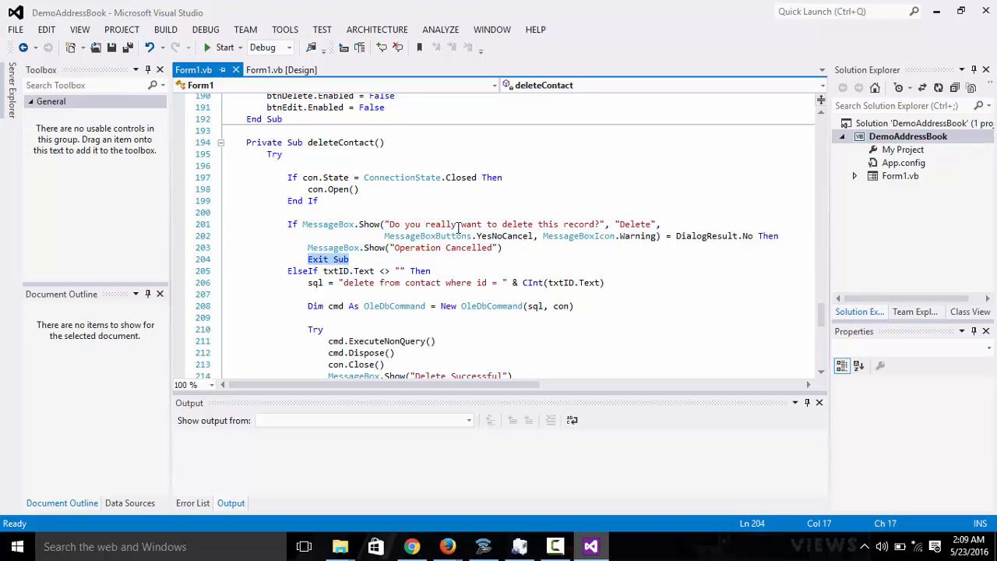
pyautogui.scroll(-3)
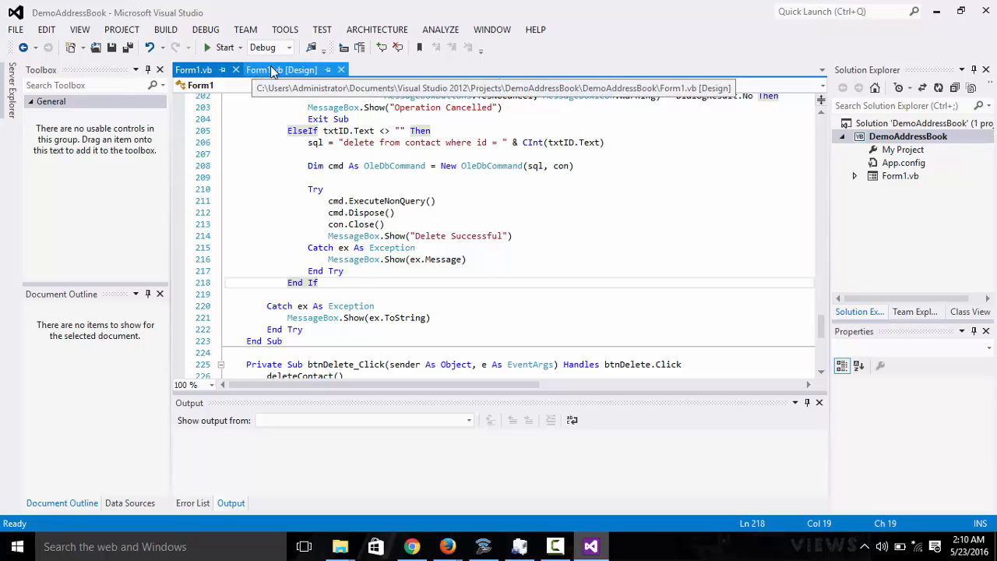
# In the '<' button's handler, set inc = 0 when it is not 0 and call NavigateRecords.
pyautogui.click(280, 68)
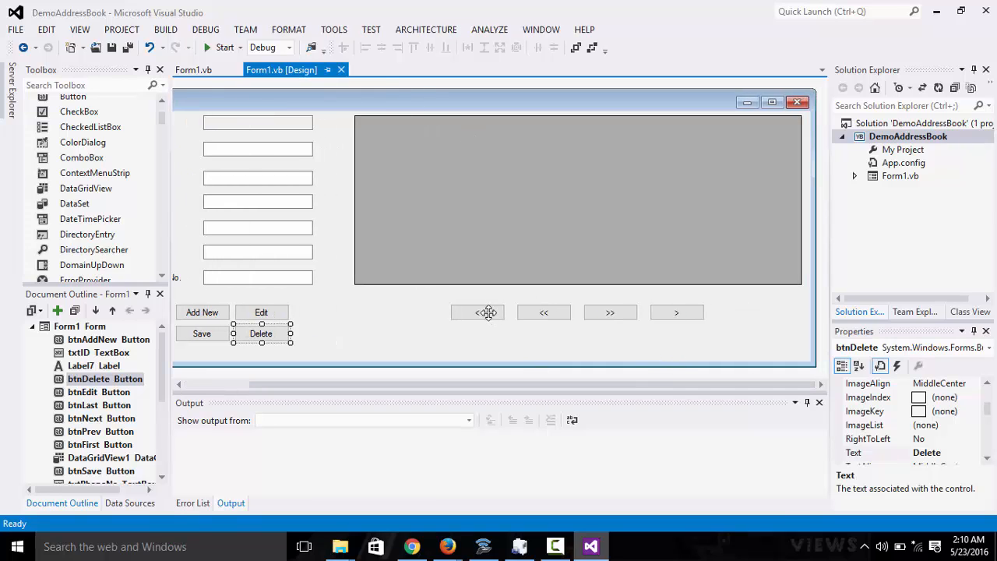
pyautogui.click(610, 311)
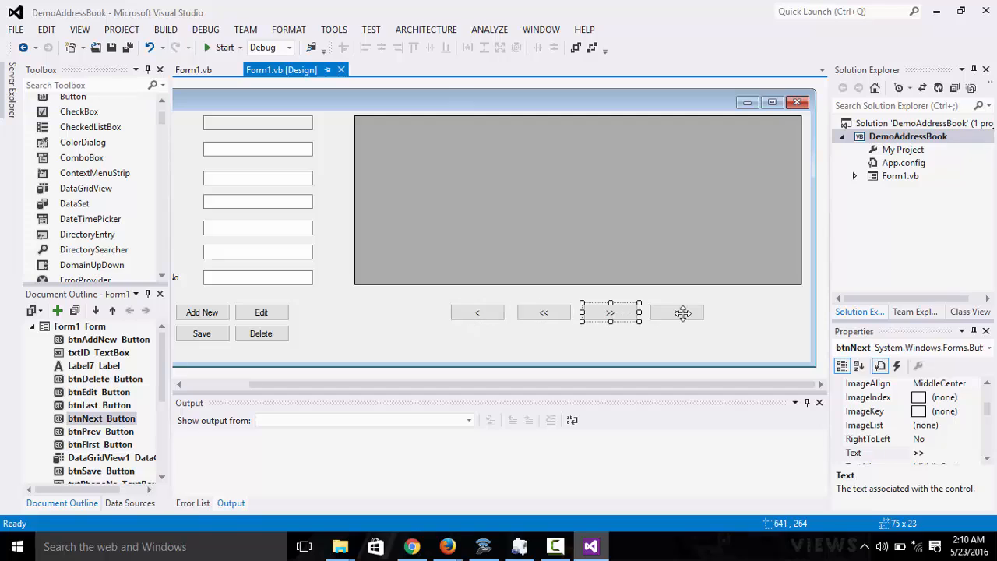
pyautogui.click(477, 312)
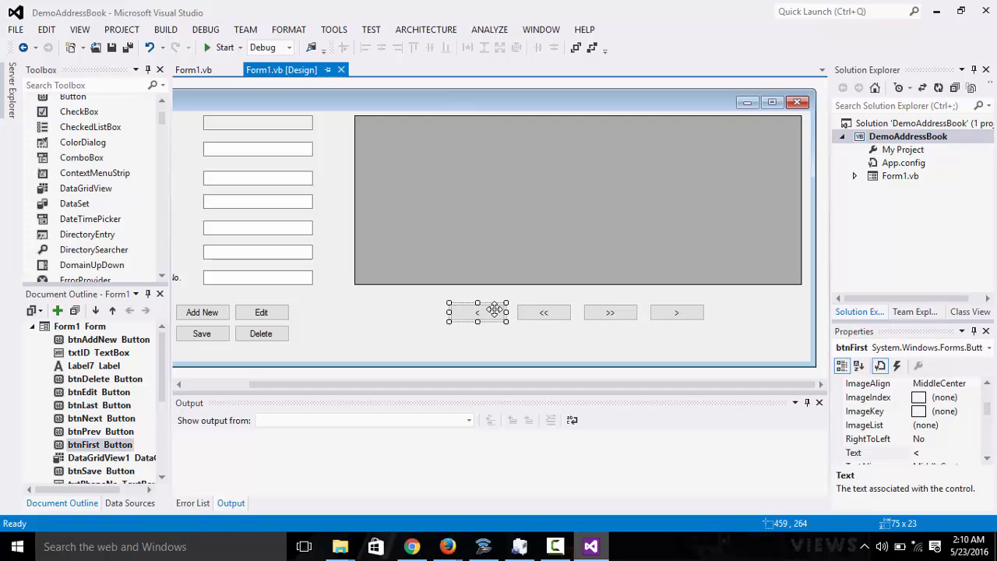
pyautogui.moveTo(537, 312)
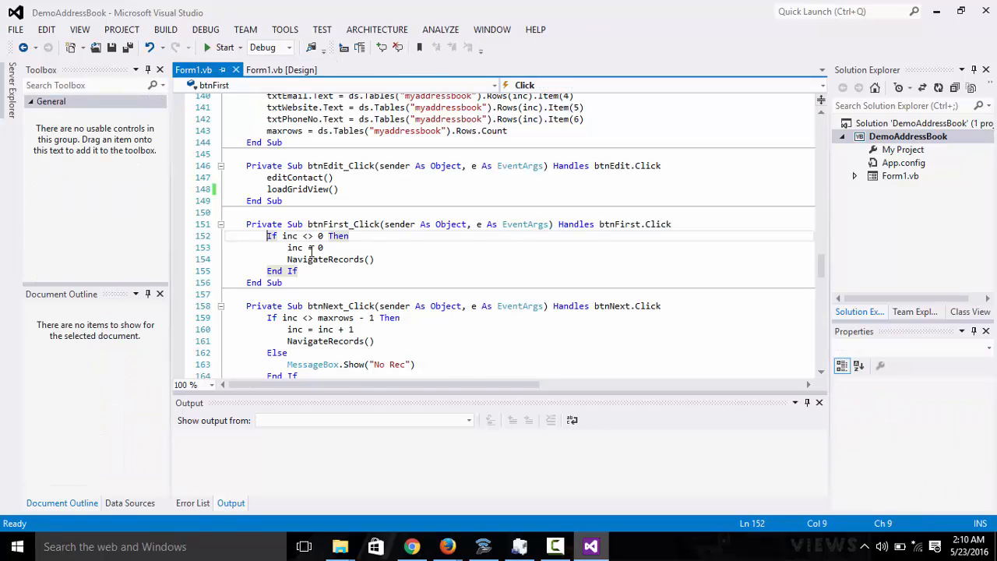
pyautogui.moveTo(271, 235)
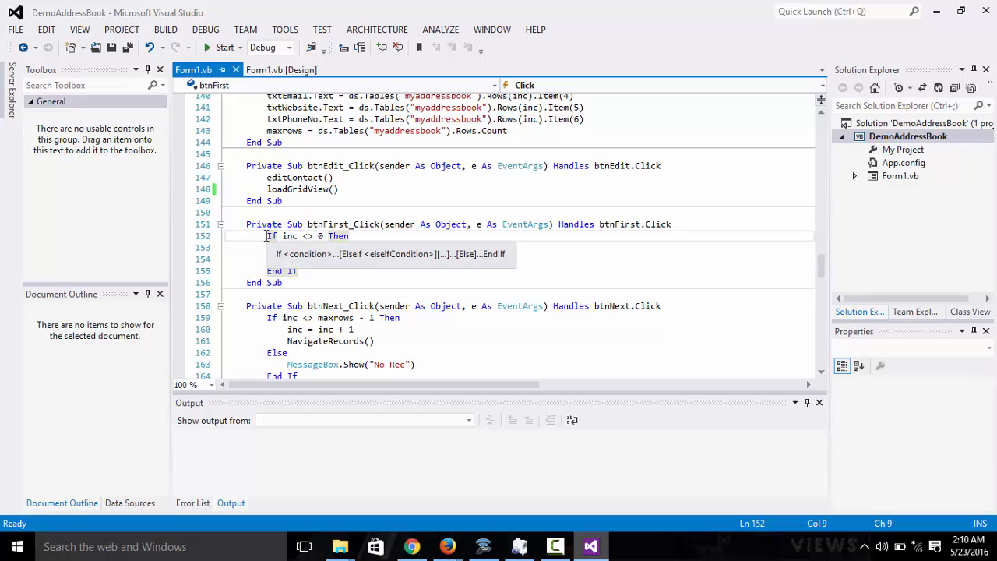
pyautogui.write('inc = 0')
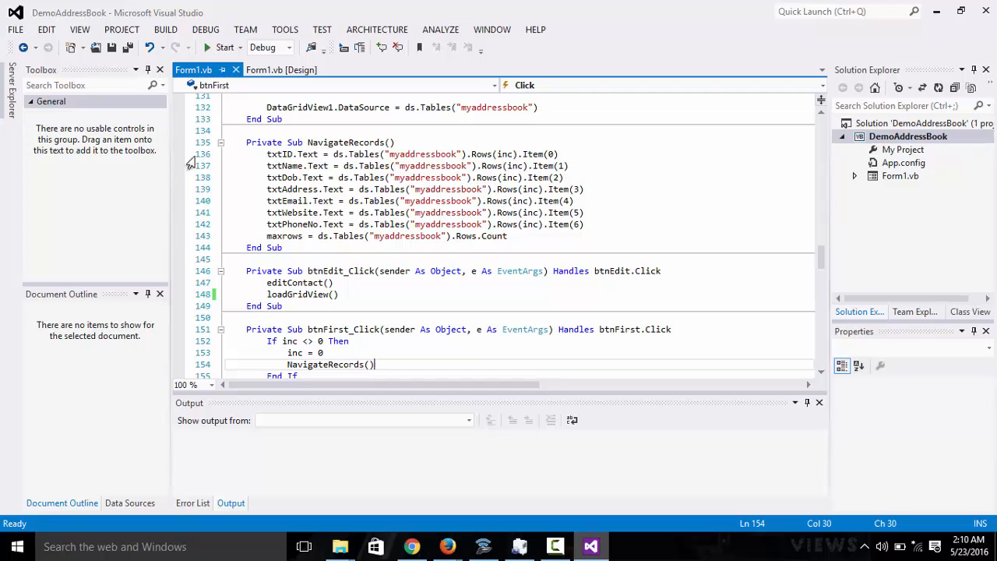
pyautogui.moveTo(249, 144)
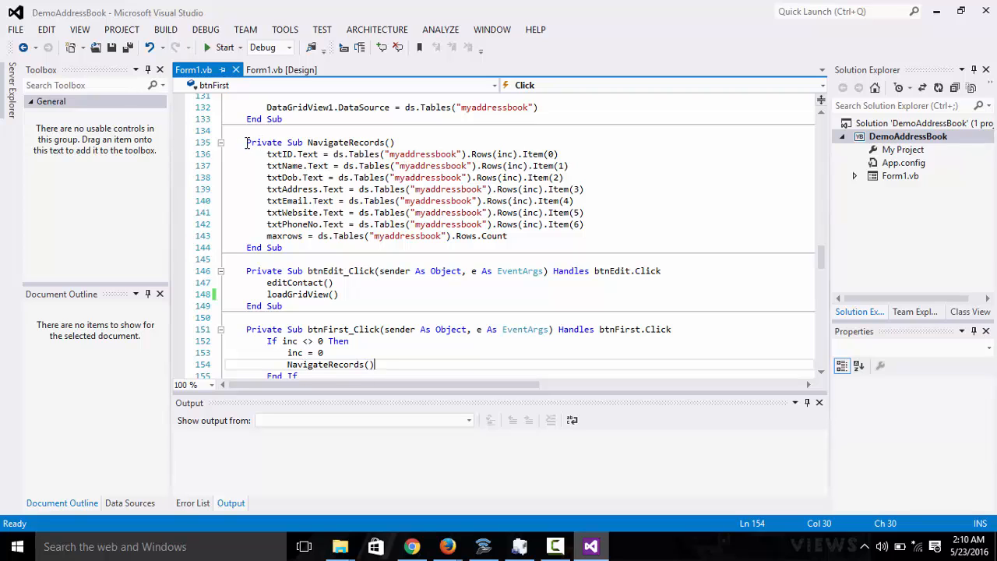
pyautogui.moveTo(446, 159)
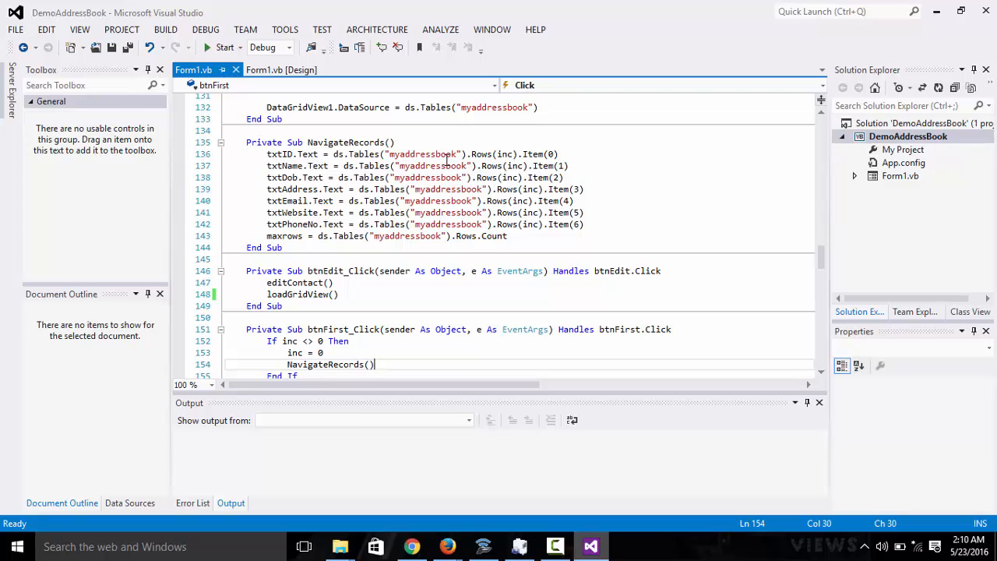
pyautogui.moveTo(443, 154)
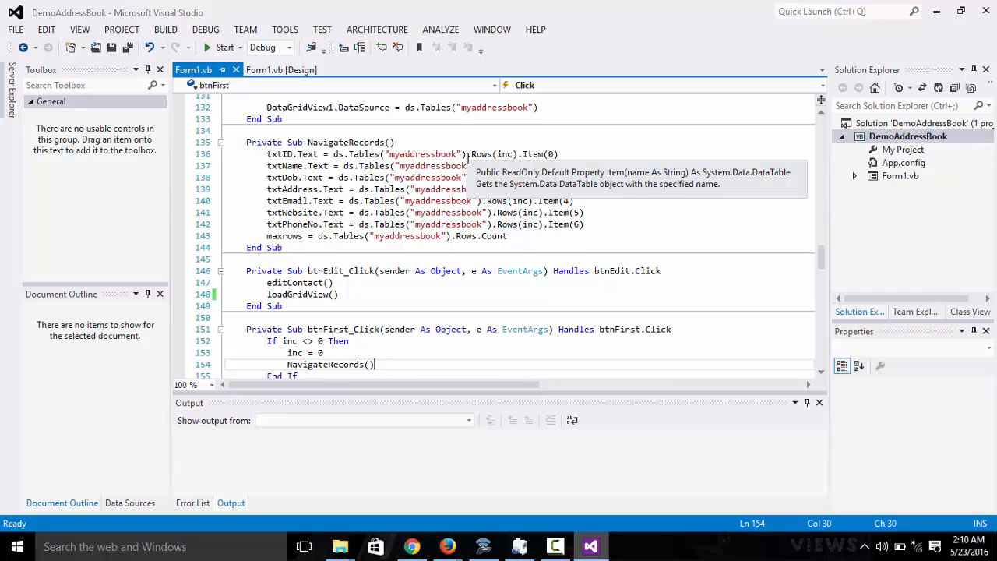
pyautogui.moveTo(310, 159)
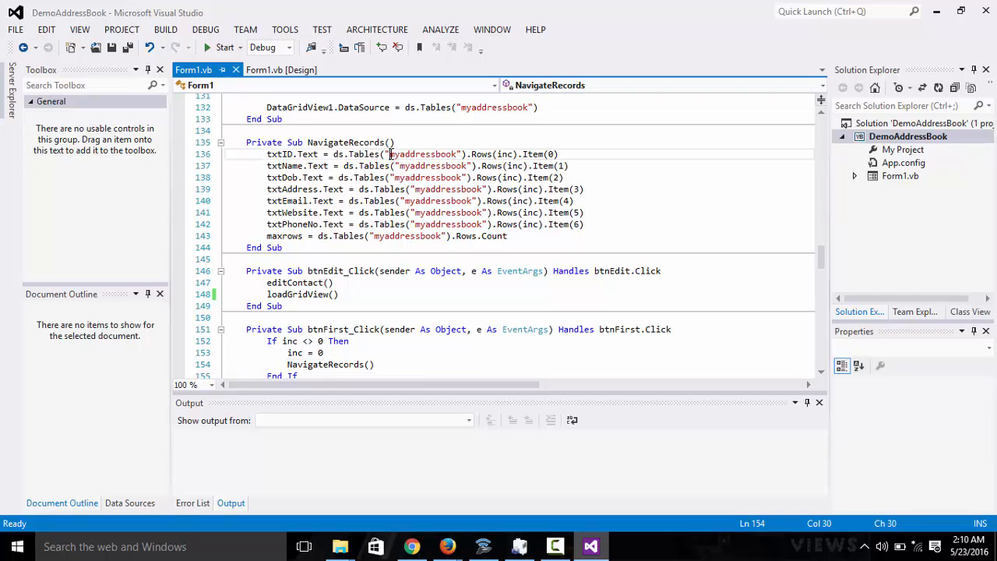
# Review NavigateRecords reading the myaddressbook row into the fields, then switch to Microsoft Access.
pyautogui.doubleClick(424, 154)
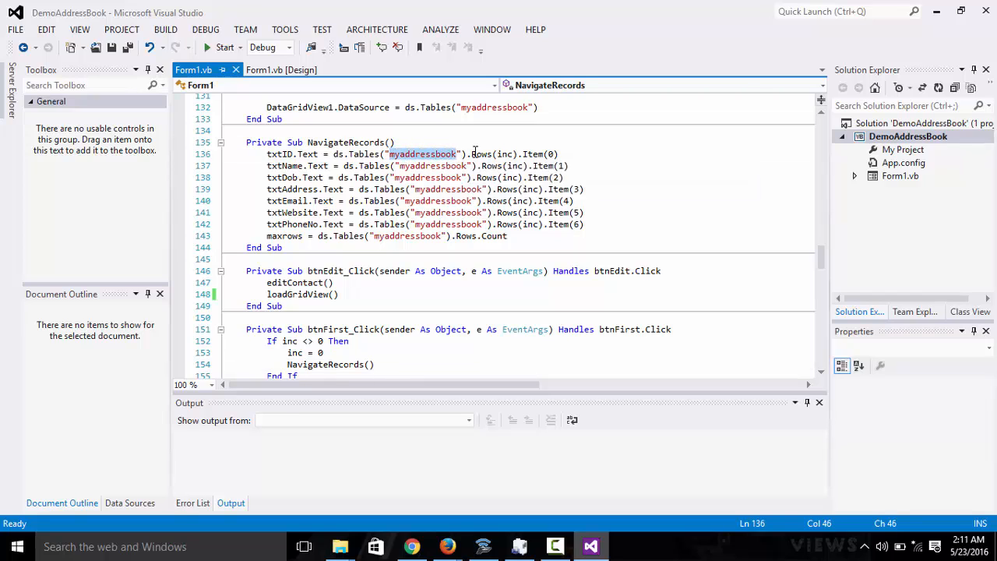
pyautogui.click(505, 154)
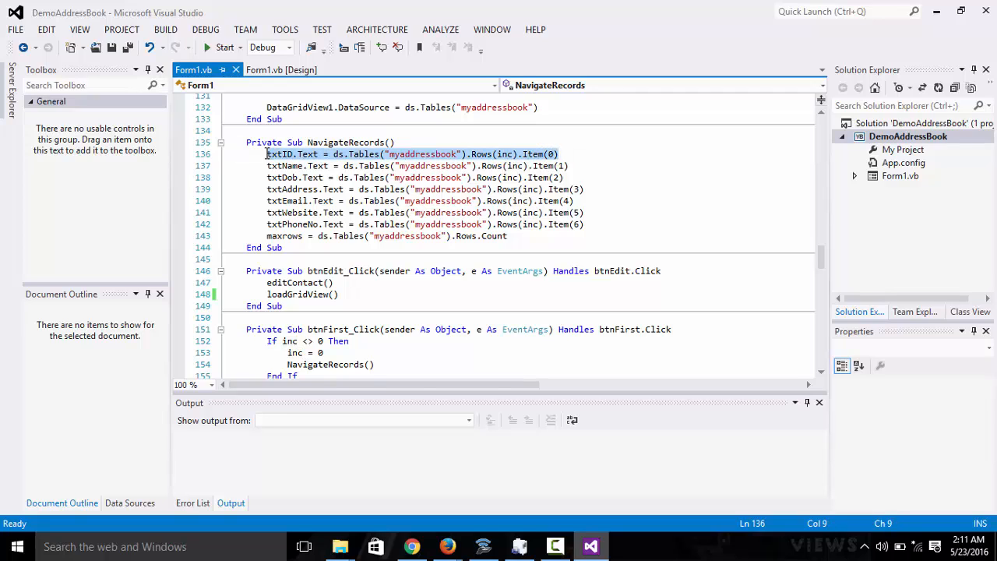
pyautogui.moveTo(331, 458)
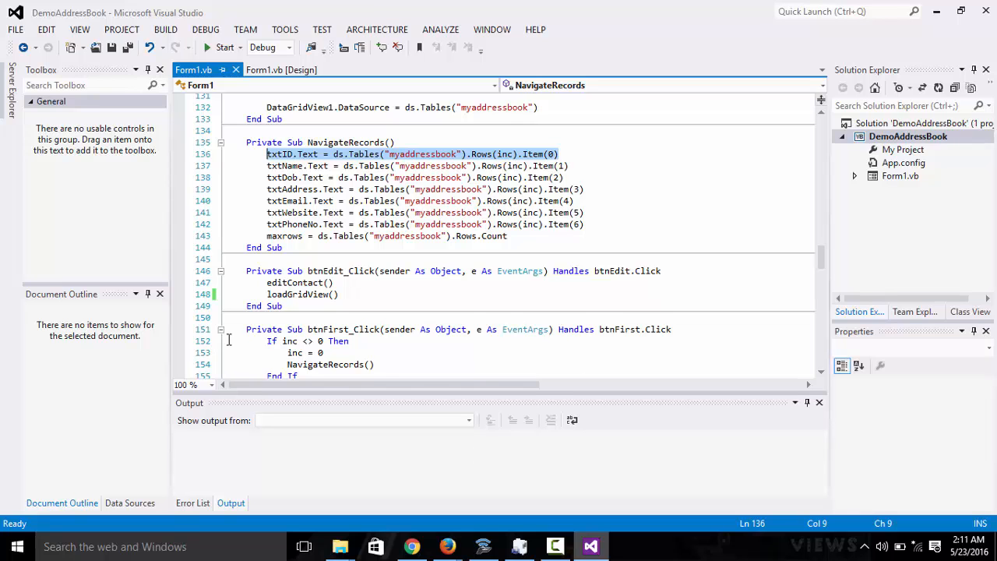
pyautogui.click(17, 545)
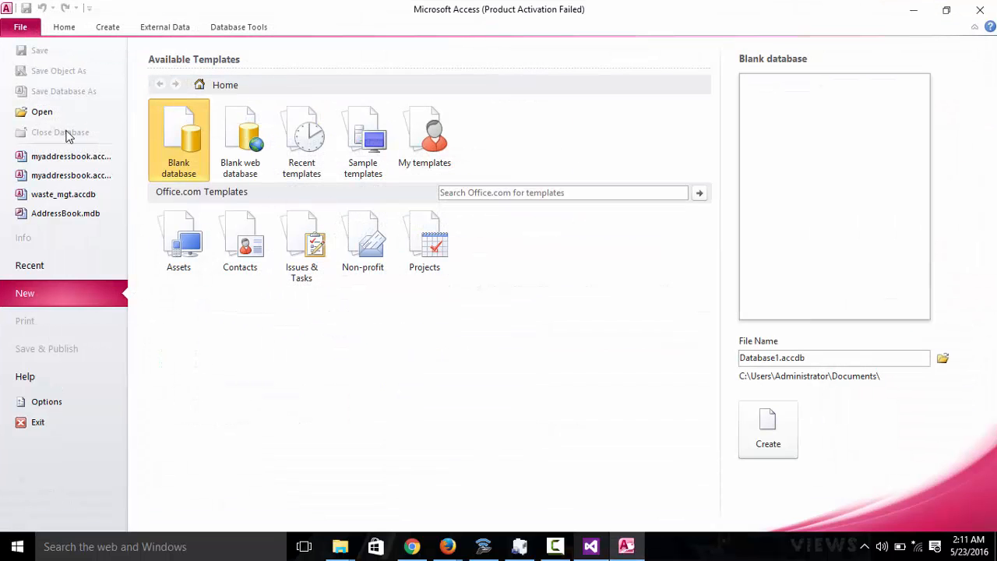
# Open myaddressbook.accdb and its empty contact table in Access, then return to Visual Studio.
pyautogui.click(41, 113)
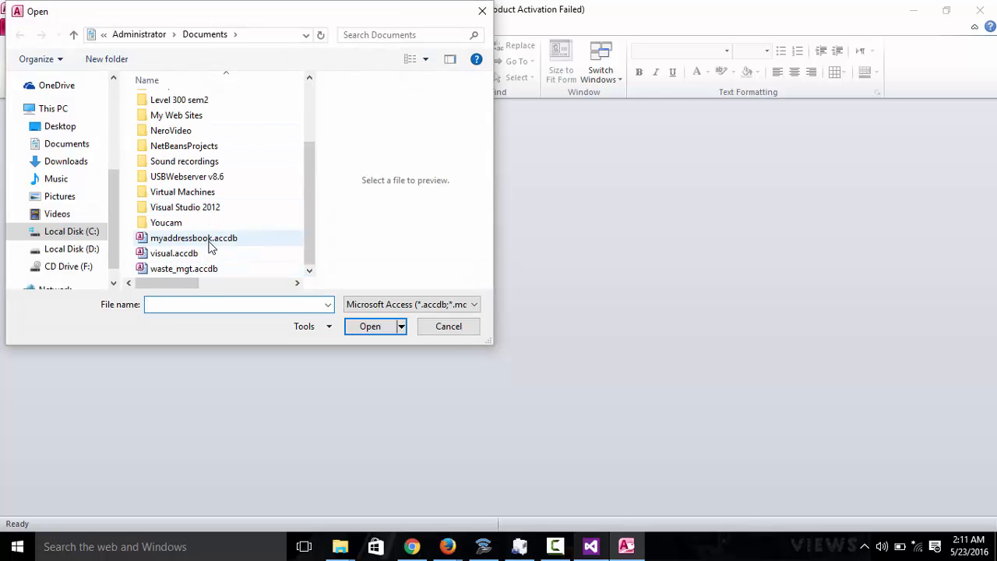
pyautogui.doubleClick(193, 237)
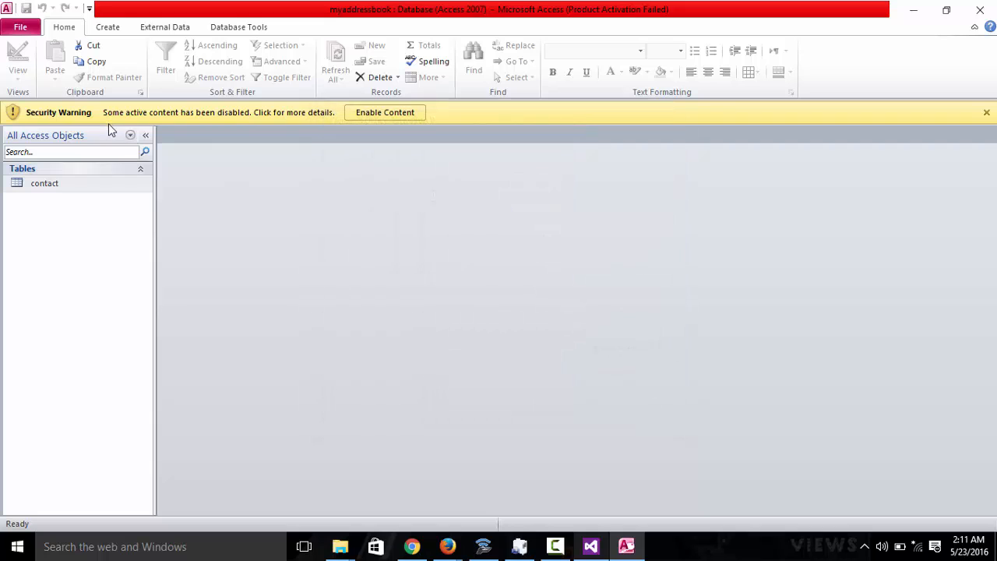
pyautogui.click(986, 112)
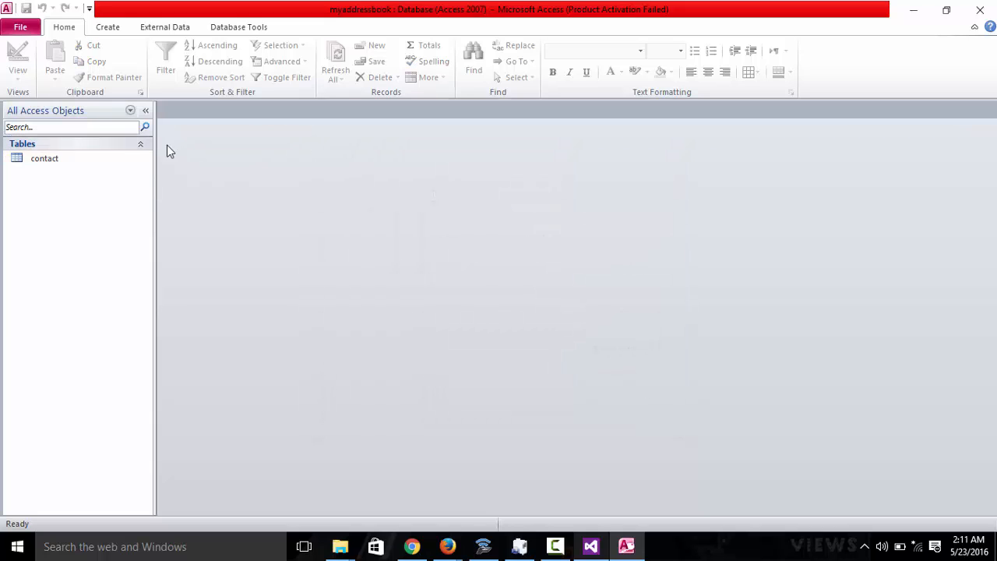
pyautogui.doubleClick(44, 159)
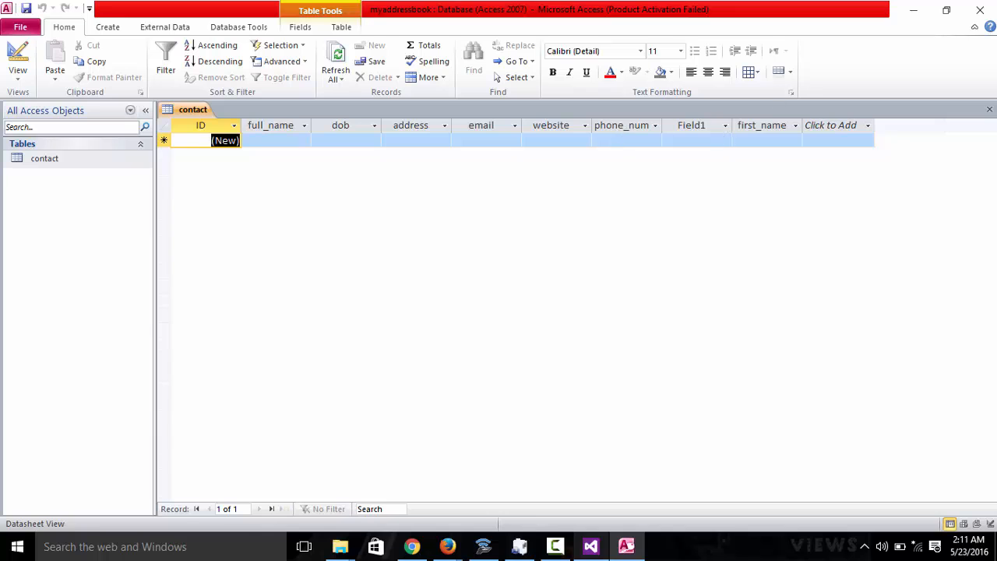
pyautogui.click(590, 545)
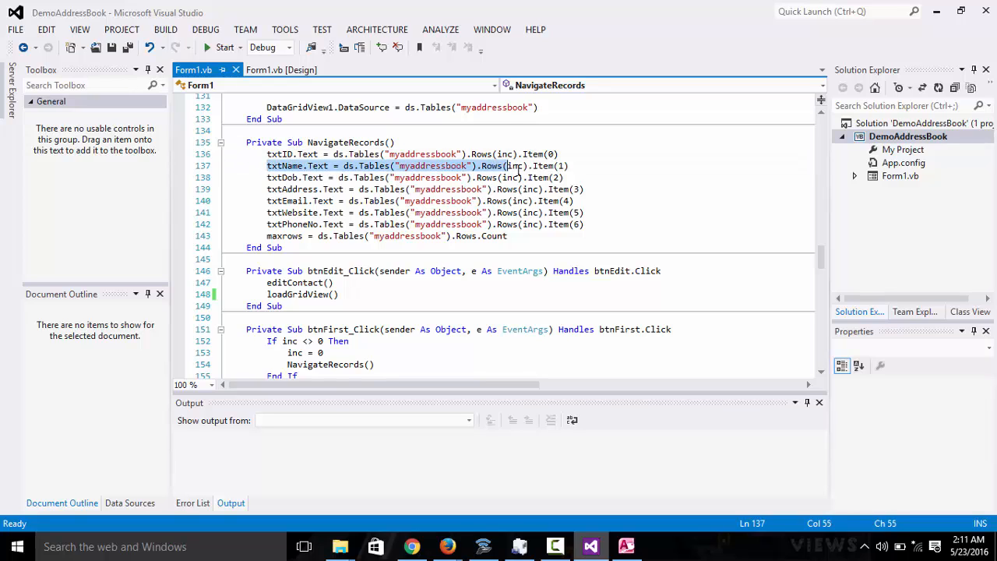
# Scroll through the btnFirst, btnNext, btnPrev and btnLast handlers, each calling NavigateRecords.
pyautogui.click(292, 178)
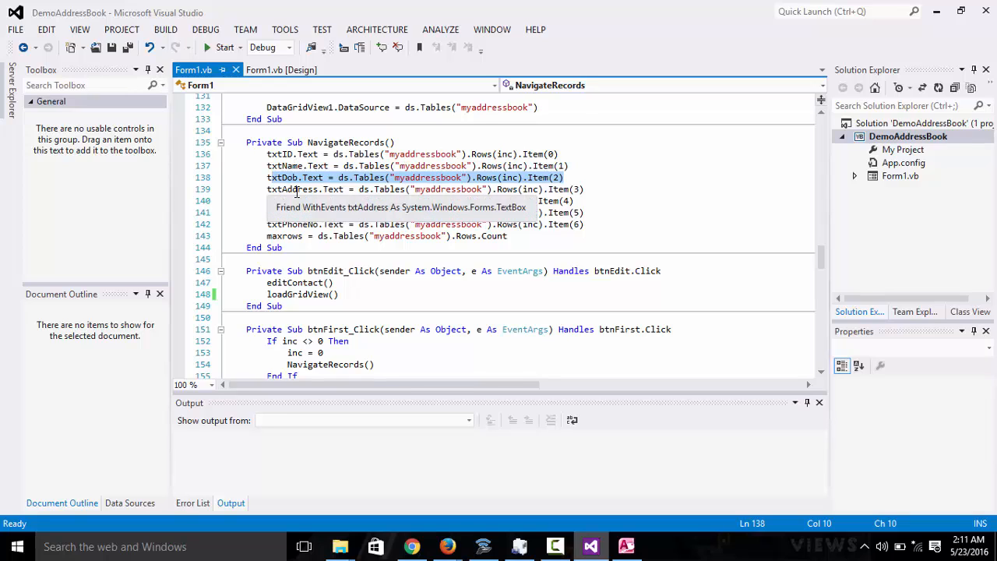
pyautogui.click(324, 189)
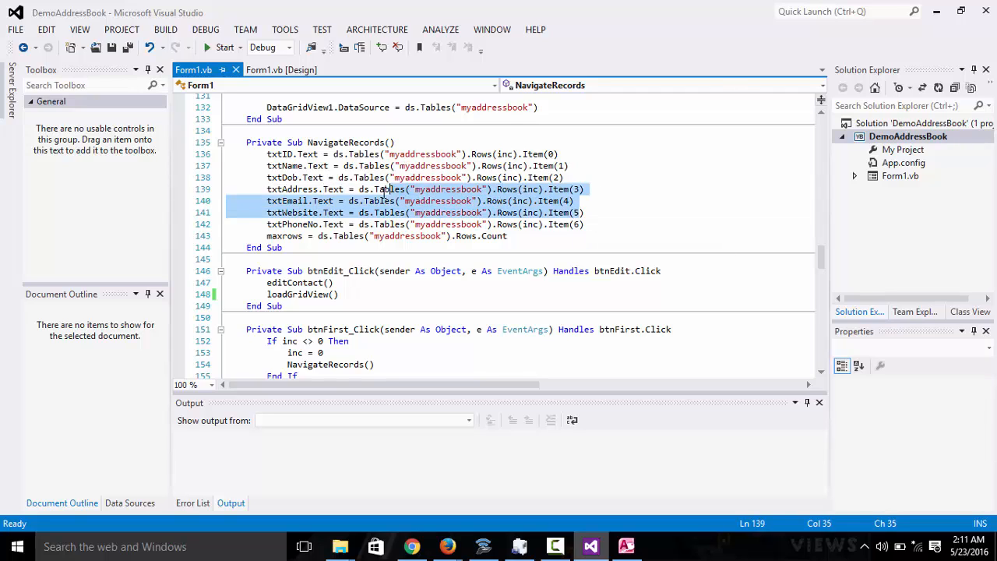
pyautogui.click(268, 212)
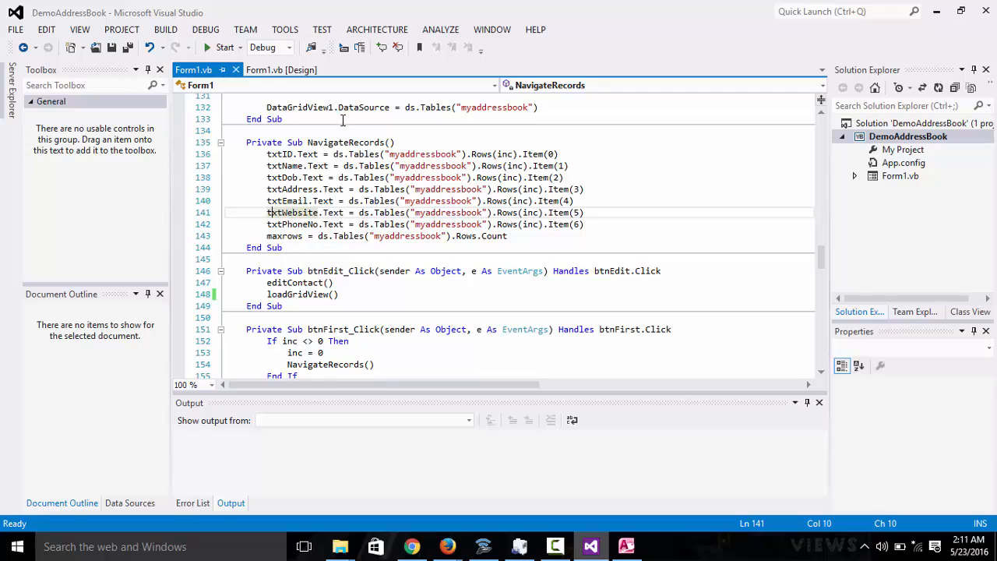
pyautogui.moveTo(284, 236)
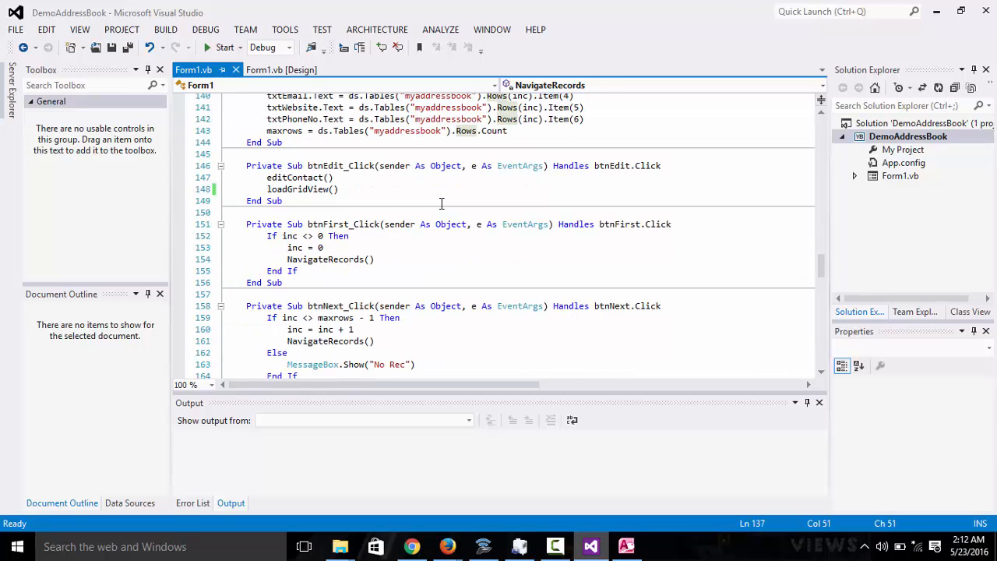
pyautogui.moveTo(290, 235)
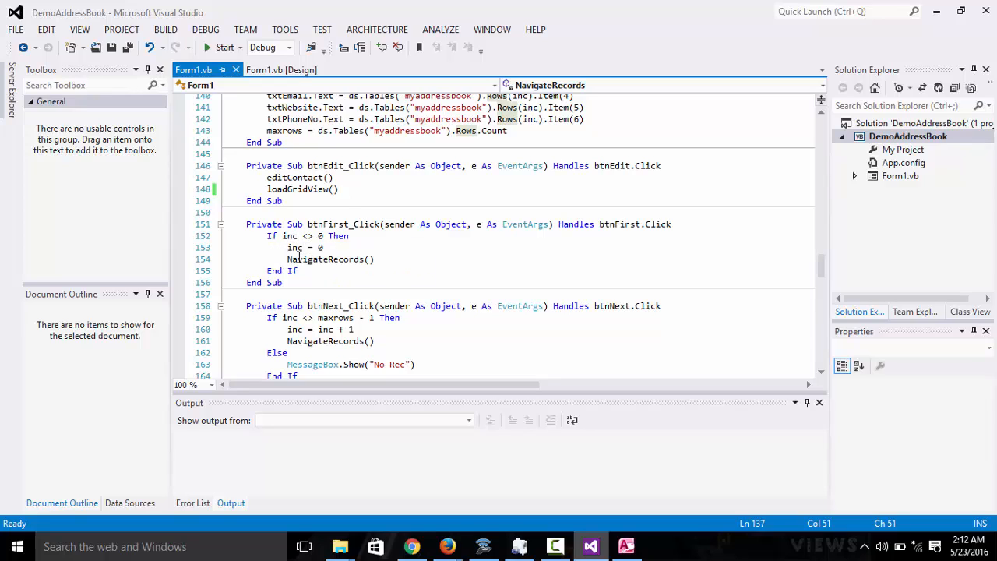
pyautogui.moveTo(302, 93)
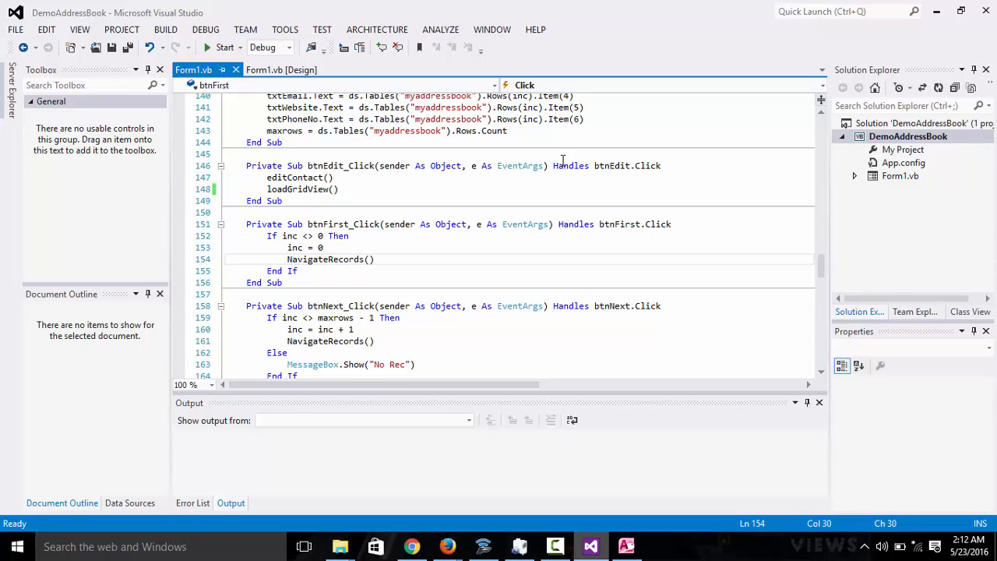
pyautogui.moveTo(411, 246)
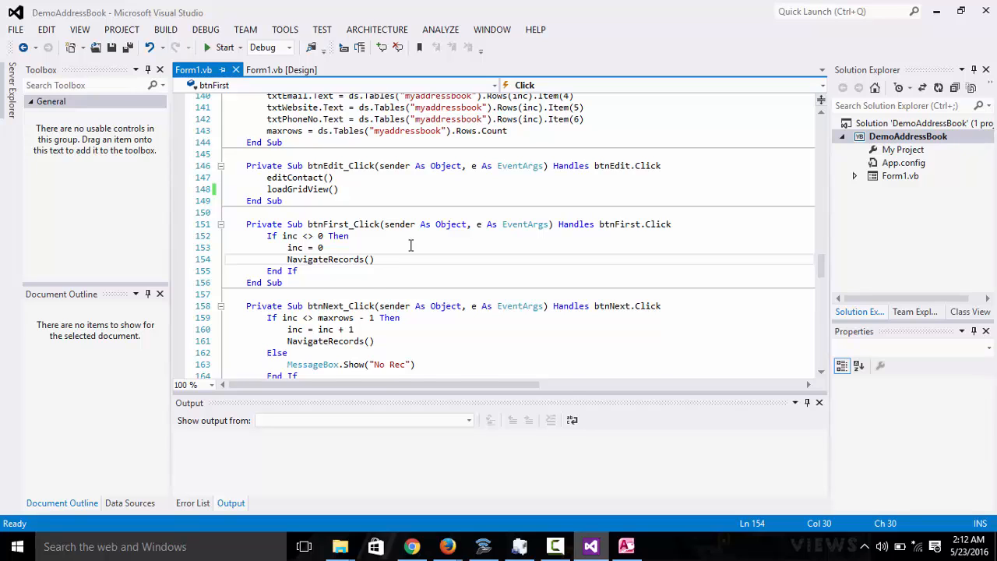
pyautogui.scroll(-3)
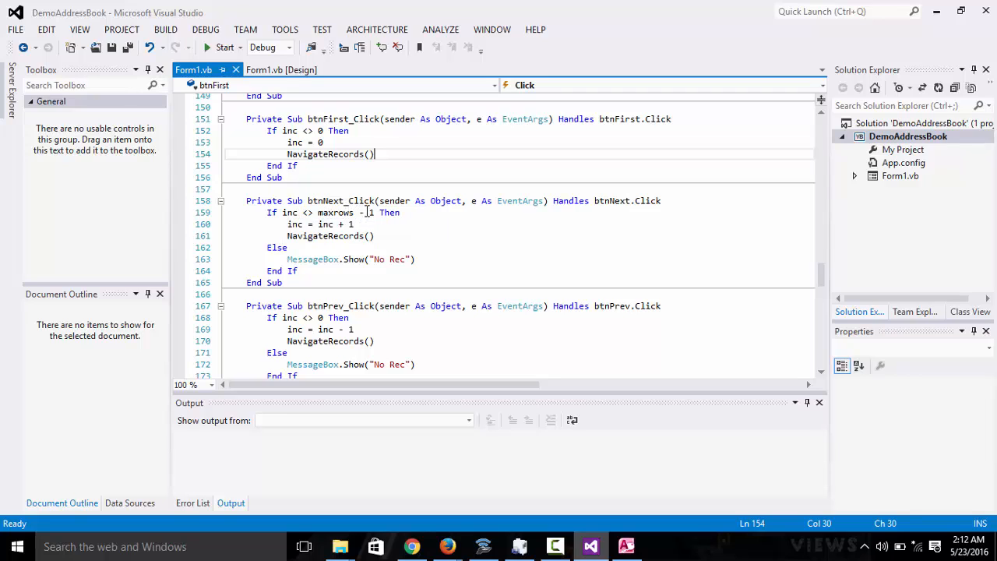
pyautogui.moveTo(372, 212)
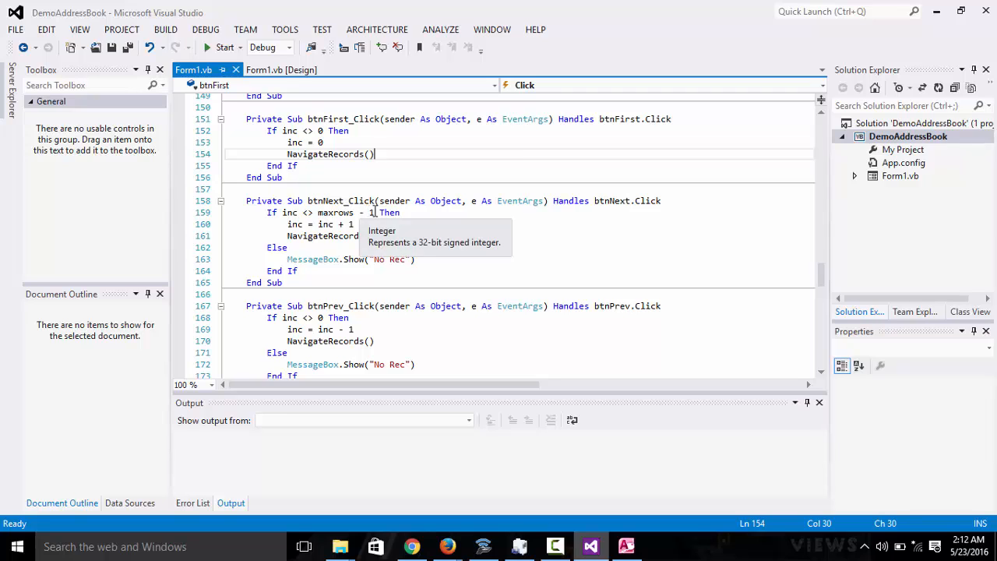
pyautogui.moveTo(335, 235)
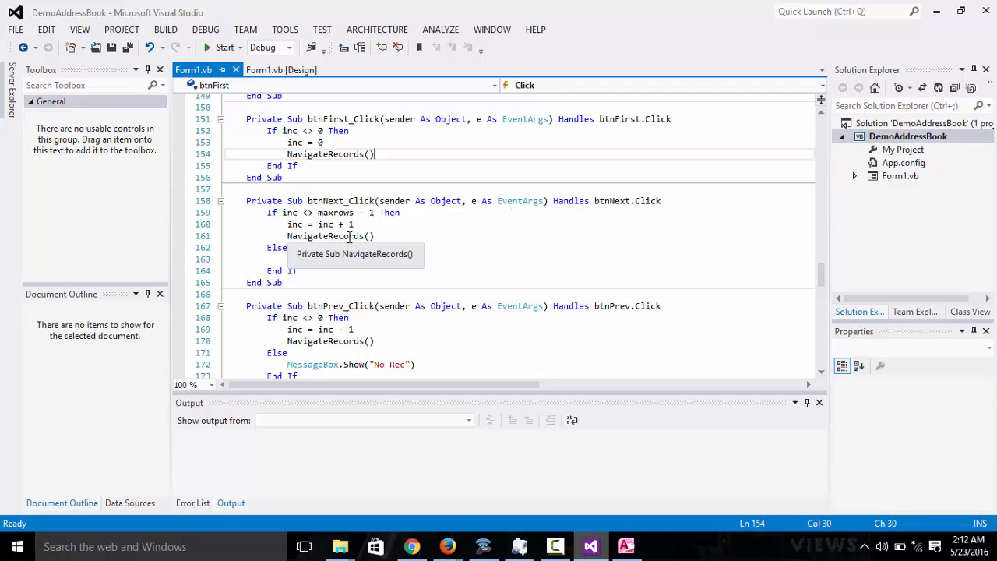
pyautogui.moveTo(294, 224)
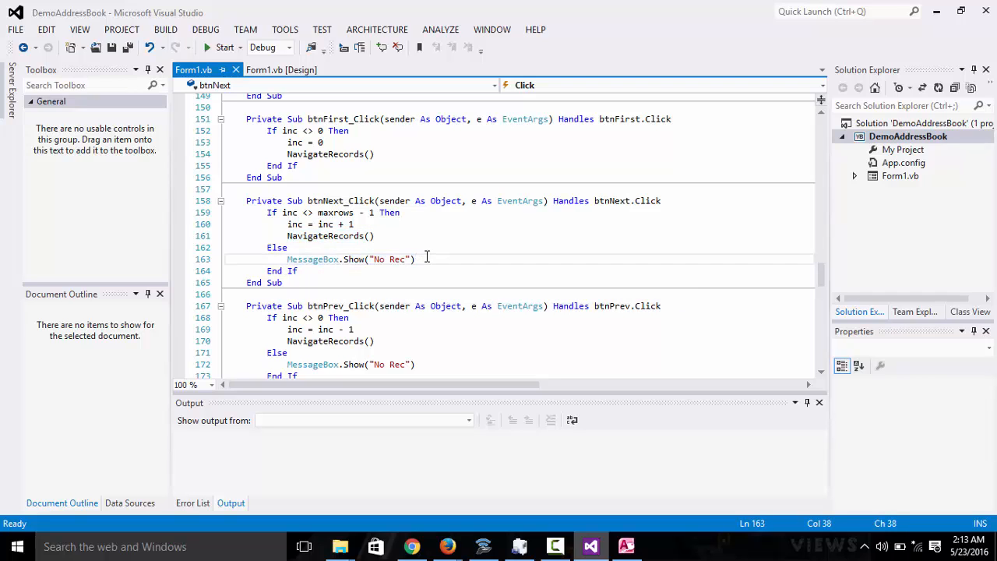
pyautogui.scroll(-3)
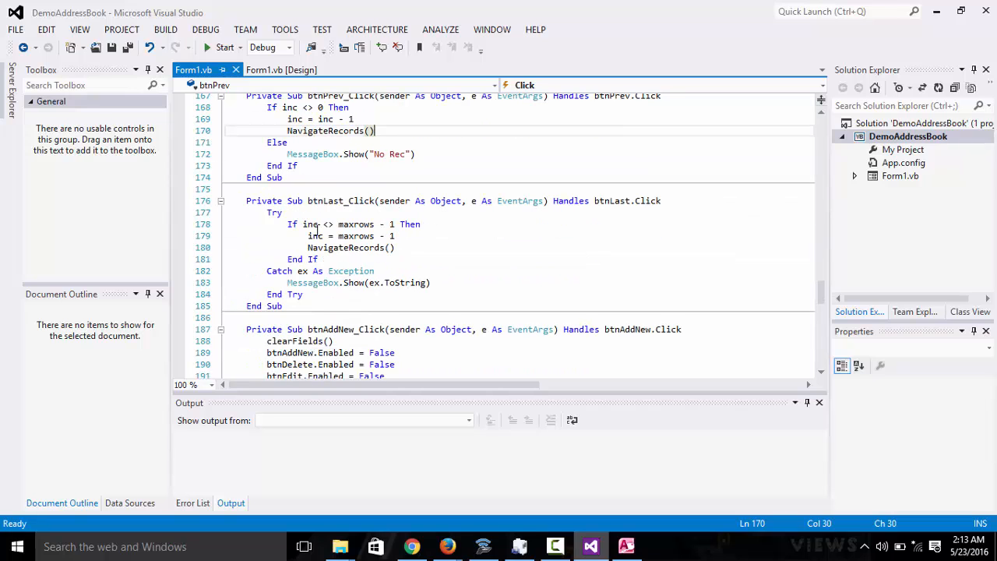
pyautogui.moveTo(355, 224)
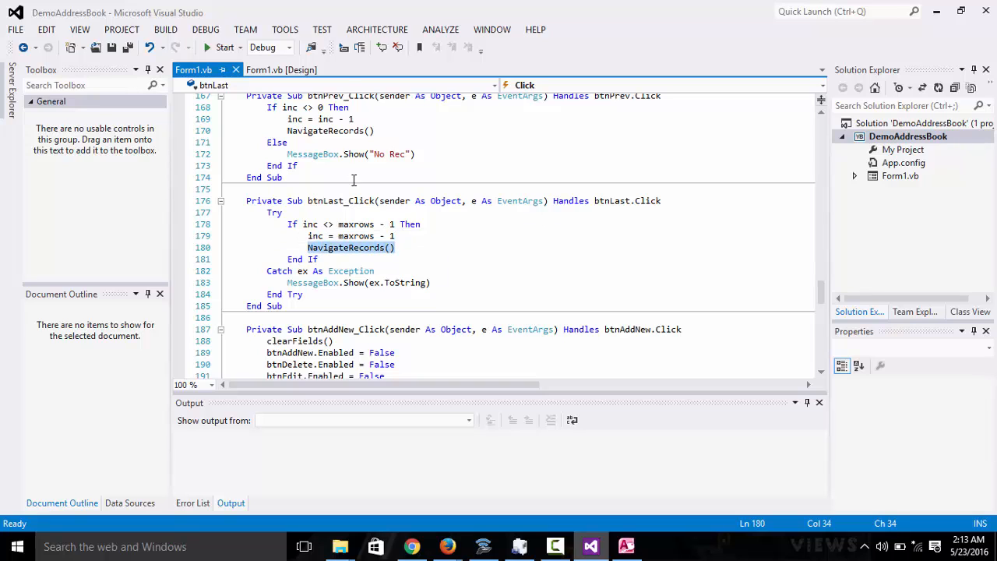
# Run DemoAddressBook and delete the only contact, confirming Yes and acknowledging Delete Successful.
pyautogui.click(281, 68)
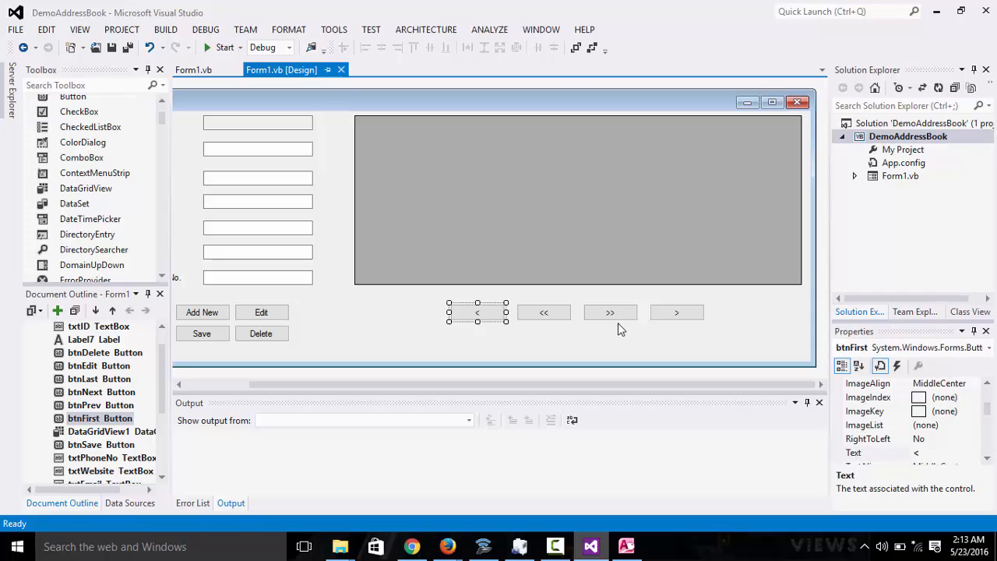
pyautogui.moveTo(655, 334)
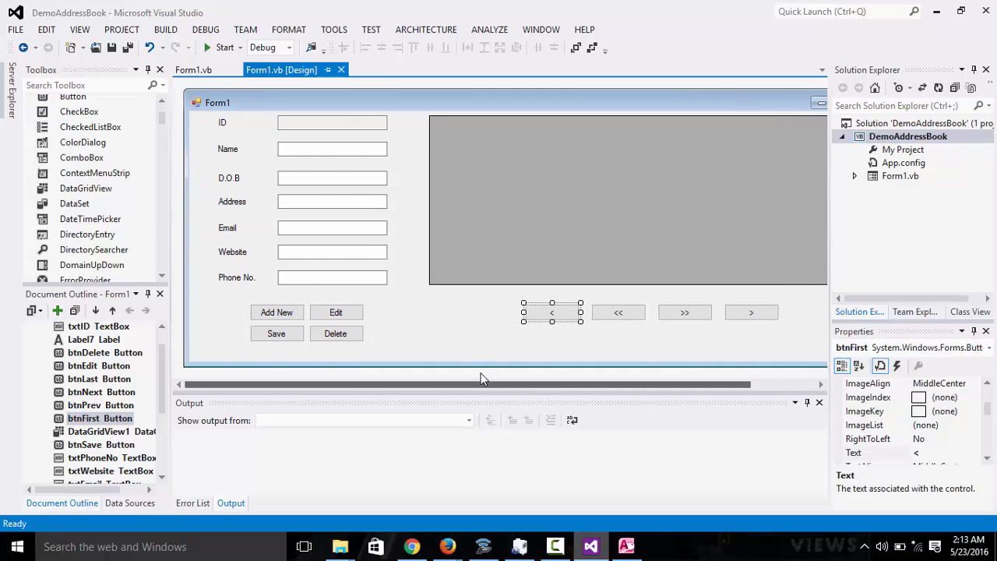
pyautogui.click(224, 46)
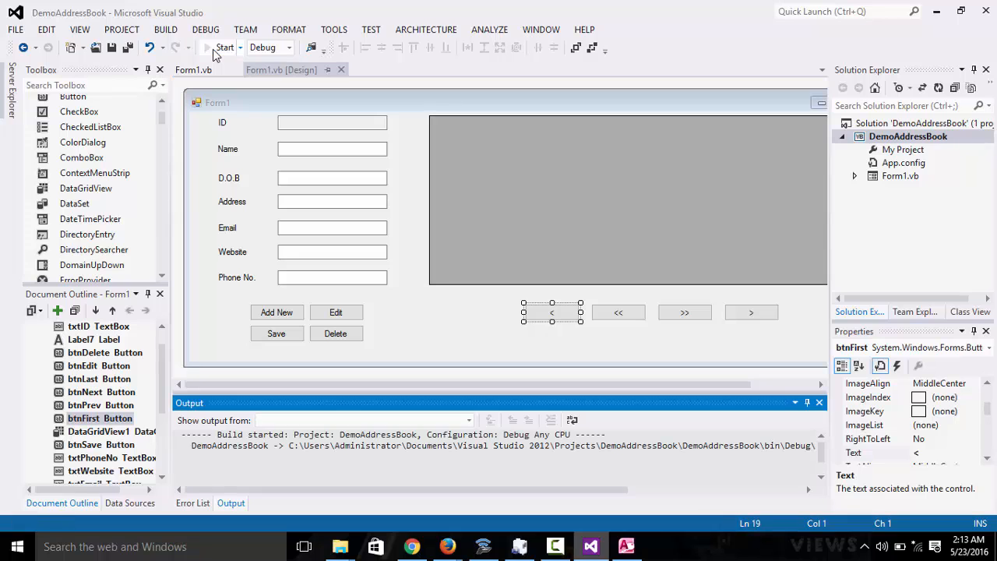
pyautogui.click(224, 47)
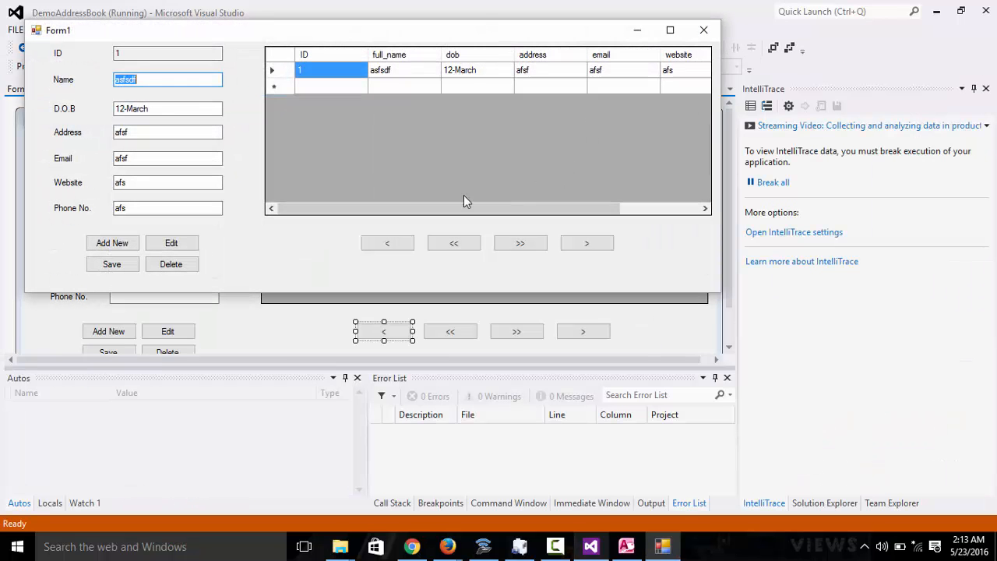
pyautogui.click(171, 265)
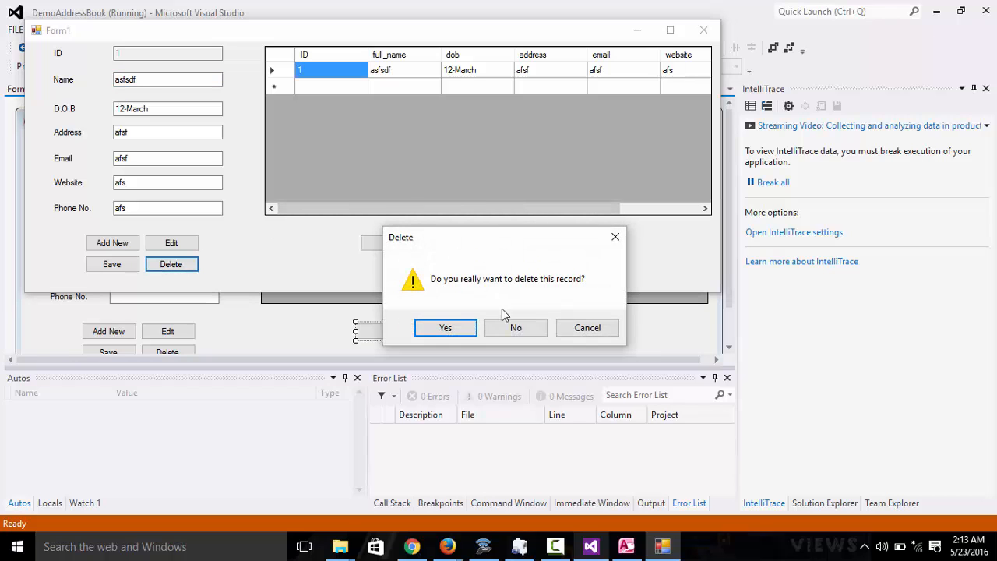
pyautogui.click(445, 327)
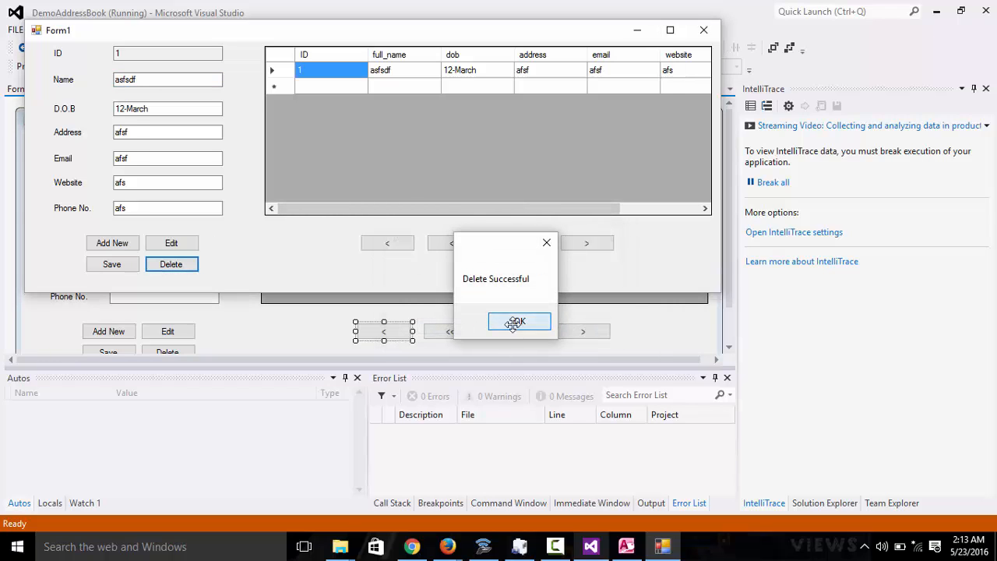
pyautogui.click(517, 321)
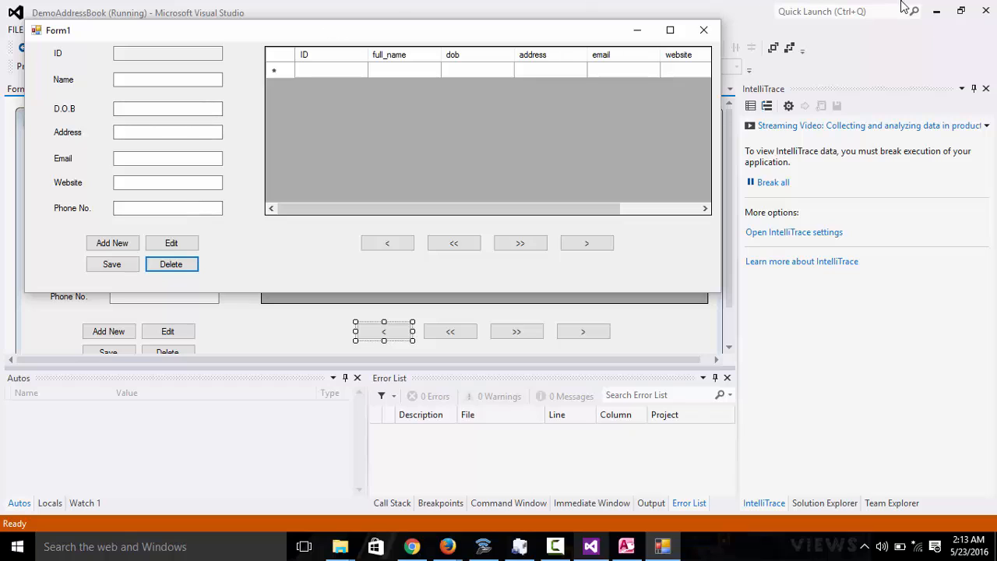
pyautogui.moveTo(193, 80)
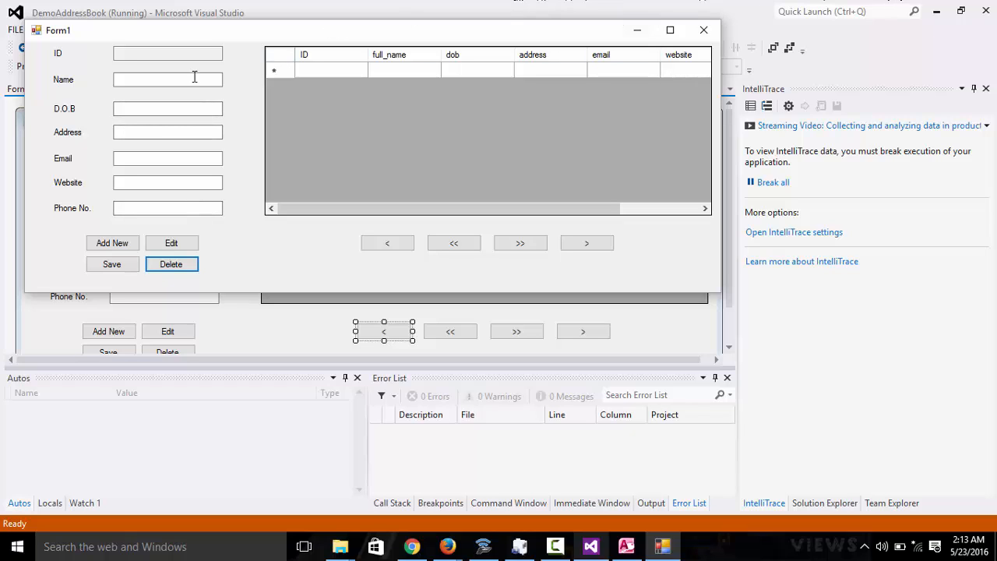
# Enter the Techobbyat contact's name, birth date and 'North Kaneshie, Accra' address in the running form.
pyautogui.click(168, 79)
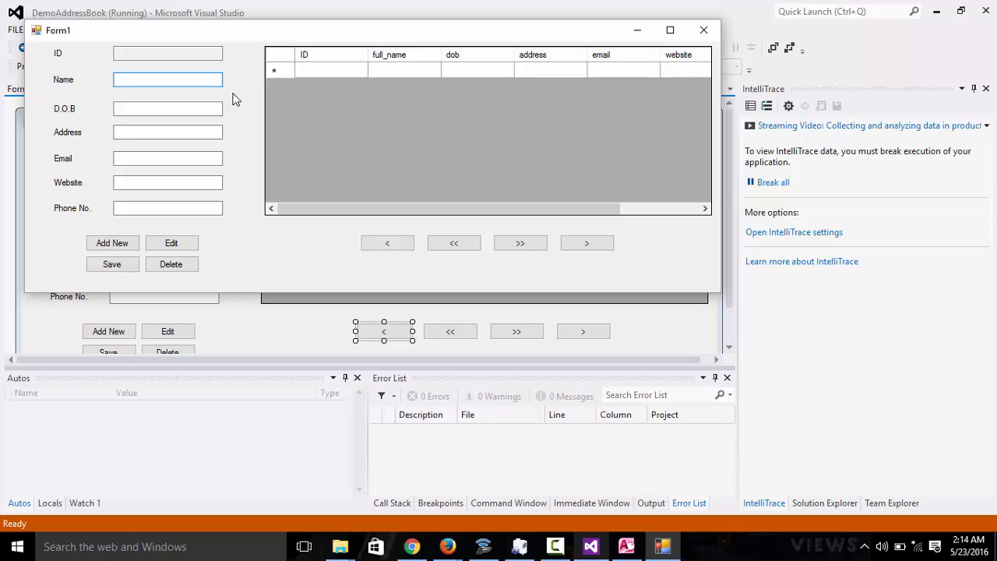
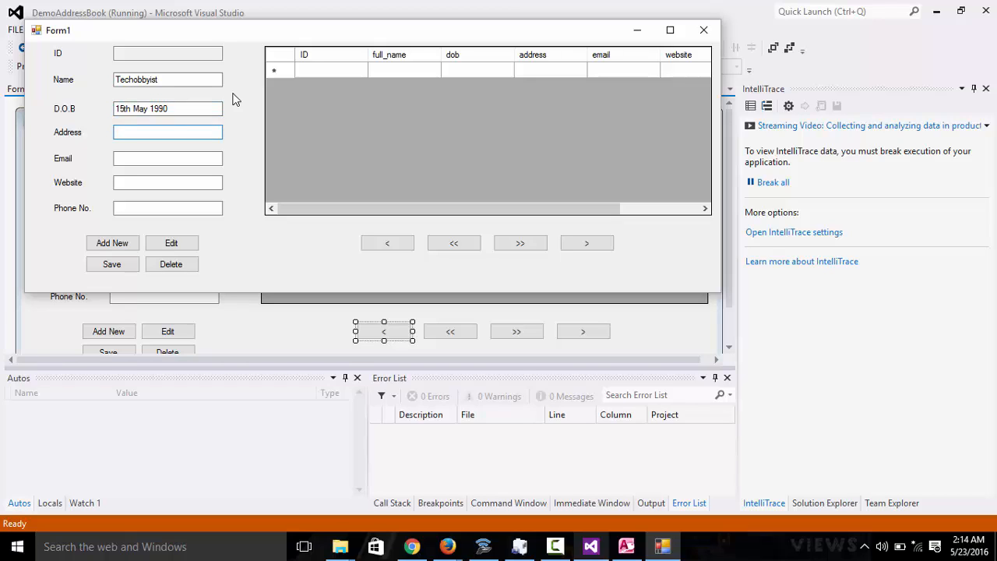
pyautogui.click(168, 131)
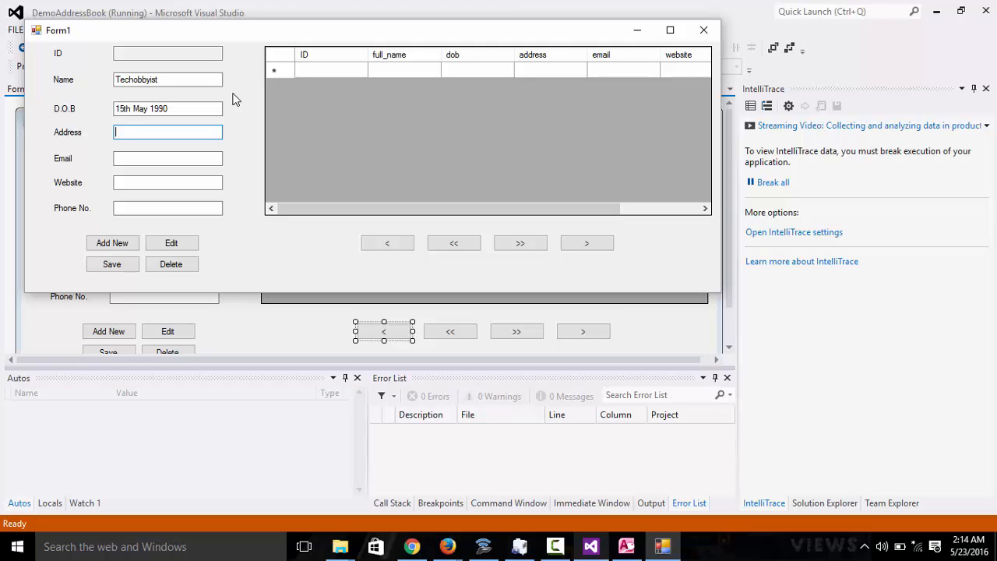
pyautogui.write('North')
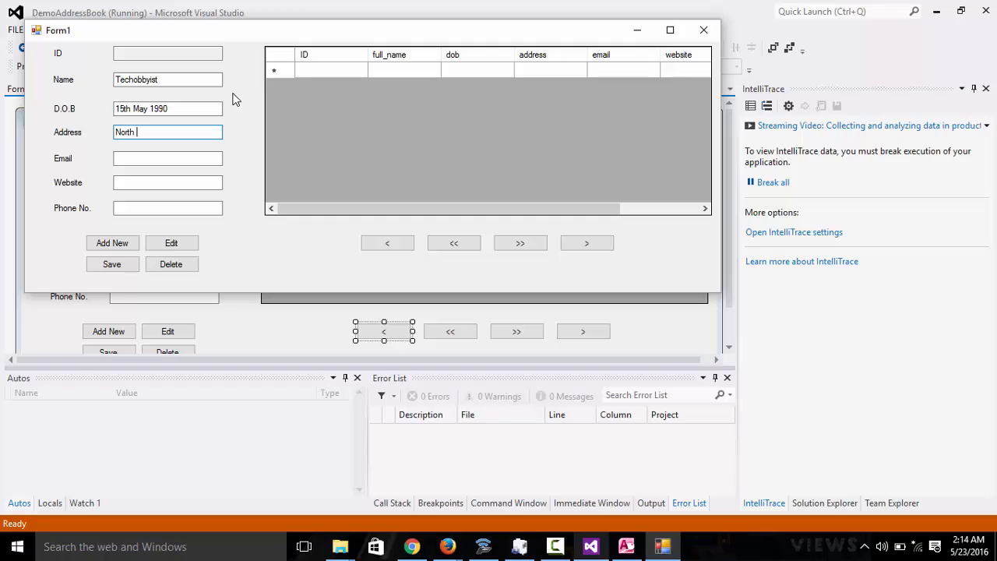
pyautogui.write('Kaneshie')
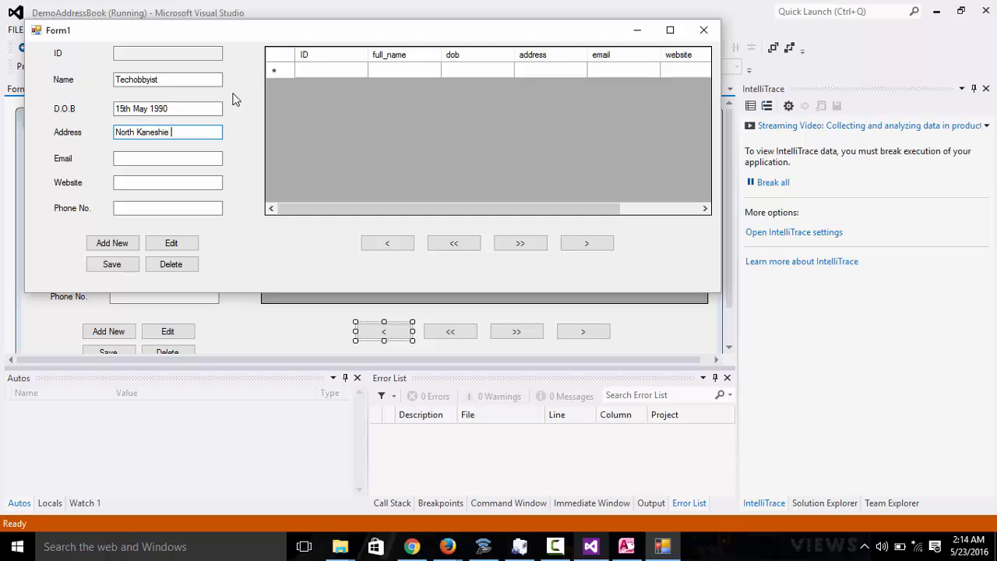
pyautogui.write(', Accra')
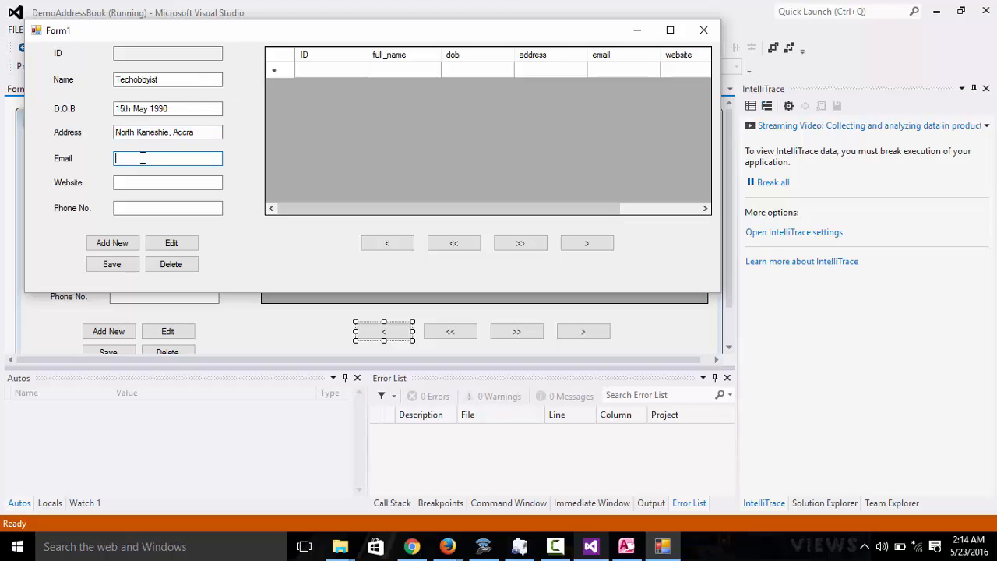
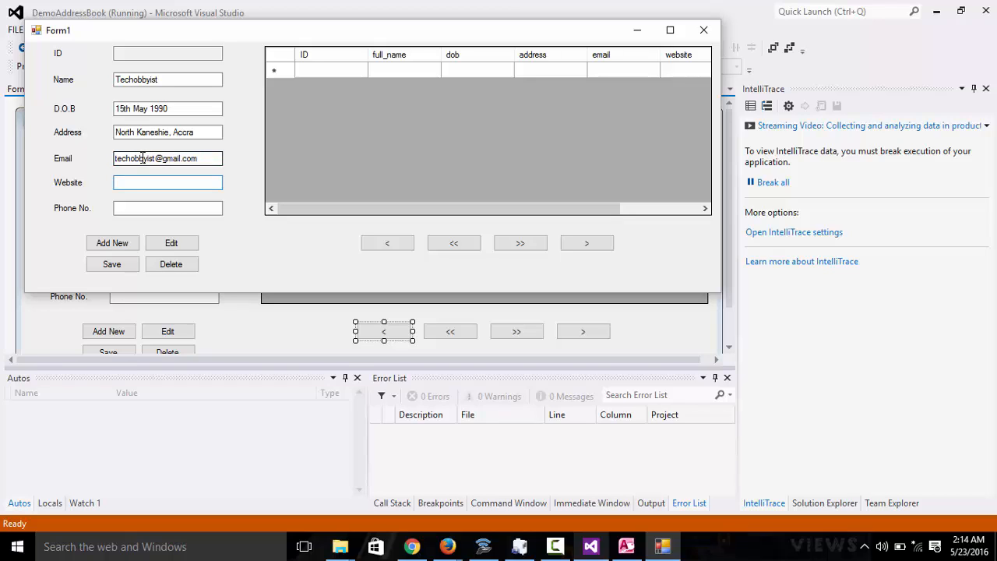
# Fill in the techobbyat email, website and +233 phone, save the contact and acknowledge Data Inserted.
pyautogui.write('www.te')
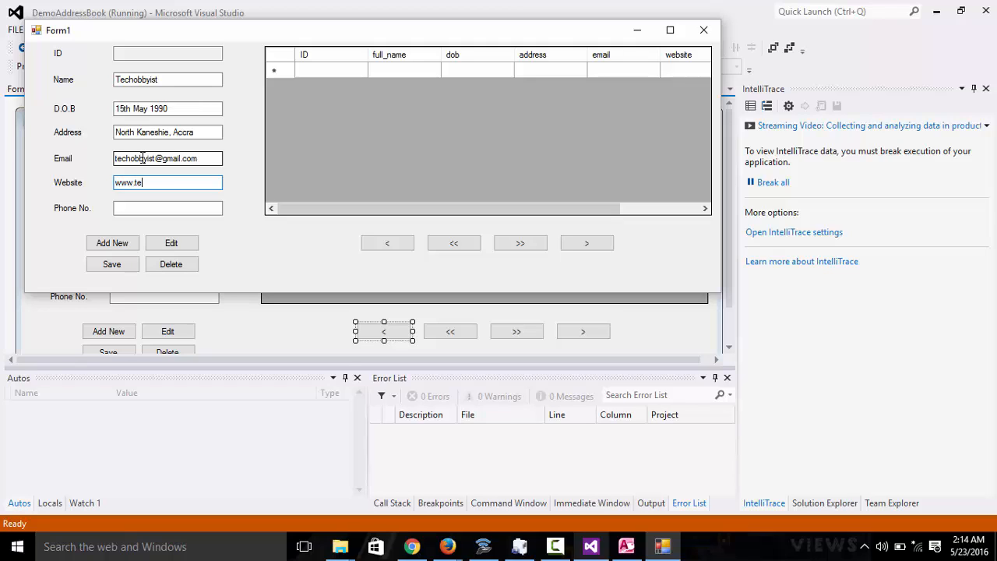
pyautogui.write('chobbyist.com')
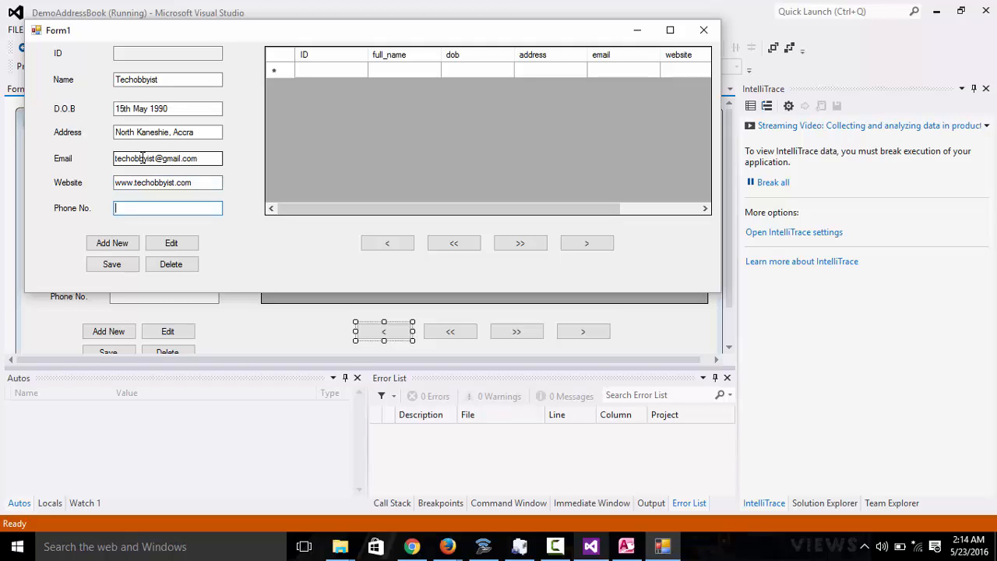
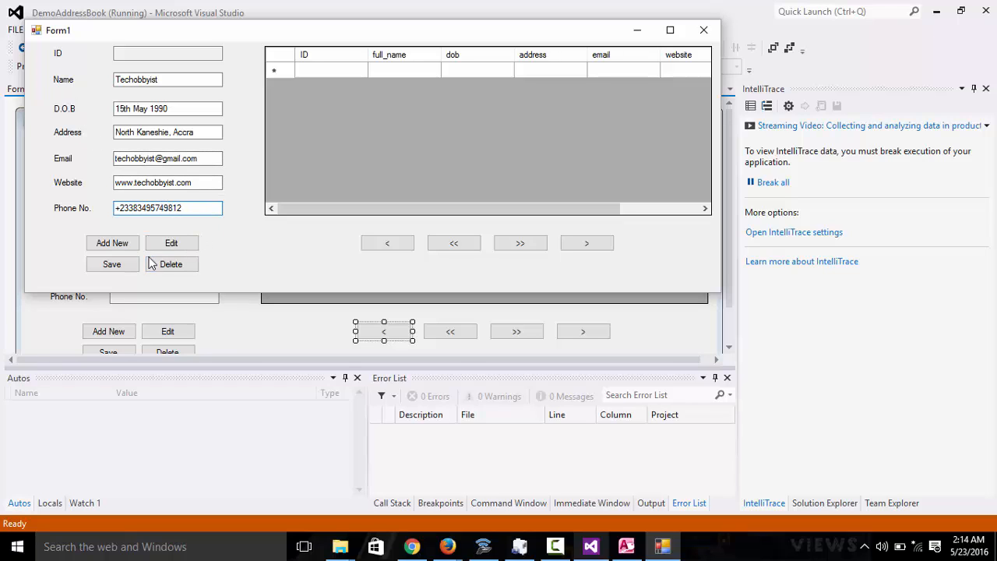
pyautogui.click(112, 263)
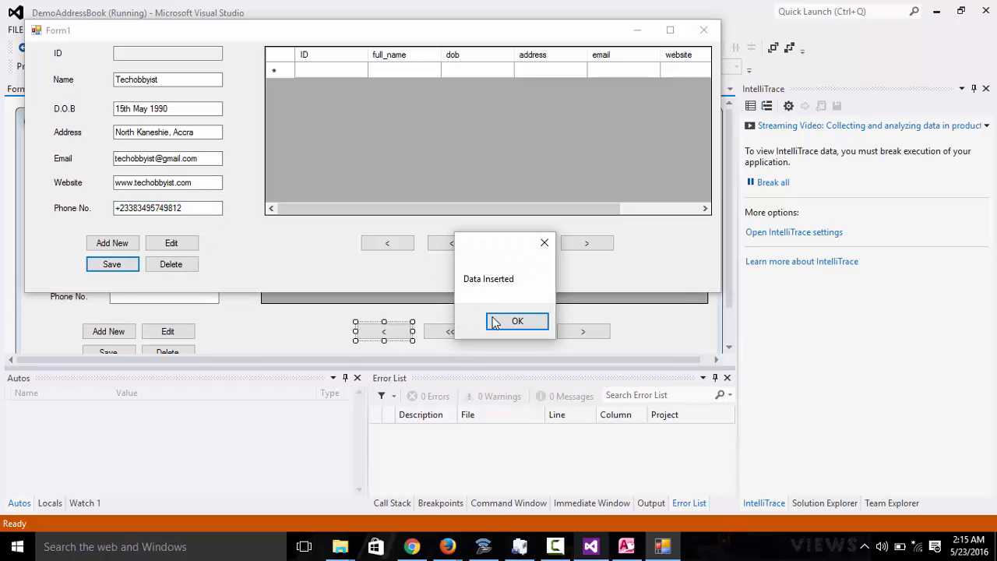
pyautogui.click(518, 321)
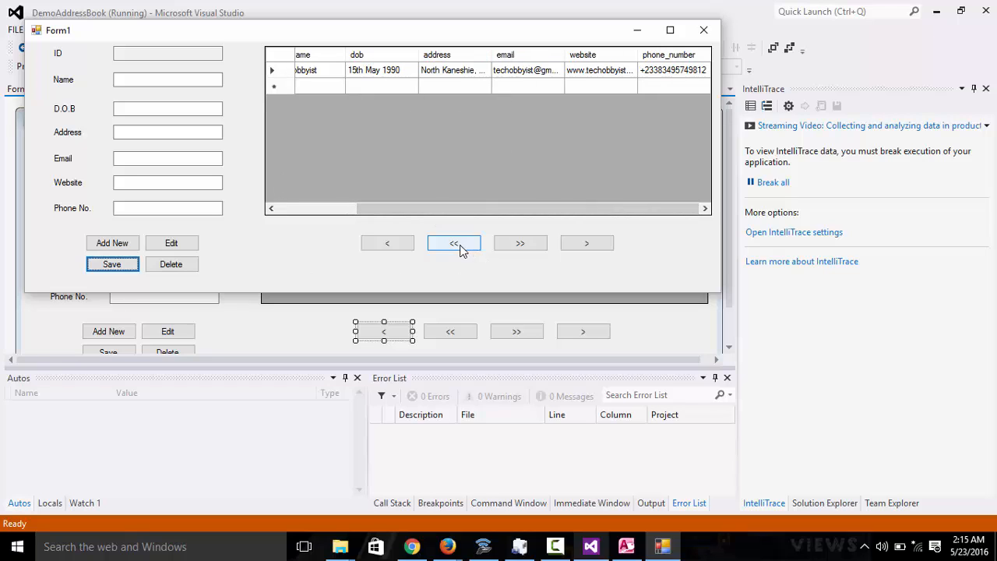
# Try the << and >> navigation buttons on the saved contact, dismissing the No Rec message.
pyautogui.click(453, 243)
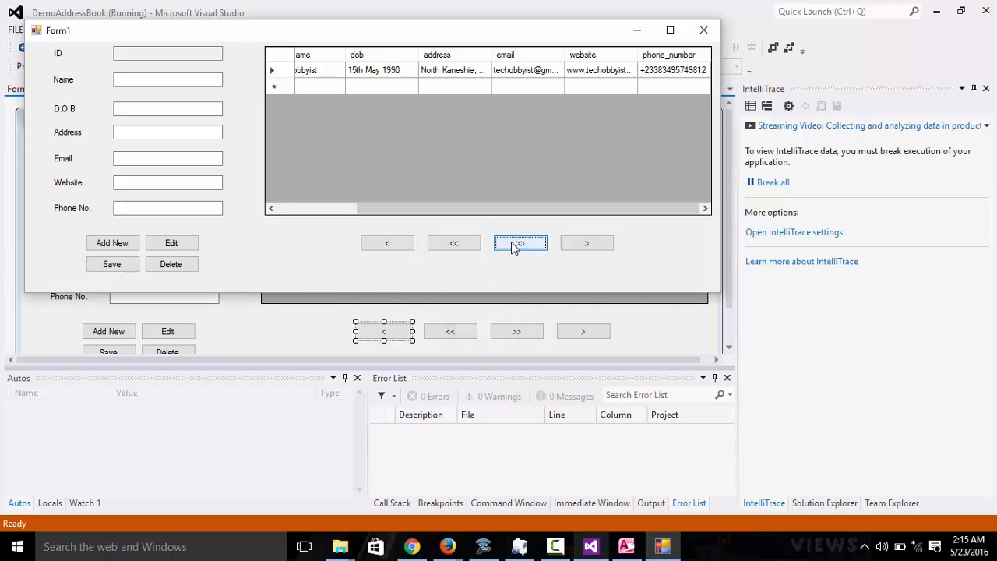
pyautogui.moveTo(454, 243)
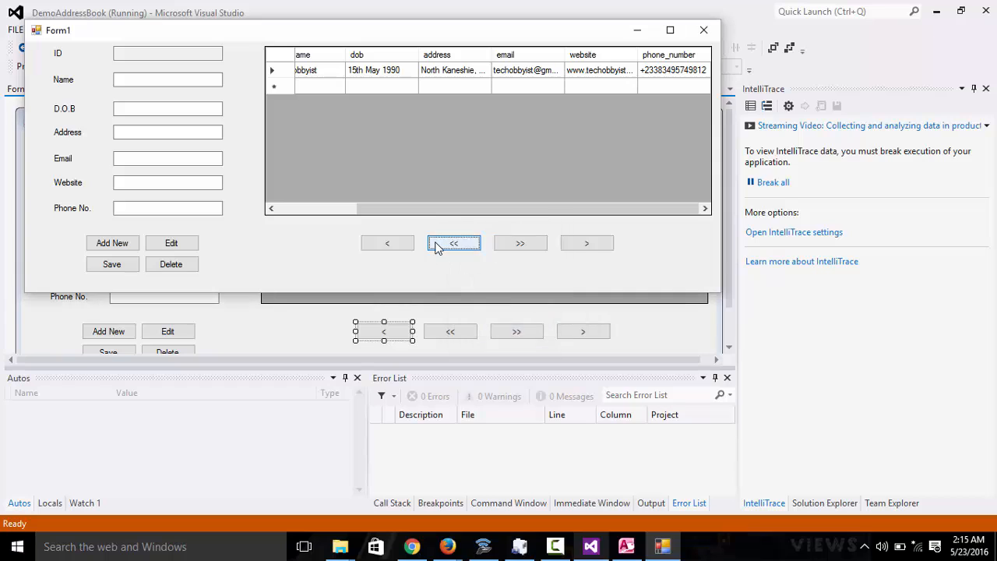
pyautogui.click(453, 243)
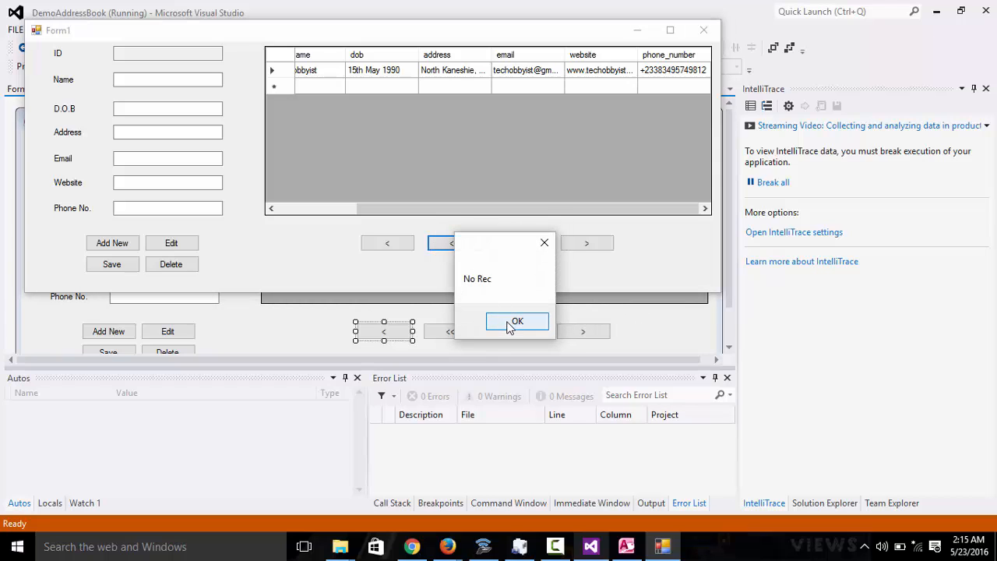
pyautogui.click(517, 321)
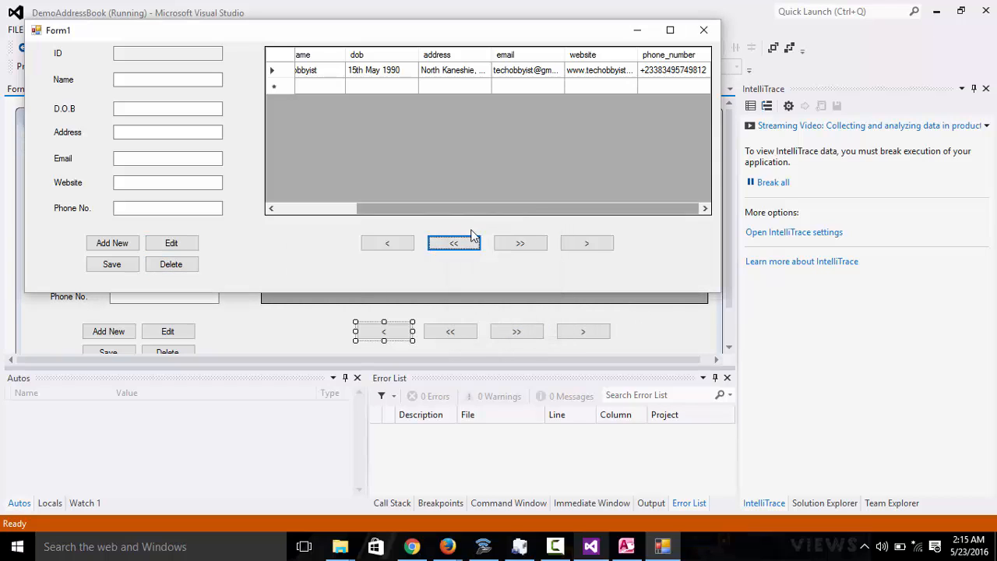
pyautogui.click(520, 243)
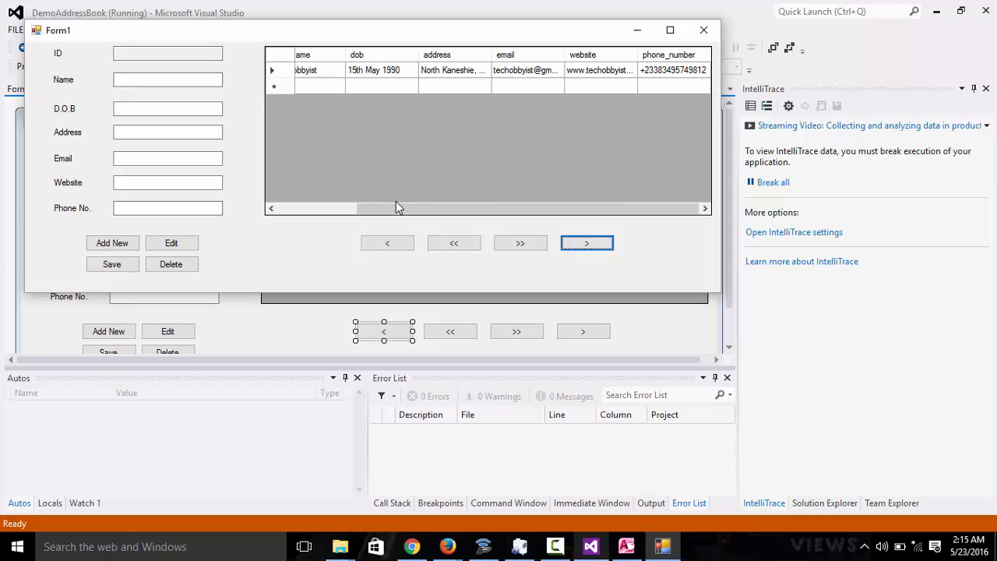
# Try > and Add New, dismiss No Rec, and close the running form to return to the designer.
pyautogui.click(386, 243)
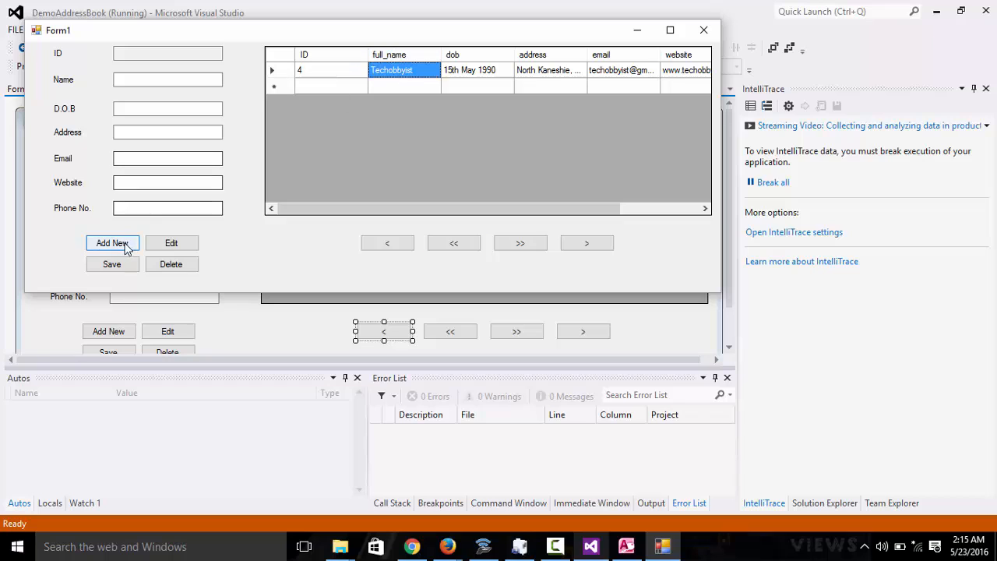
pyautogui.click(112, 242)
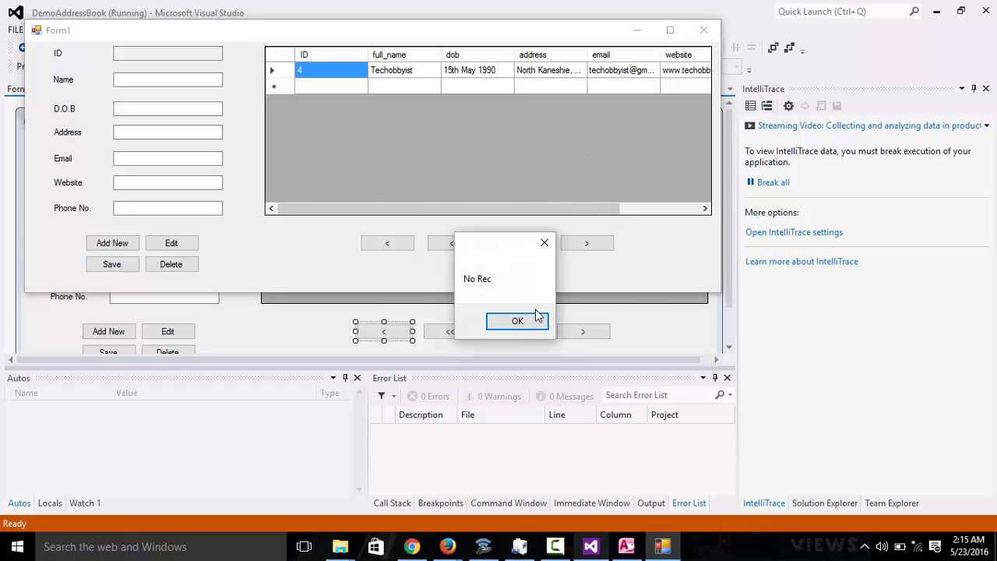
pyautogui.click(518, 321)
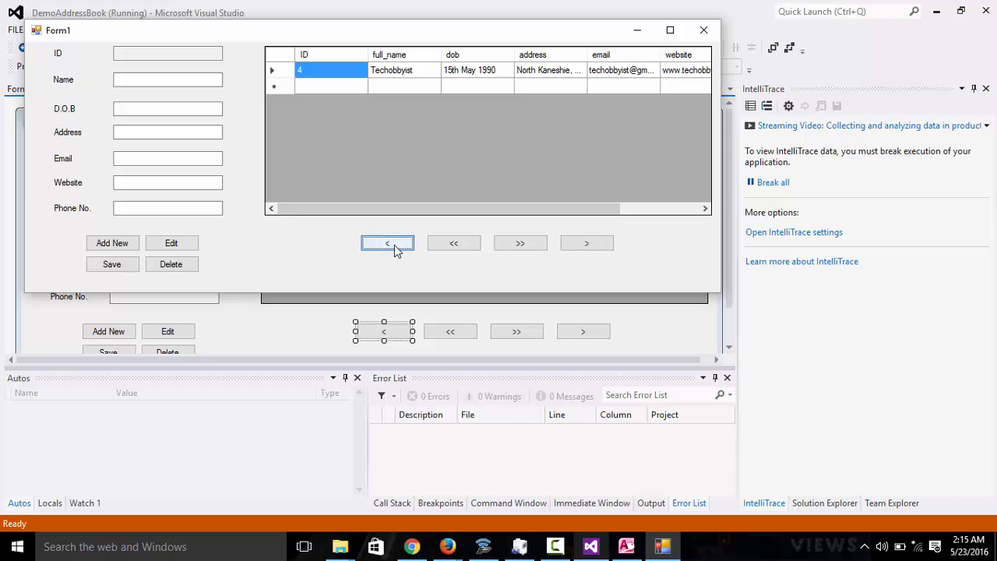
pyautogui.click(704, 29)
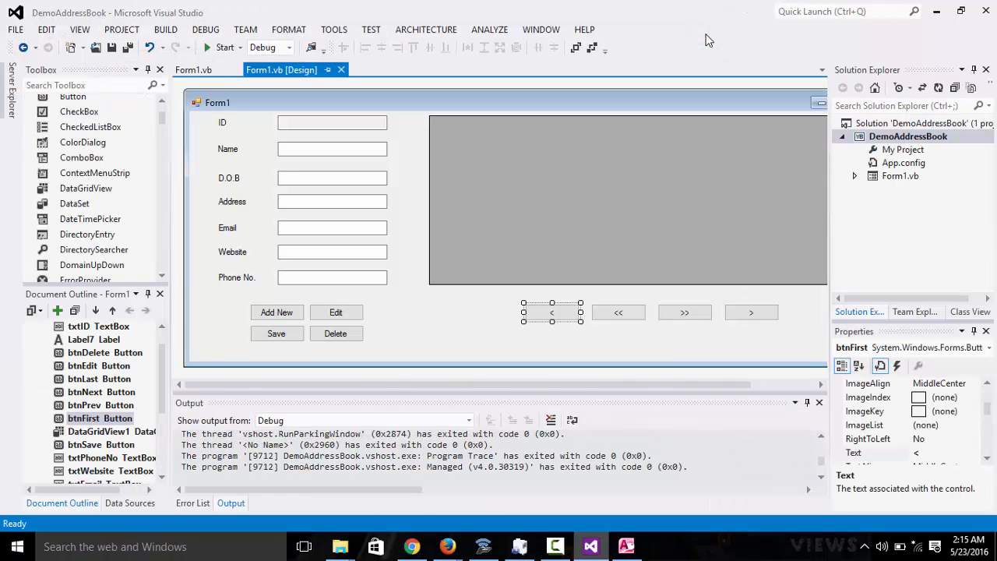
pyautogui.moveTo(105, 63)
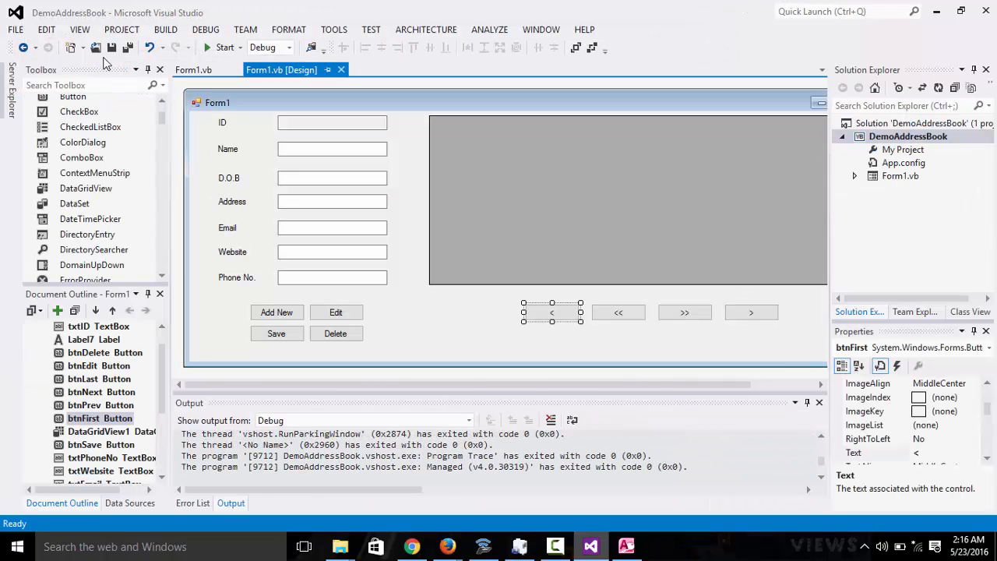
# Start DemoAddressBook again and inspect the loaded Techobbyat contact's saved email.
pyautogui.click(224, 47)
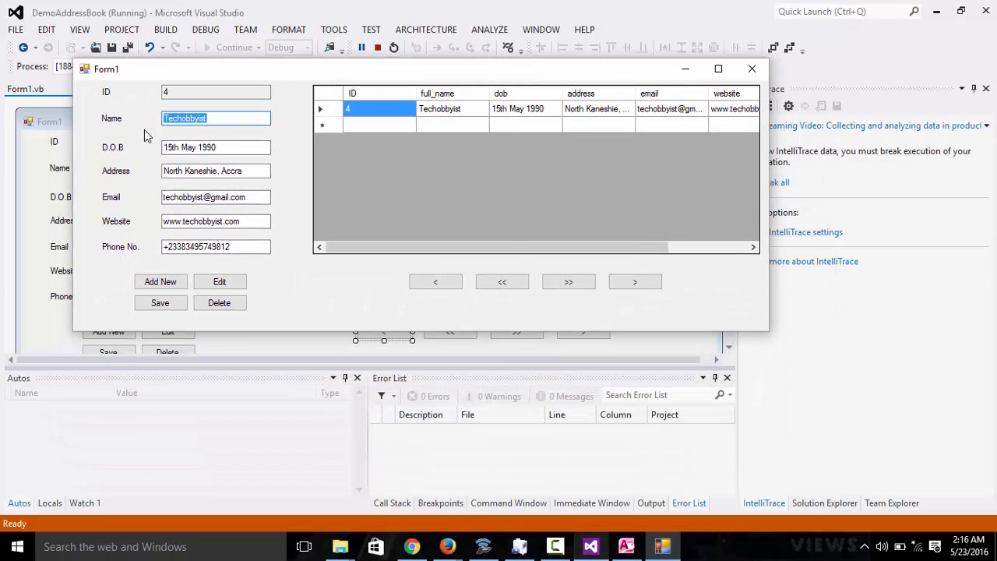
pyautogui.moveTo(142, 130)
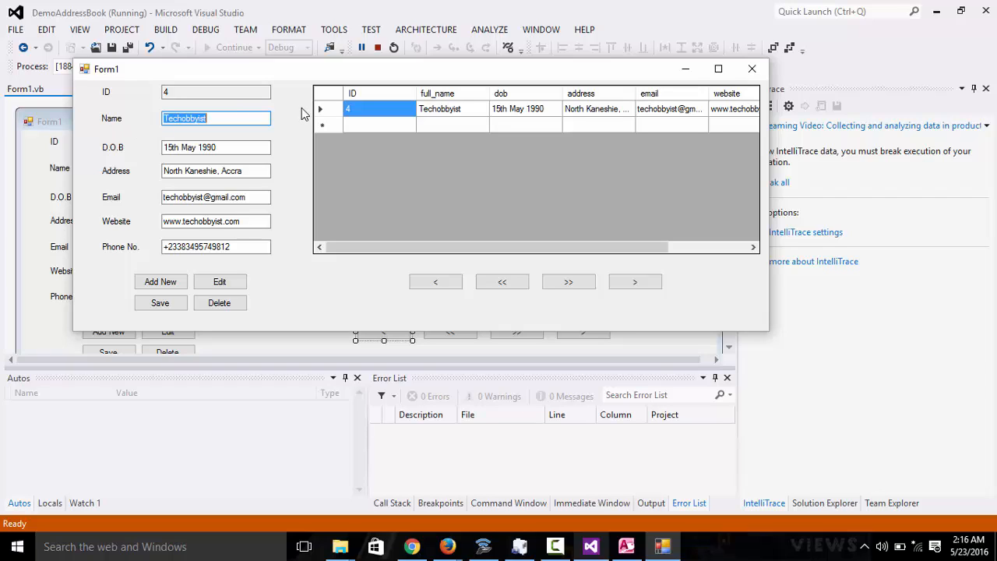
pyautogui.moveTo(290, 123)
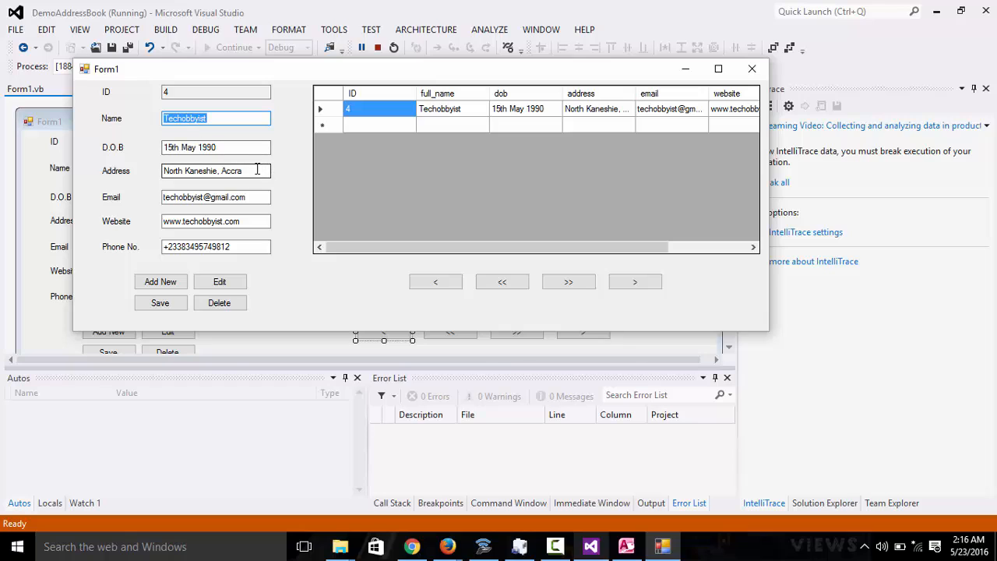
pyautogui.click(215, 196)
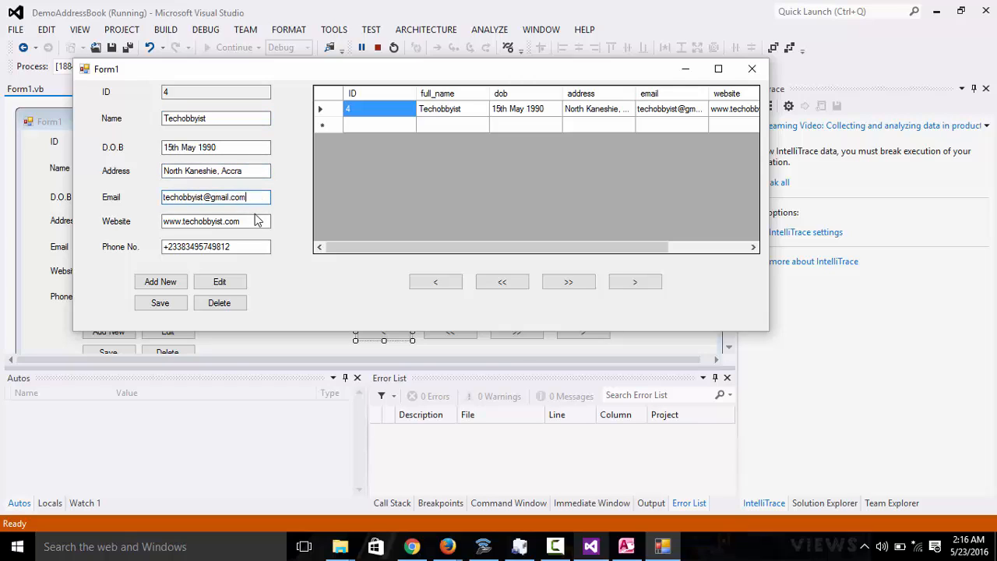
# Begin a new contact 'The Green Arrow' with date of birth 7th April 19.. and address in California.
pyautogui.click(215, 246)
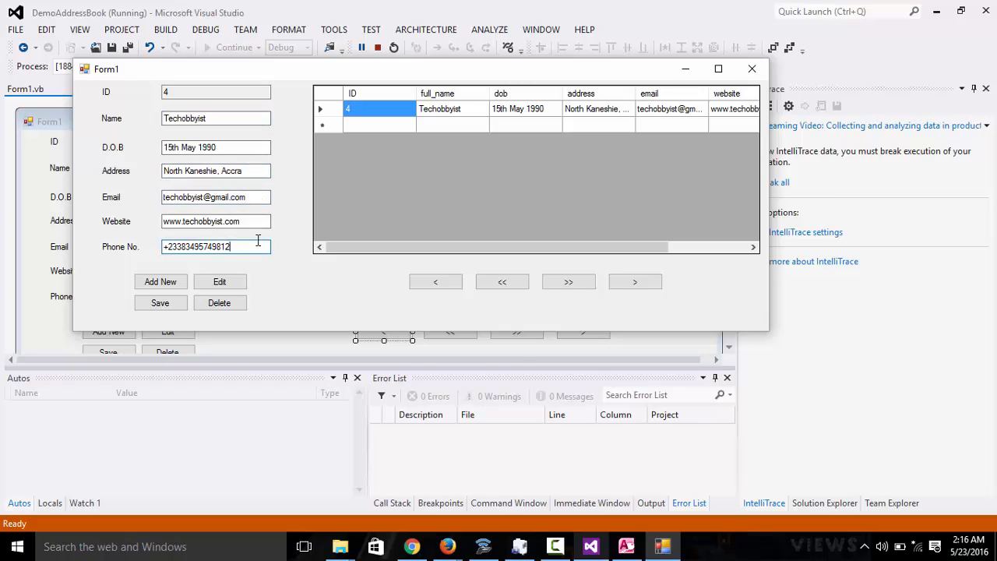
pyautogui.click(159, 280)
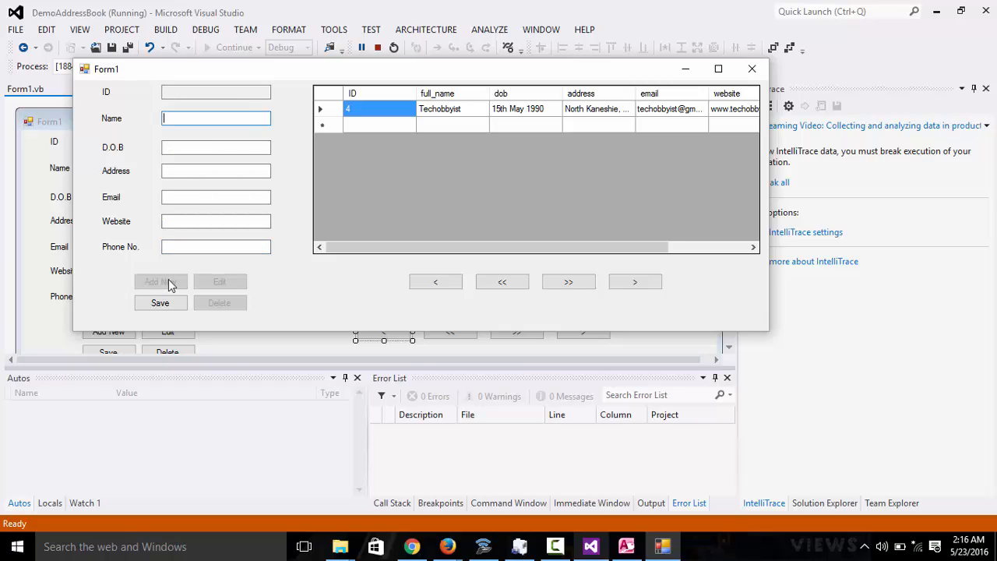
pyautogui.moveTo(626, 195)
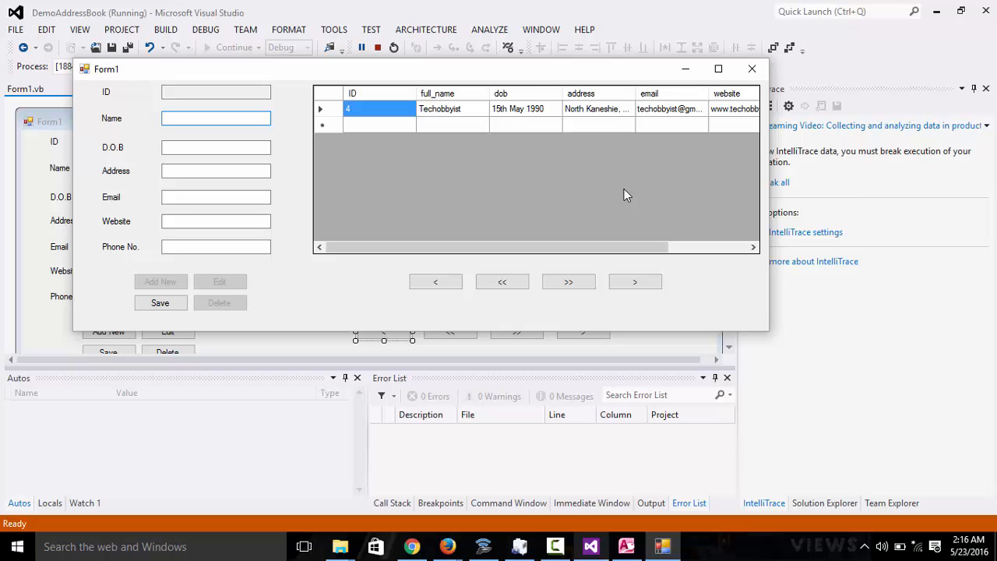
pyautogui.write('Thew')
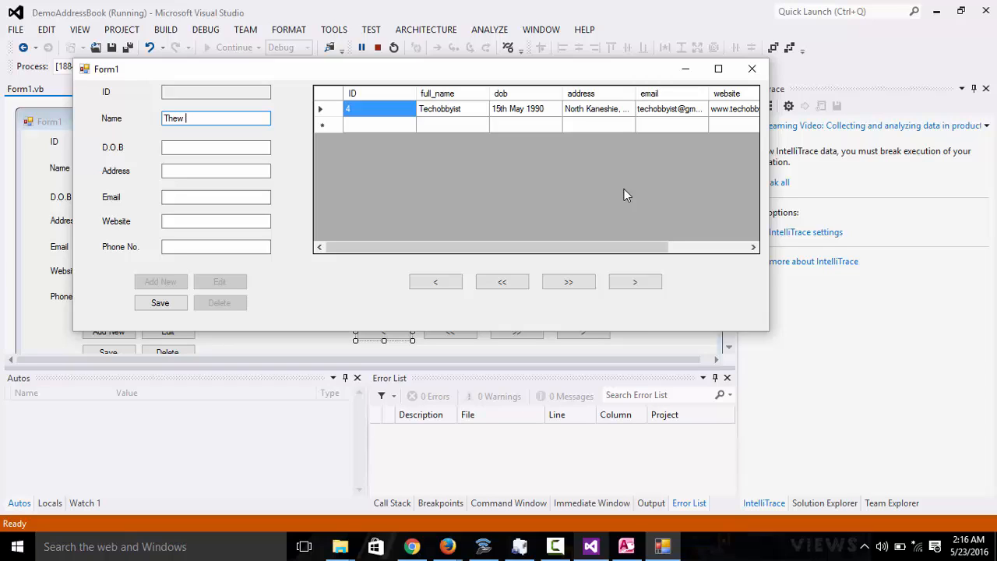
pyautogui.write('The Green')
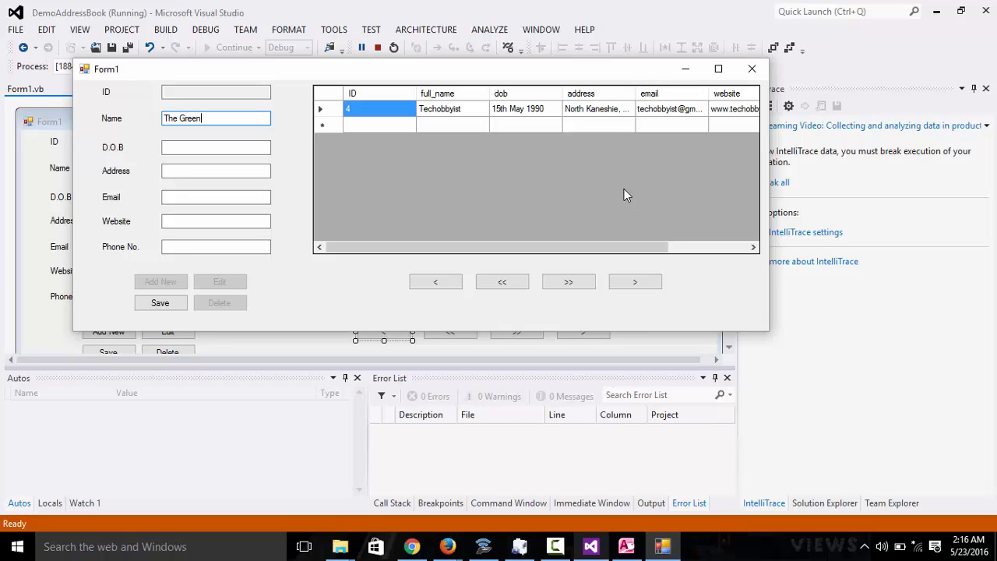
pyautogui.write('Arrow')
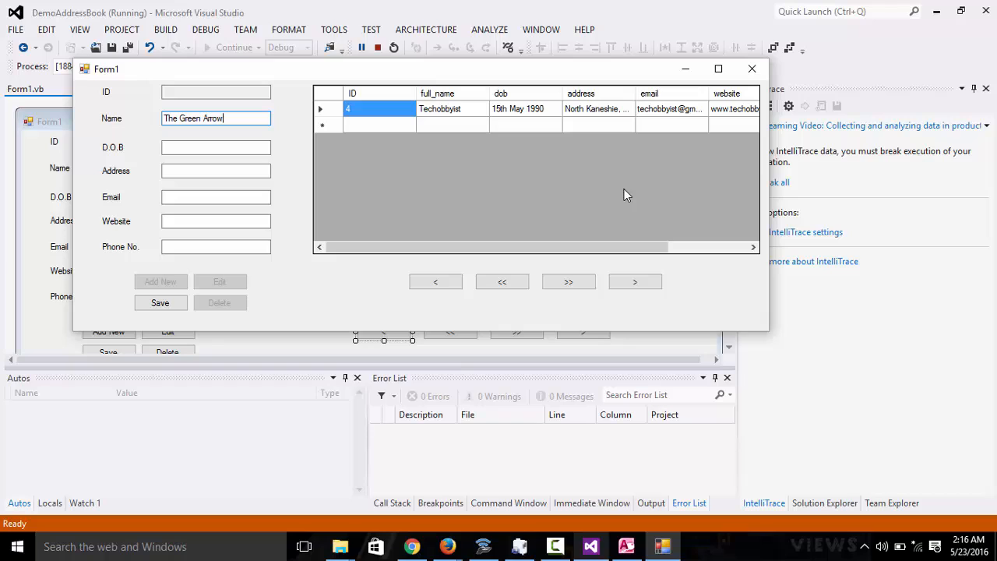
pyautogui.click(215, 146)
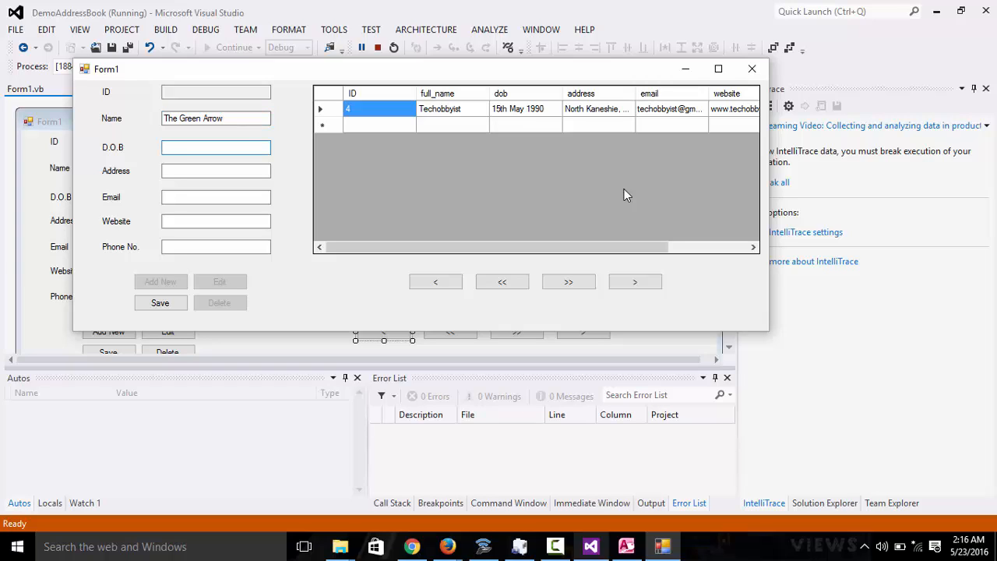
pyautogui.write('7th April')
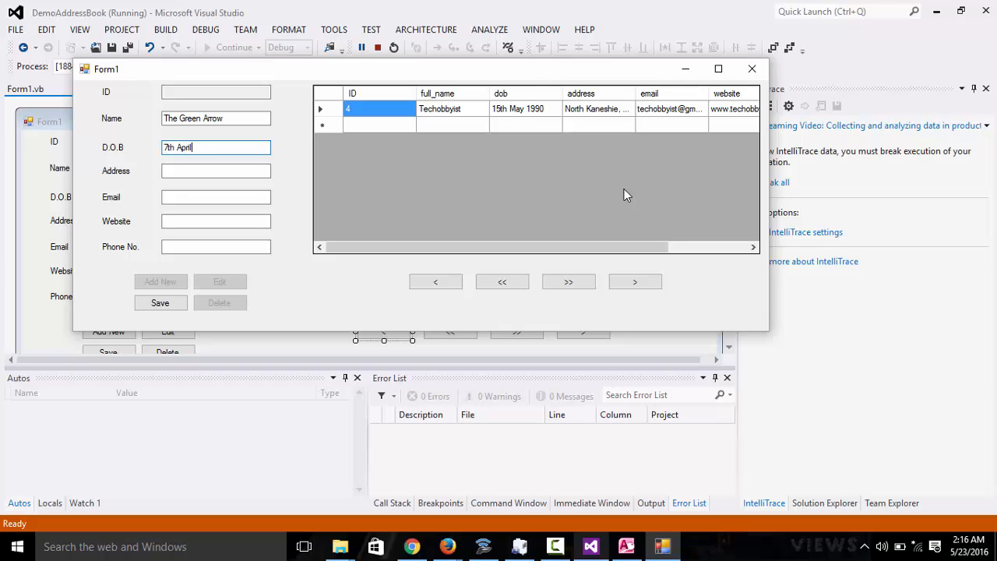
pyautogui.write('1985')
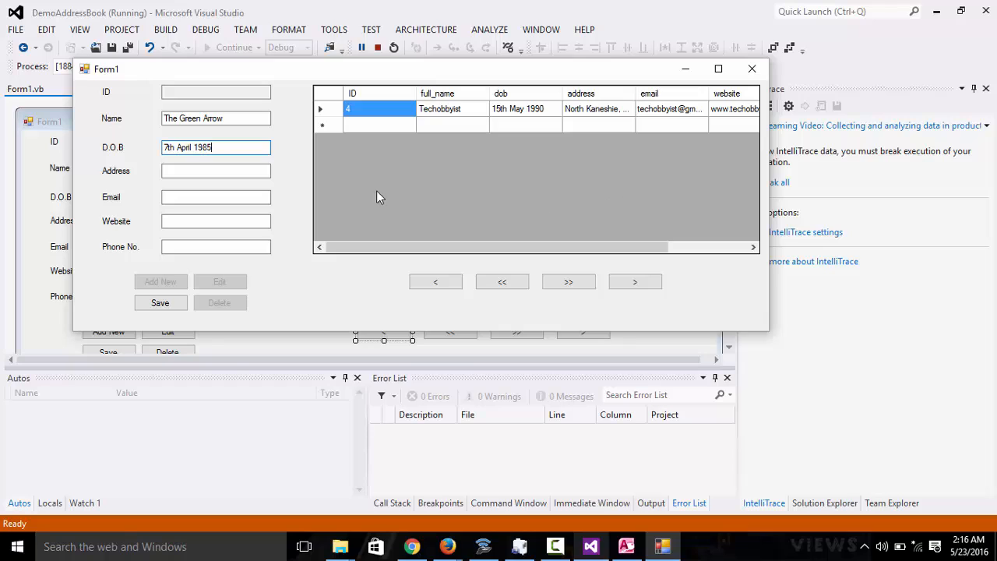
pyautogui.click(215, 170)
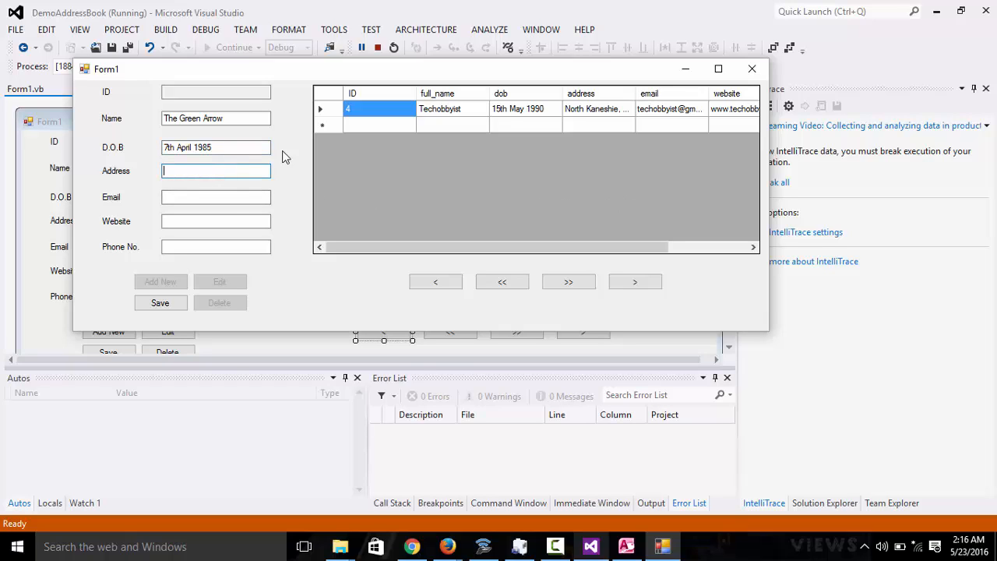
pyautogui.write('Californi')
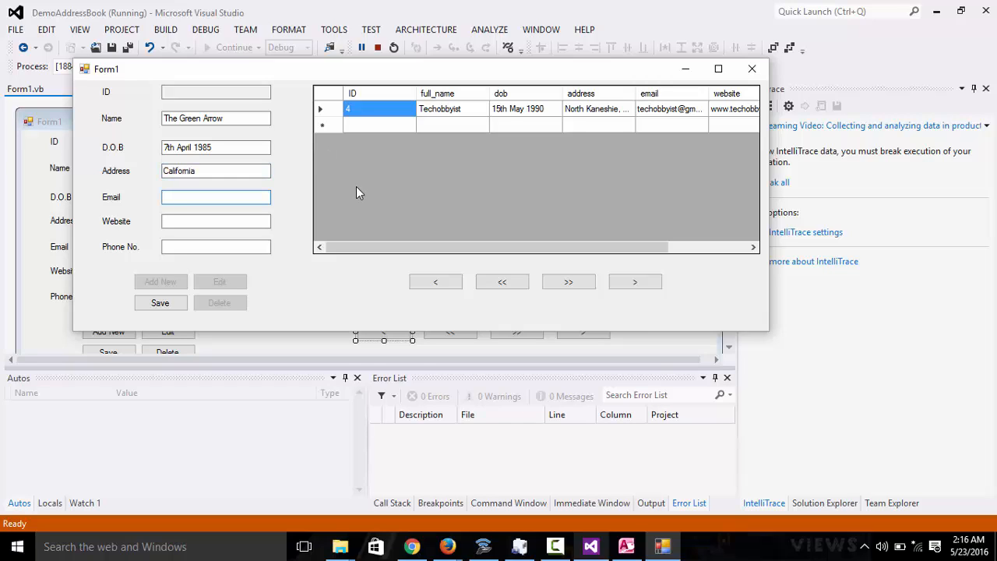
pyautogui.write('arrow@')
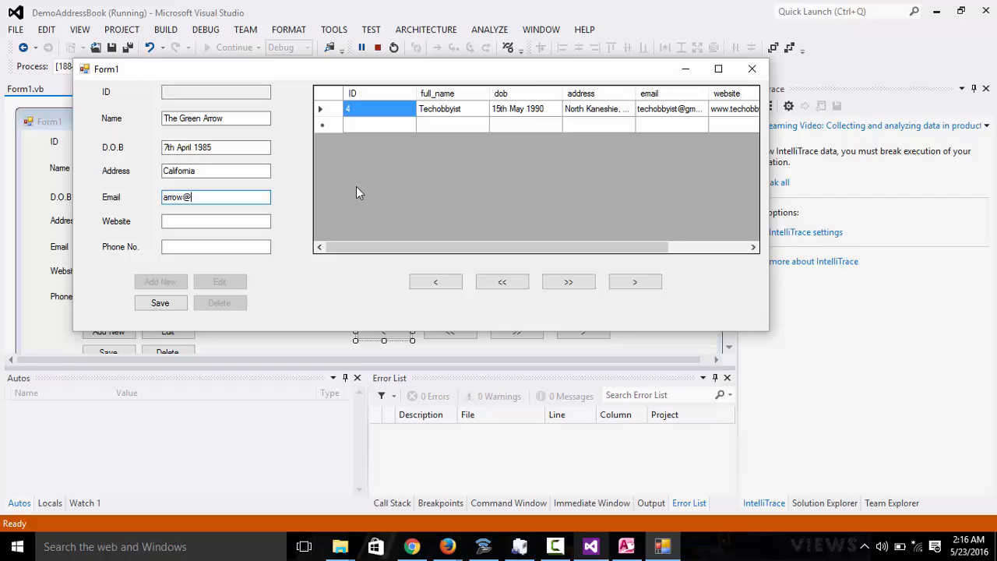
pyautogui.write('g')
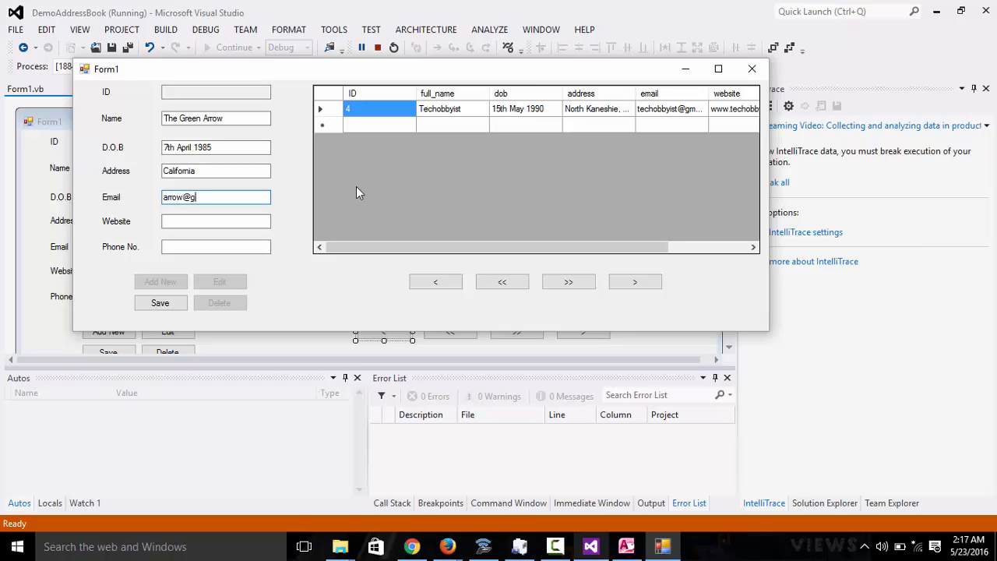
pyautogui.click(215, 221)
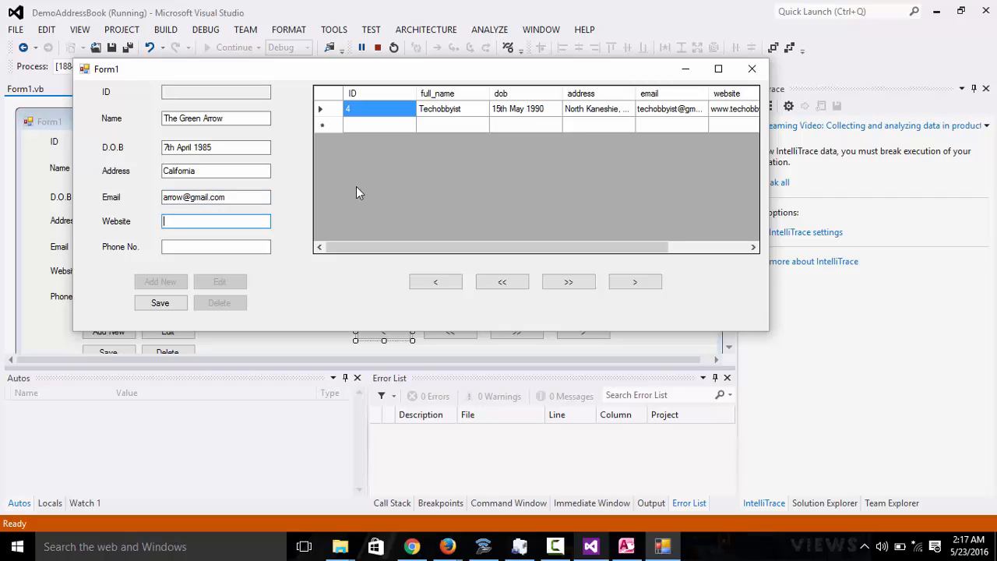
pyautogui.write('www.greenarrow.com')
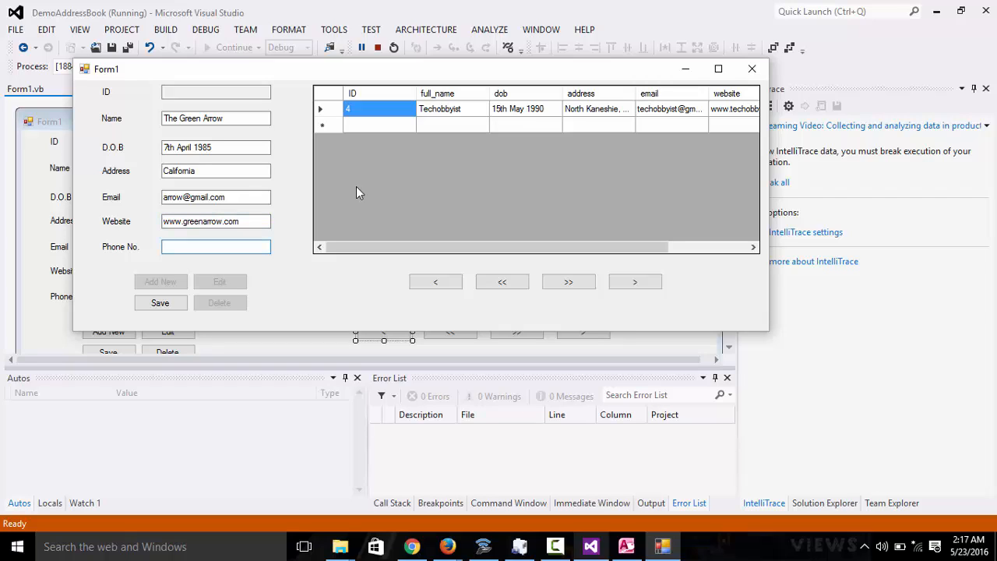
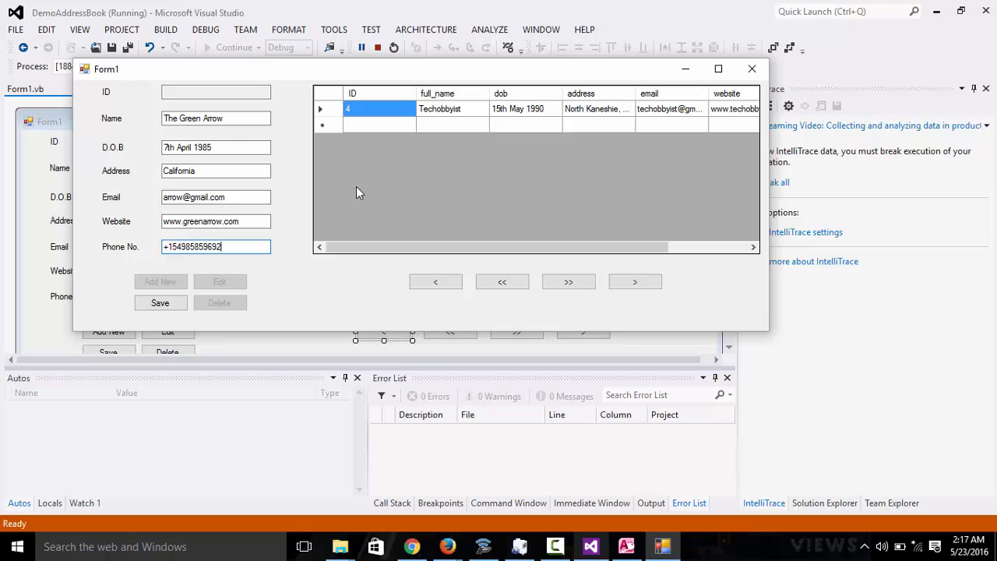
pyautogui.click(159, 302)
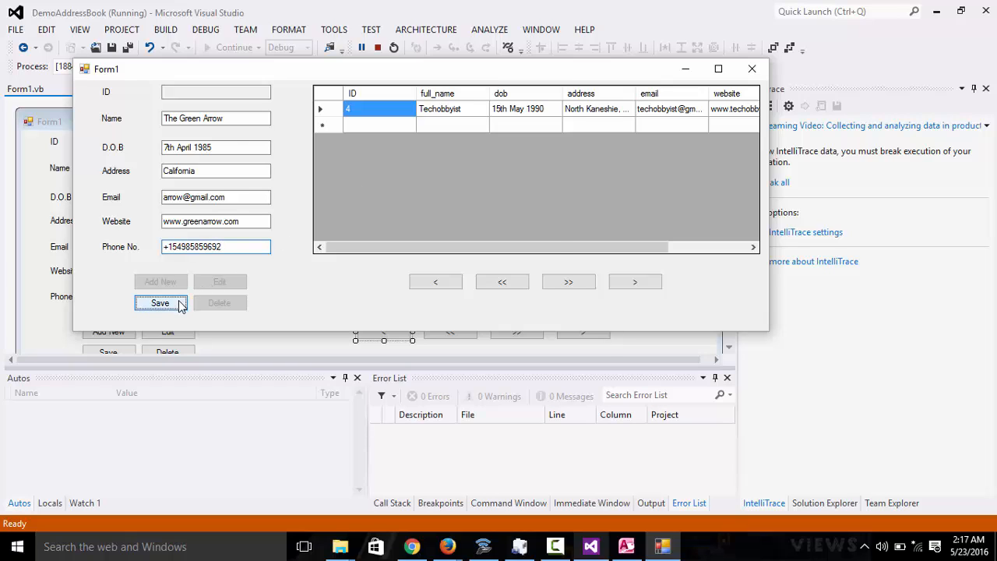
# Save The Green Arrow as contact 5, try the navigation buttons and dismiss the 'No Rec' messages.
pyautogui.click(159, 302)
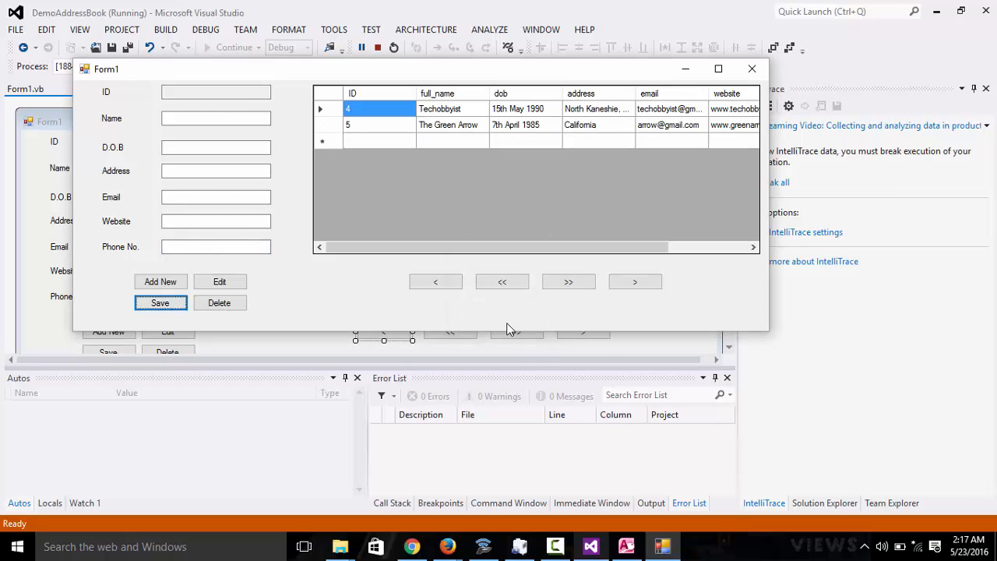
pyautogui.click(569, 281)
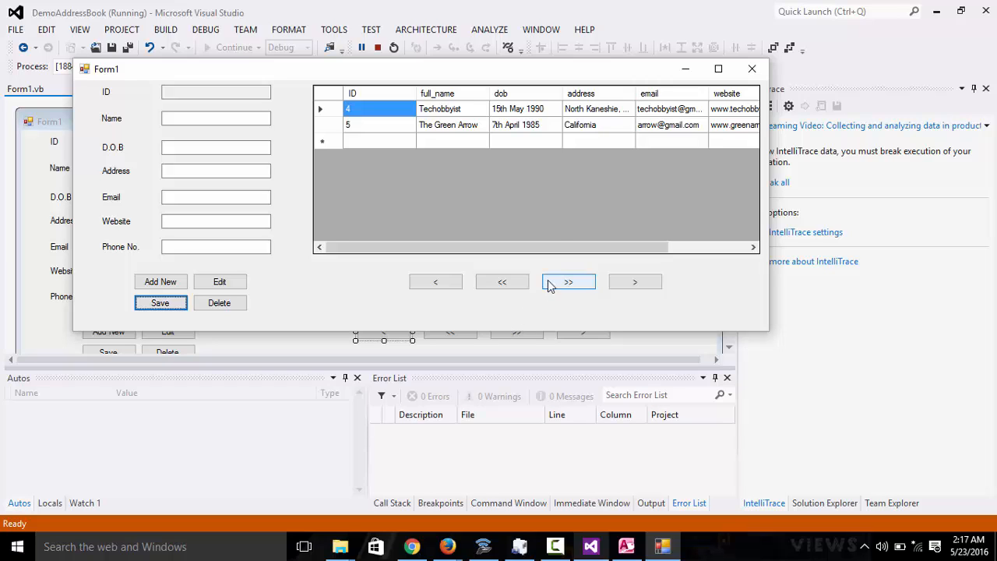
pyautogui.click(569, 281)
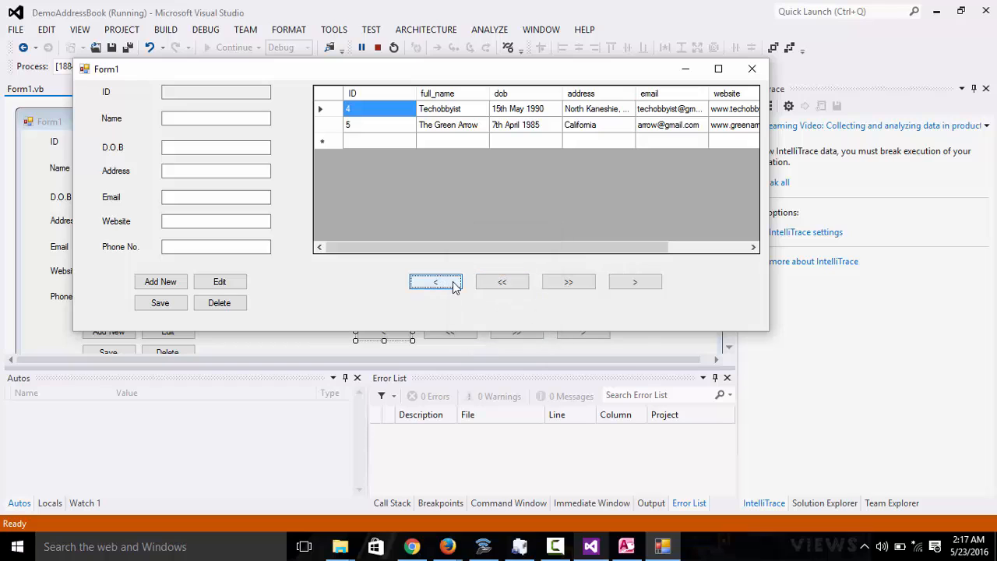
pyautogui.click(435, 281)
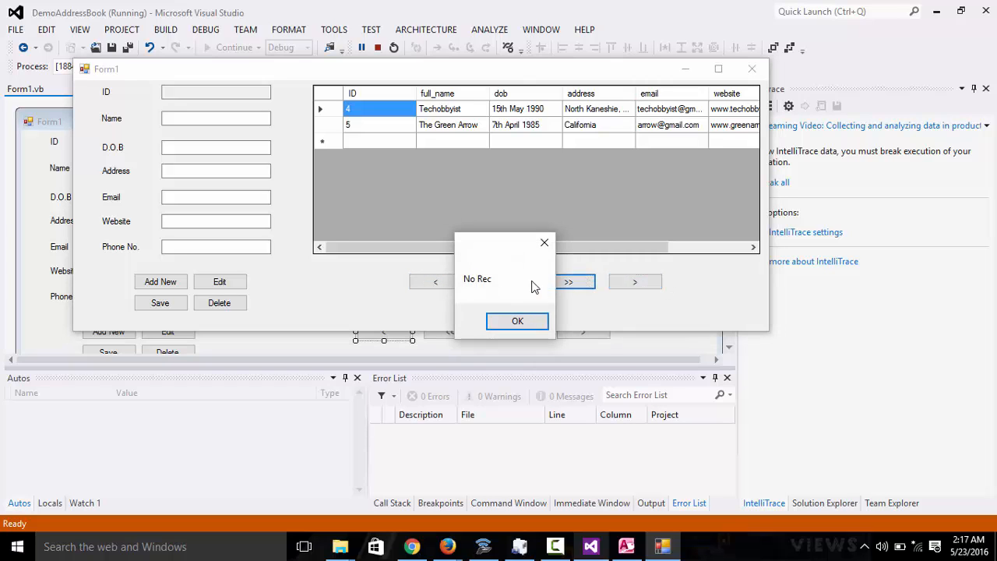
pyautogui.click(517, 321)
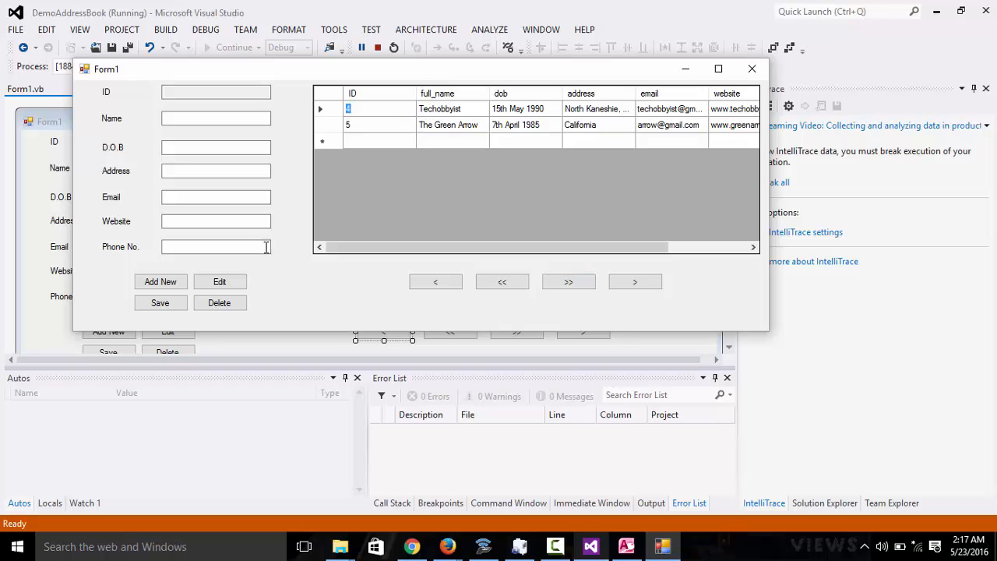
pyautogui.click(502, 280)
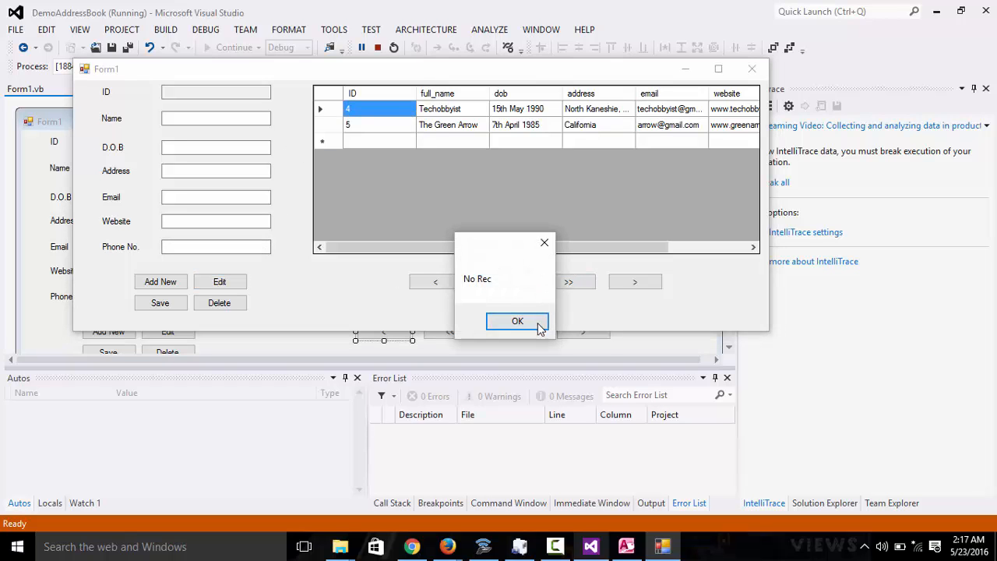
pyautogui.click(517, 320)
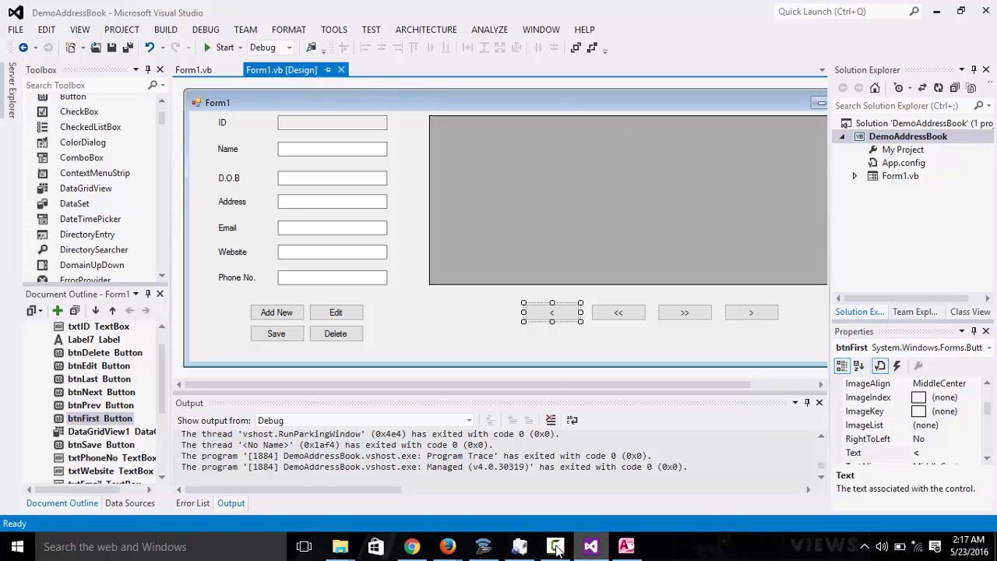
# Switch to the Form1.vb code and start DemoAddressBook so it opens on contact 4.
pyautogui.click(554, 545)
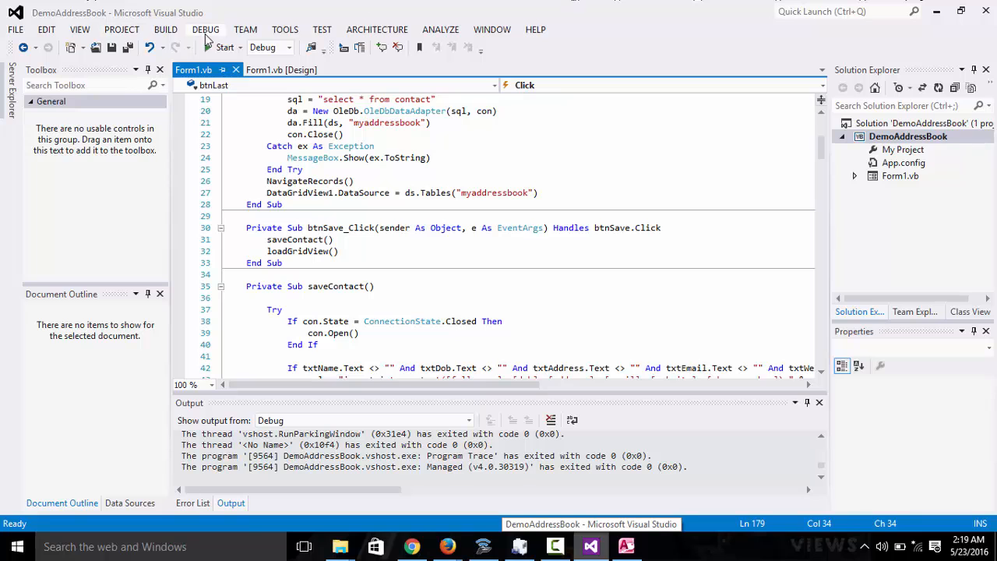
pyautogui.click(224, 47)
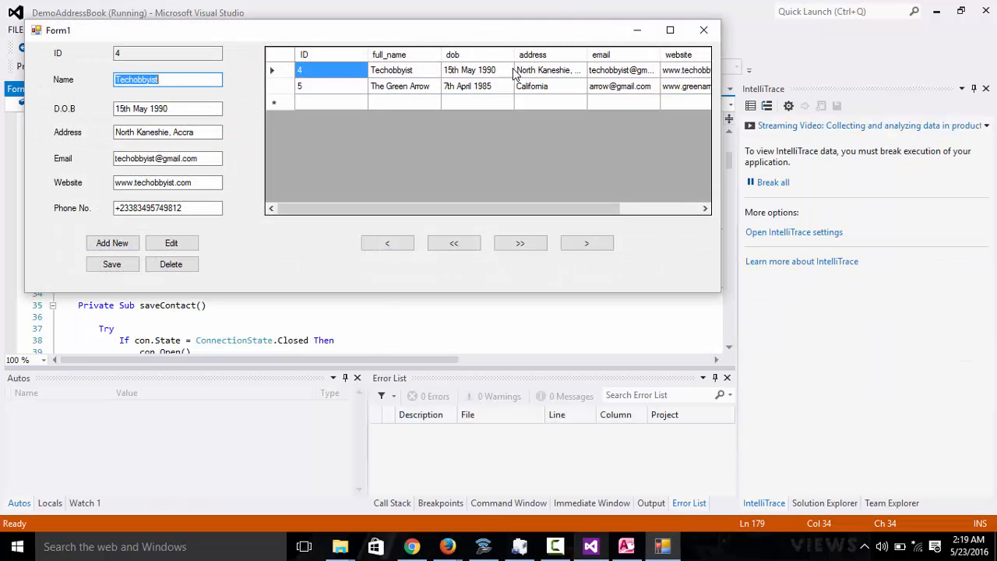
pyautogui.click(454, 243)
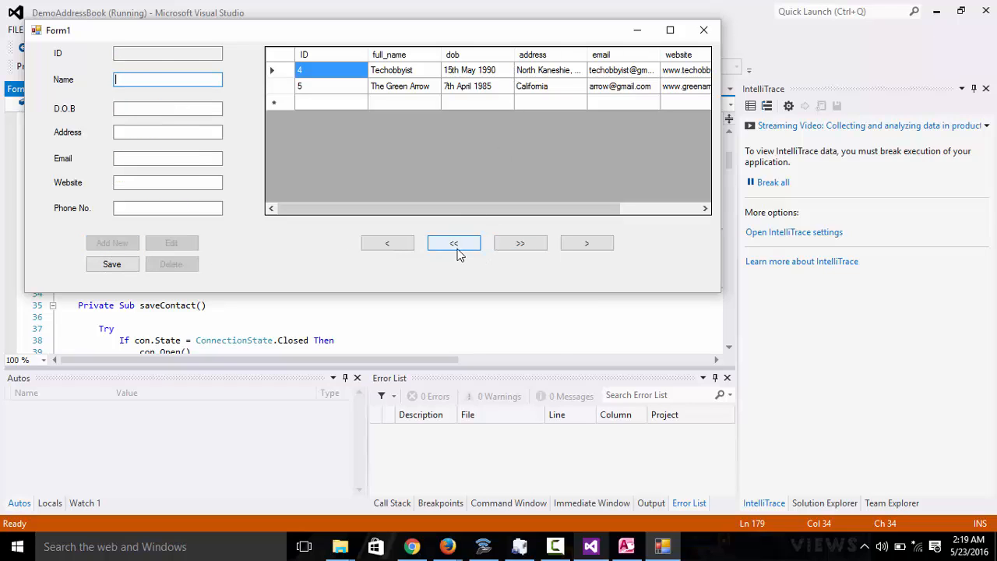
pyautogui.click(453, 242)
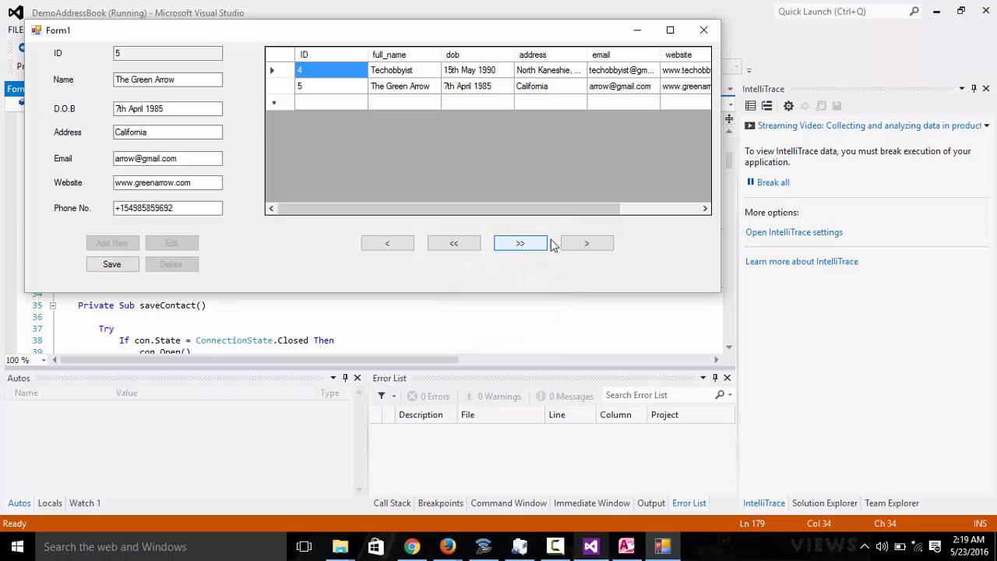
pyautogui.click(454, 243)
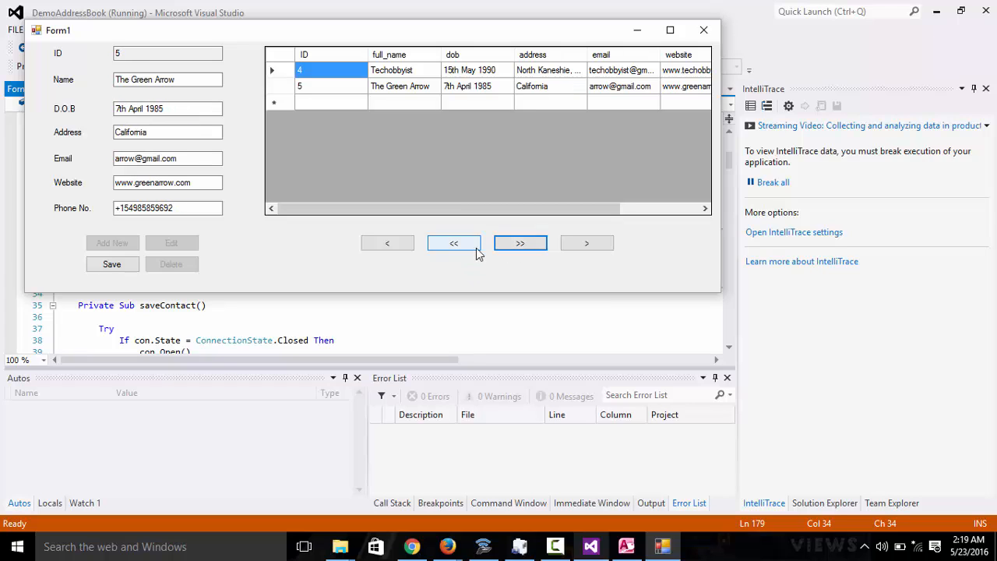
pyautogui.click(453, 243)
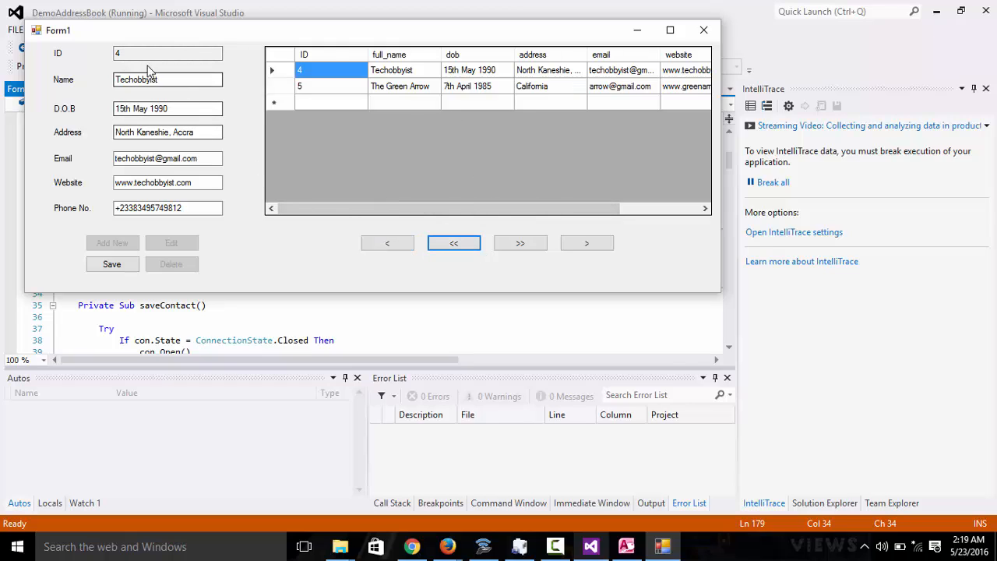
pyautogui.moveTo(131, 64)
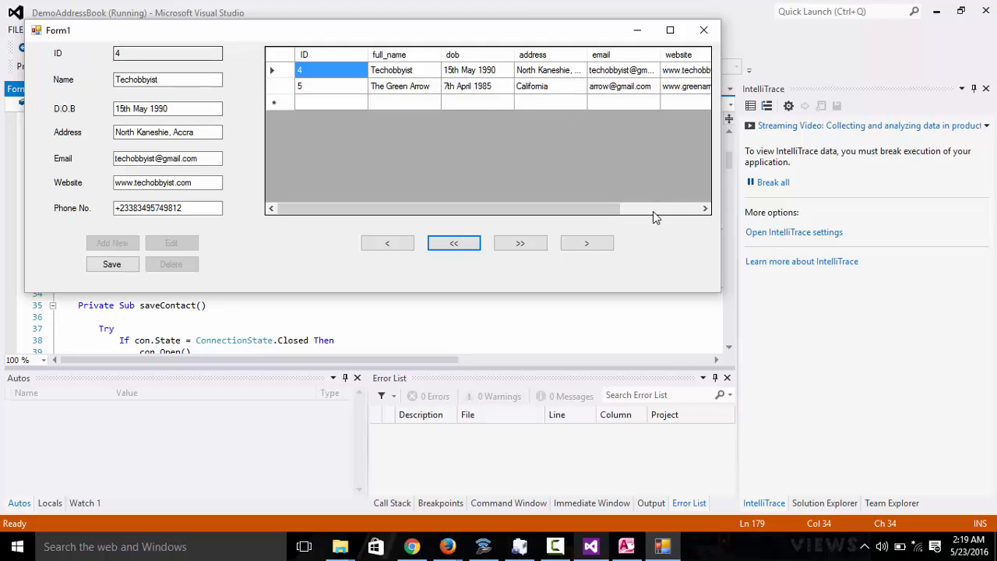
pyautogui.click(585, 243)
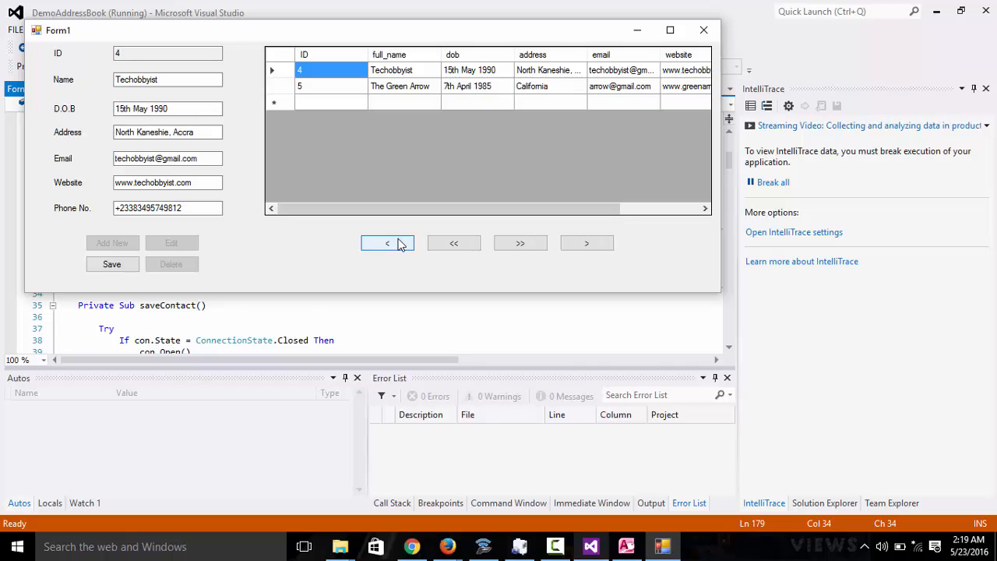
pyautogui.click(586, 243)
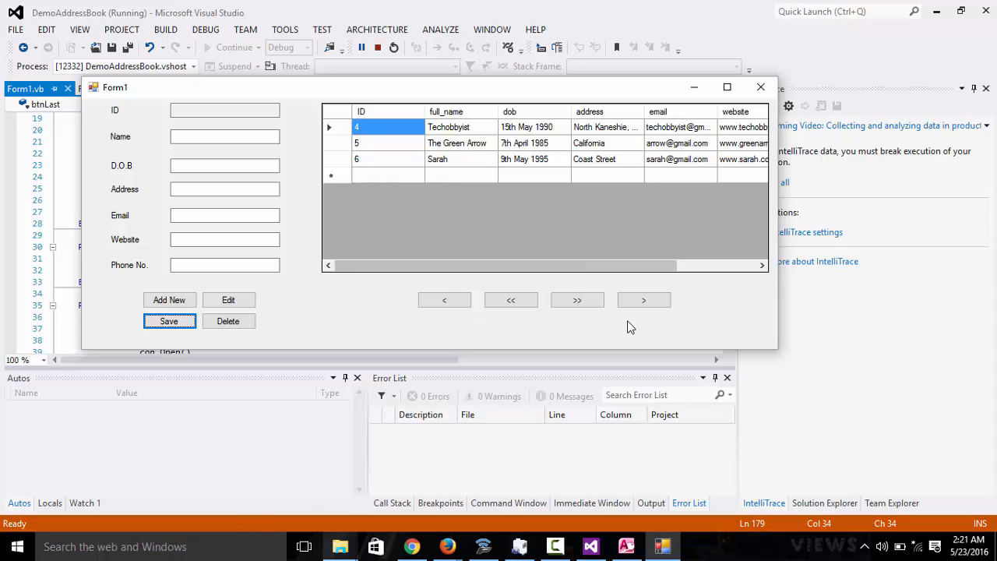
# Navigate between The Green Arrow (ID 5) and Sarah (ID 6), ending on Sarah's record.
pyautogui.click(643, 299)
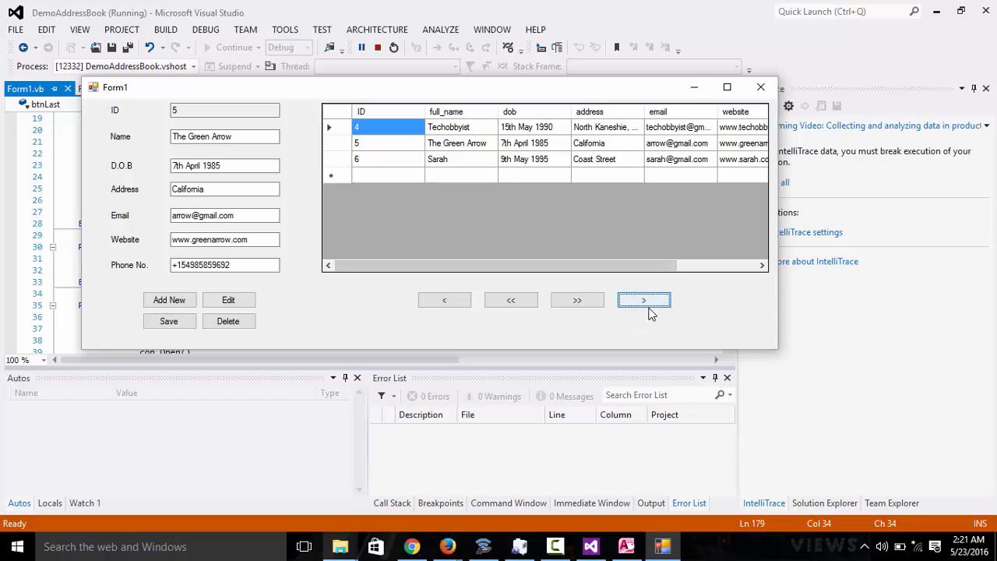
pyautogui.click(645, 299)
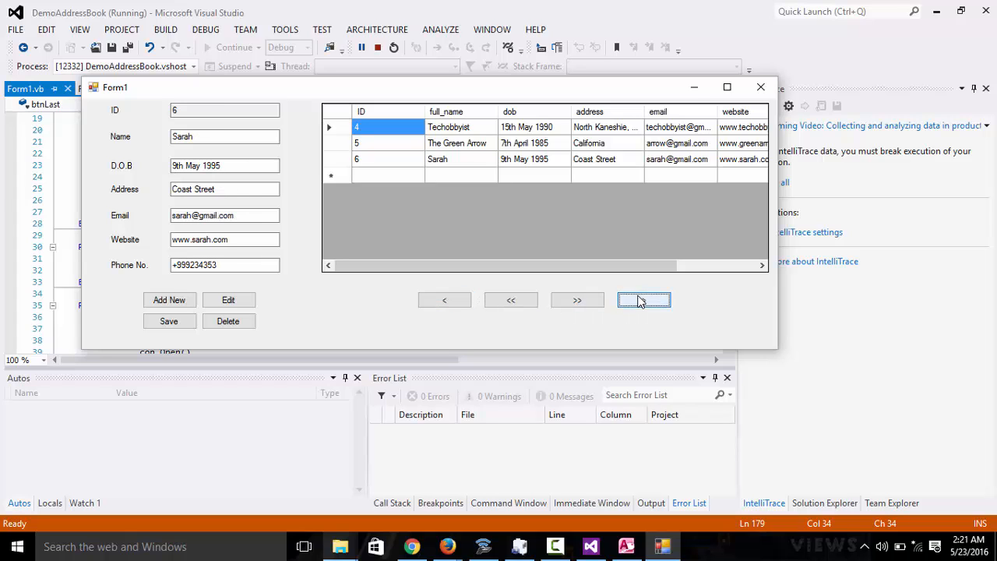
pyautogui.click(643, 299)
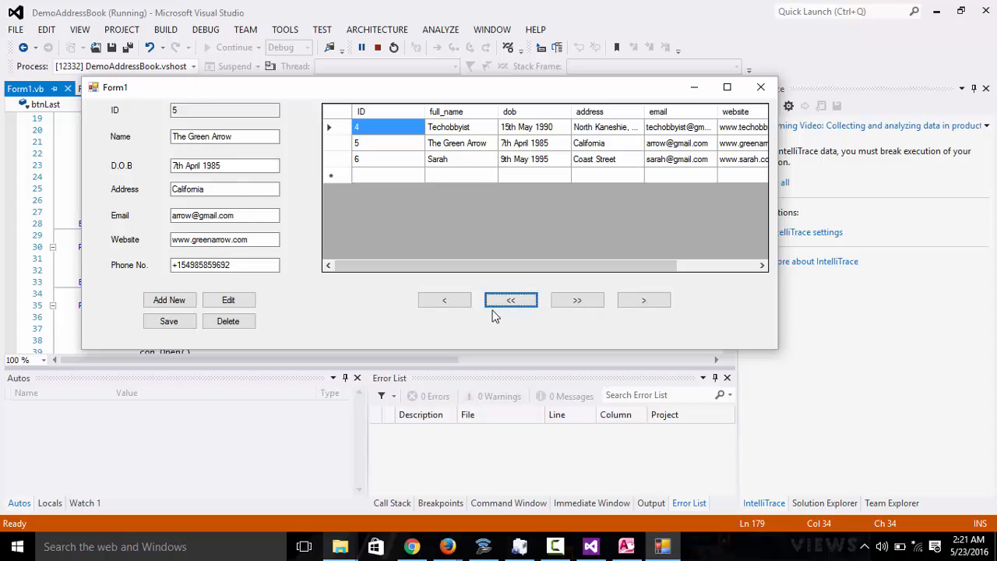
pyautogui.click(643, 299)
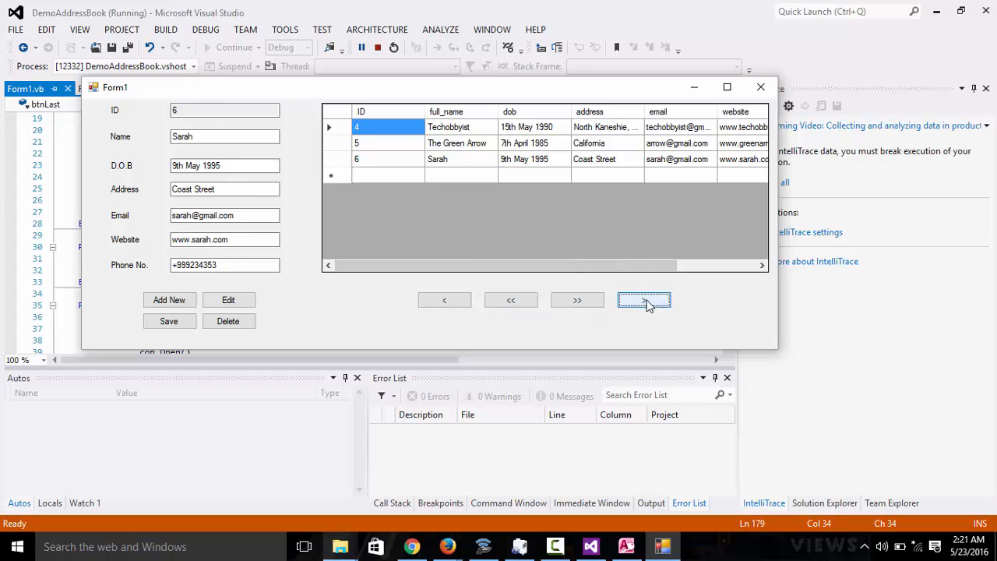